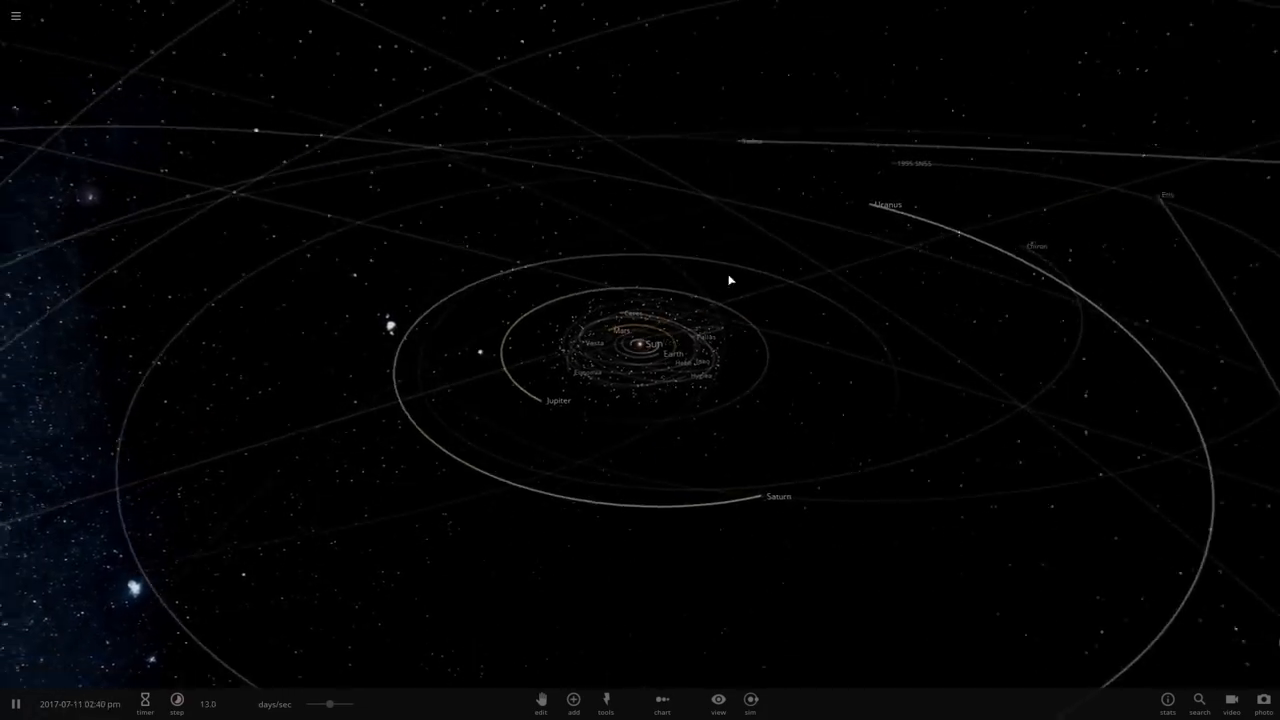
Start a new empty simulation from the main menu, replacing the solar system.
{"action": "left_click", "coordinate": [14, 16]}
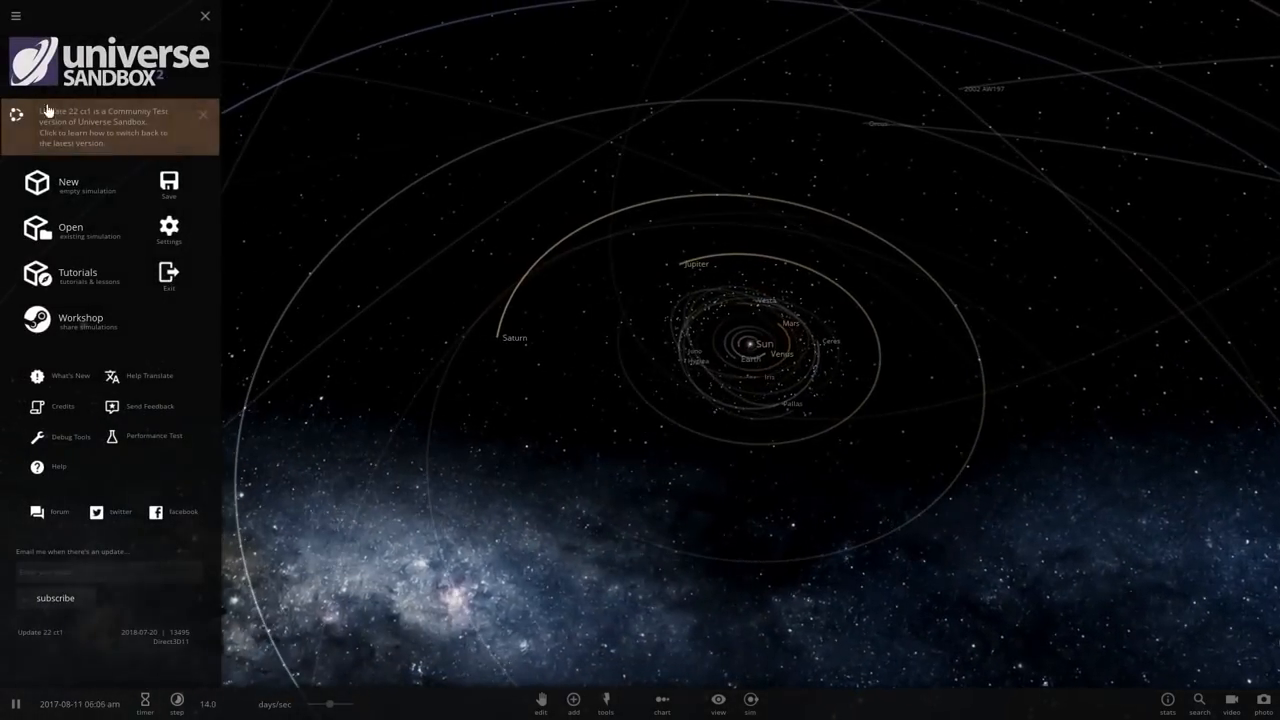
{"action": "left_click", "coordinate": [204, 16]}
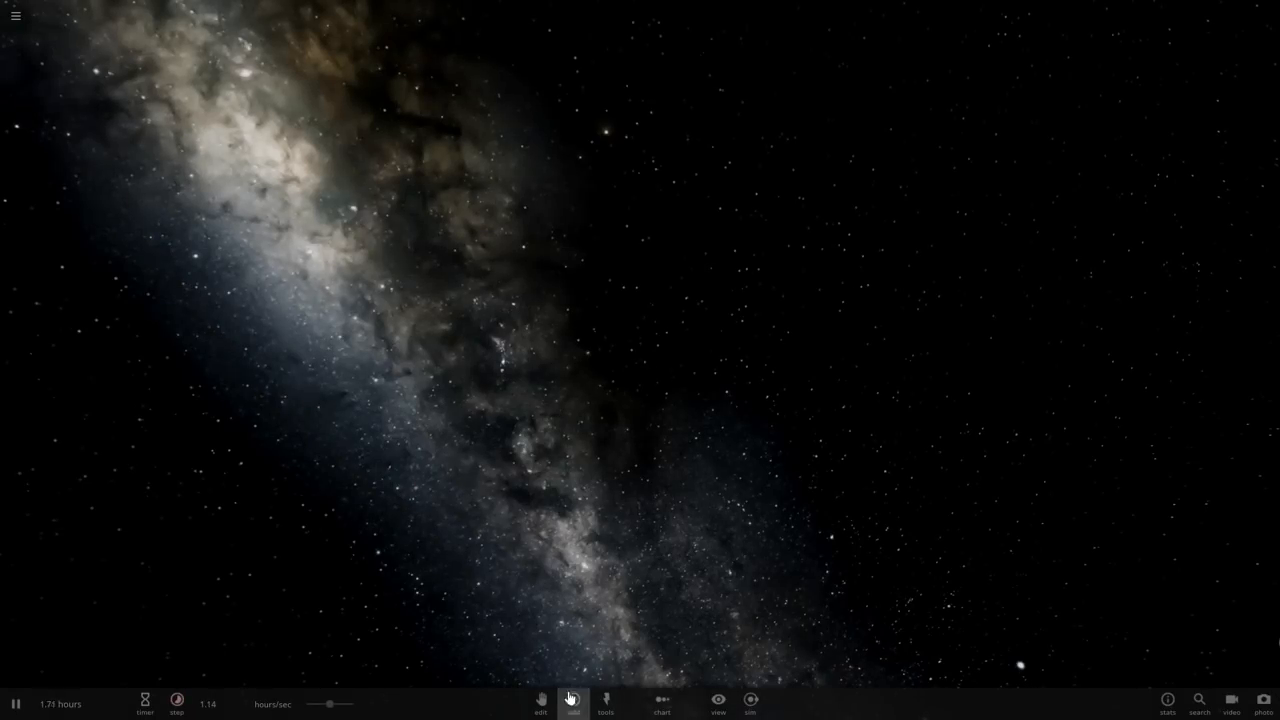
Place two Random Rocky Planets beside each other so they orbit one another.
{"action": "left_click", "coordinate": [572, 700]}
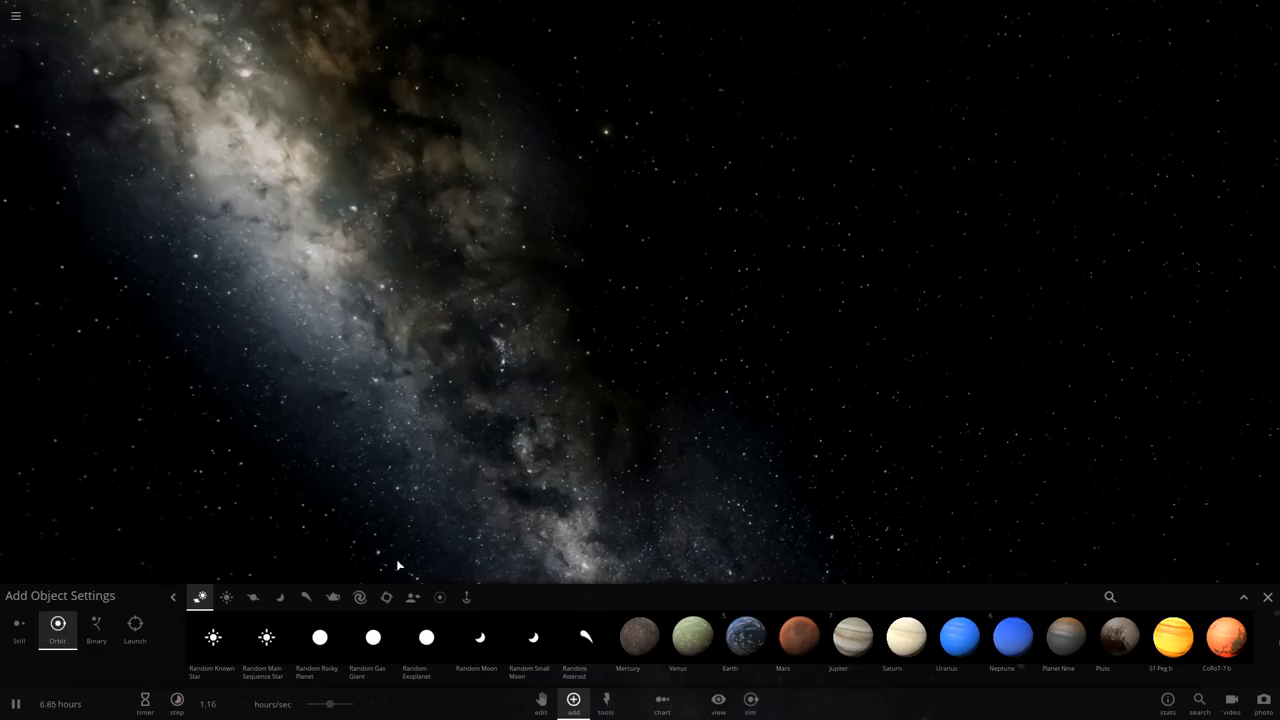
{"action": "mouse_move", "coordinate": [496, 562]}
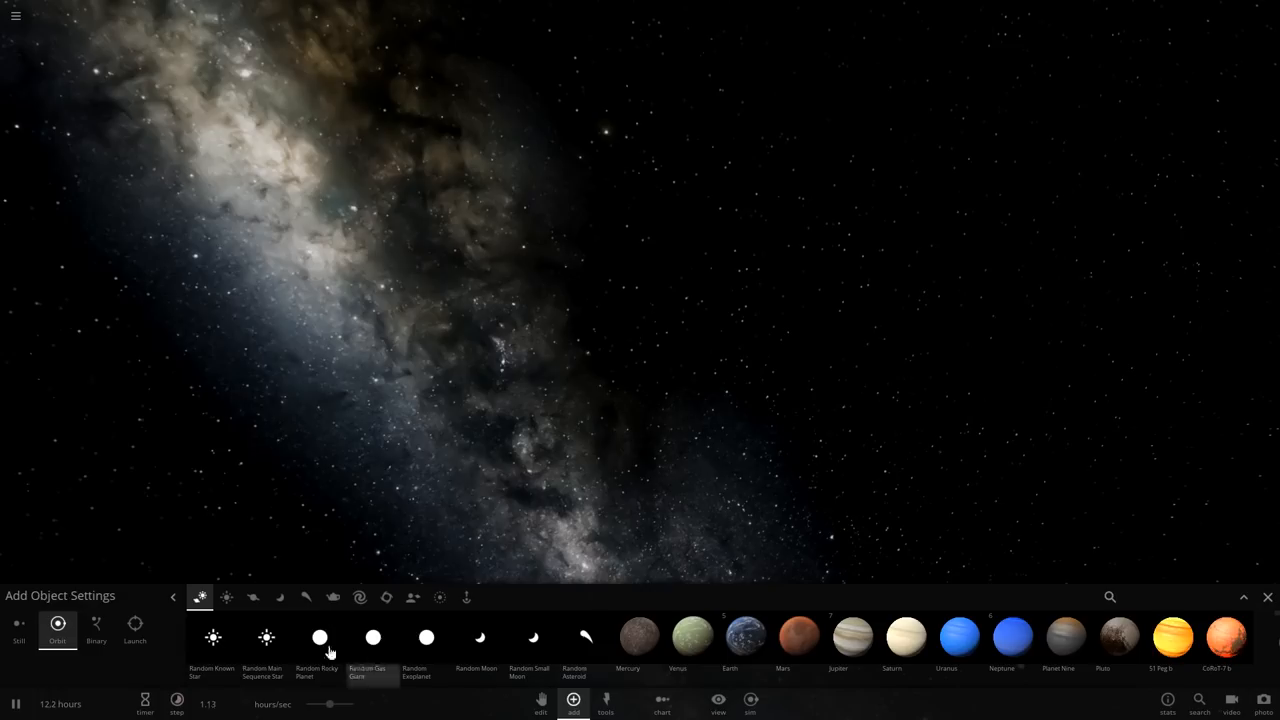
{"action": "left_click", "coordinate": [316, 636]}
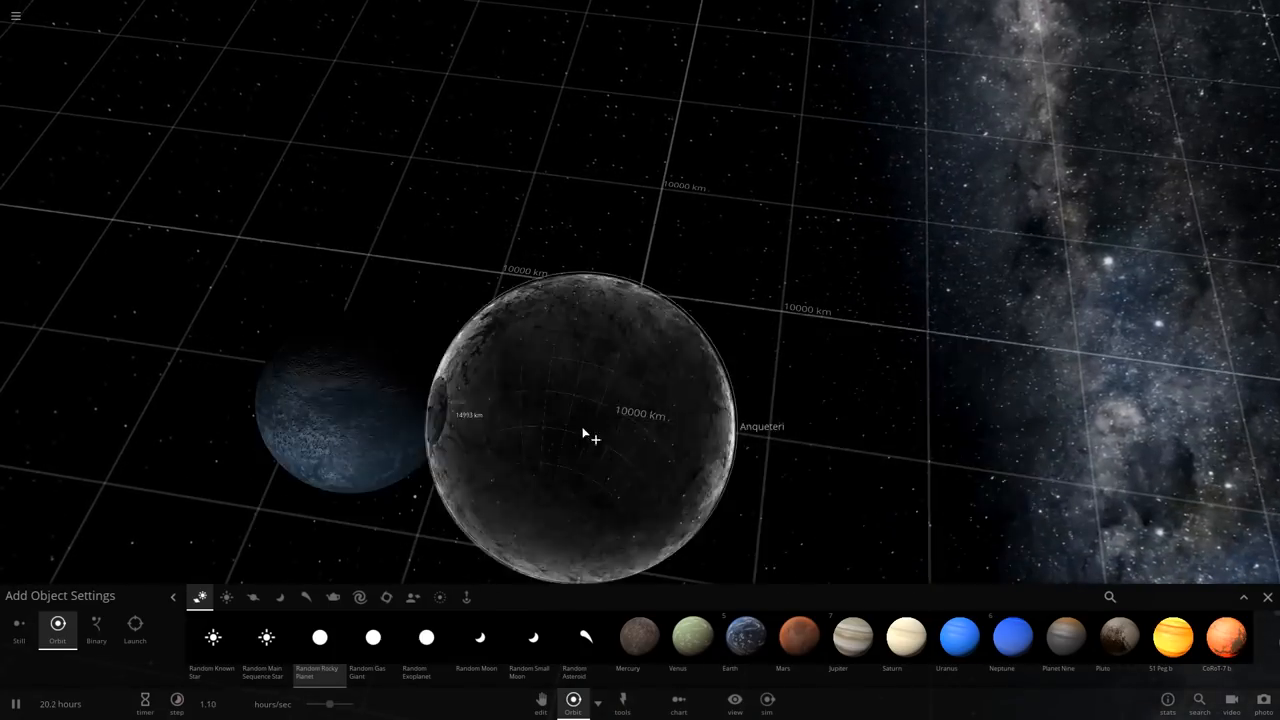
{"action": "left_click", "coordinate": [96, 624]}
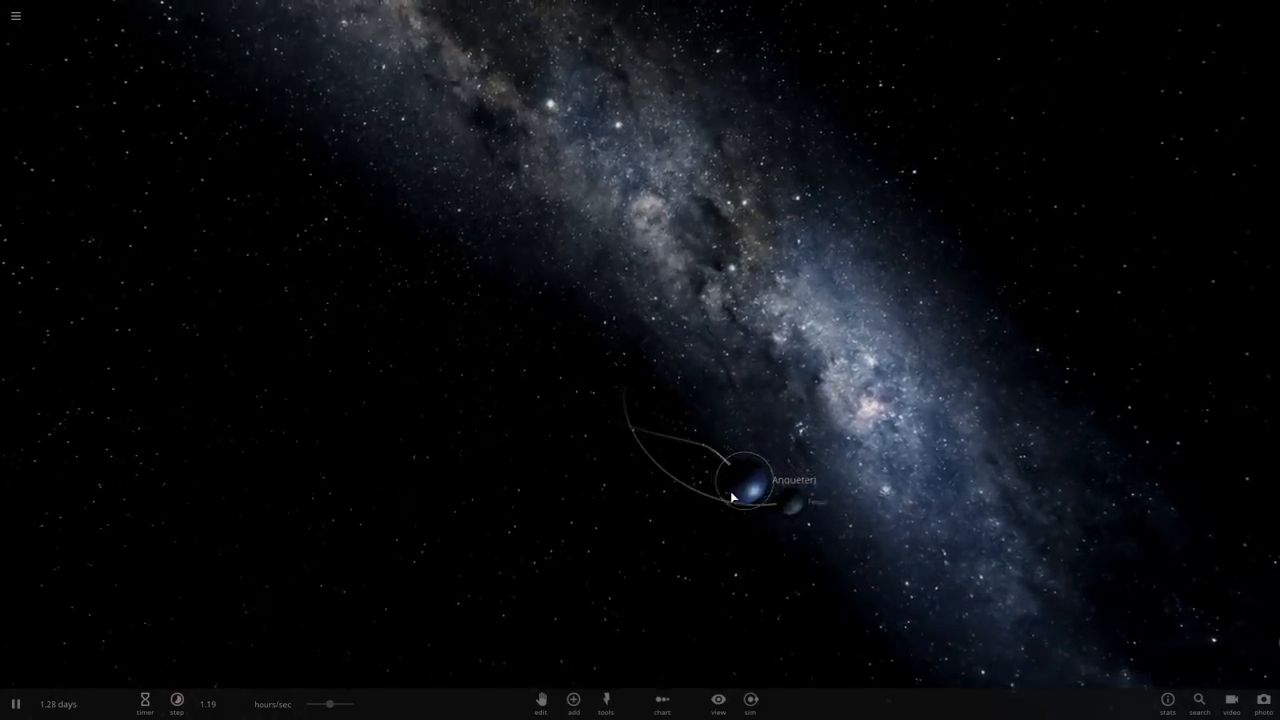
Inspect Anqueteri's properties including Surface Temperature, then dismiss the panel.
{"action": "left_click", "coordinate": [740, 490]}
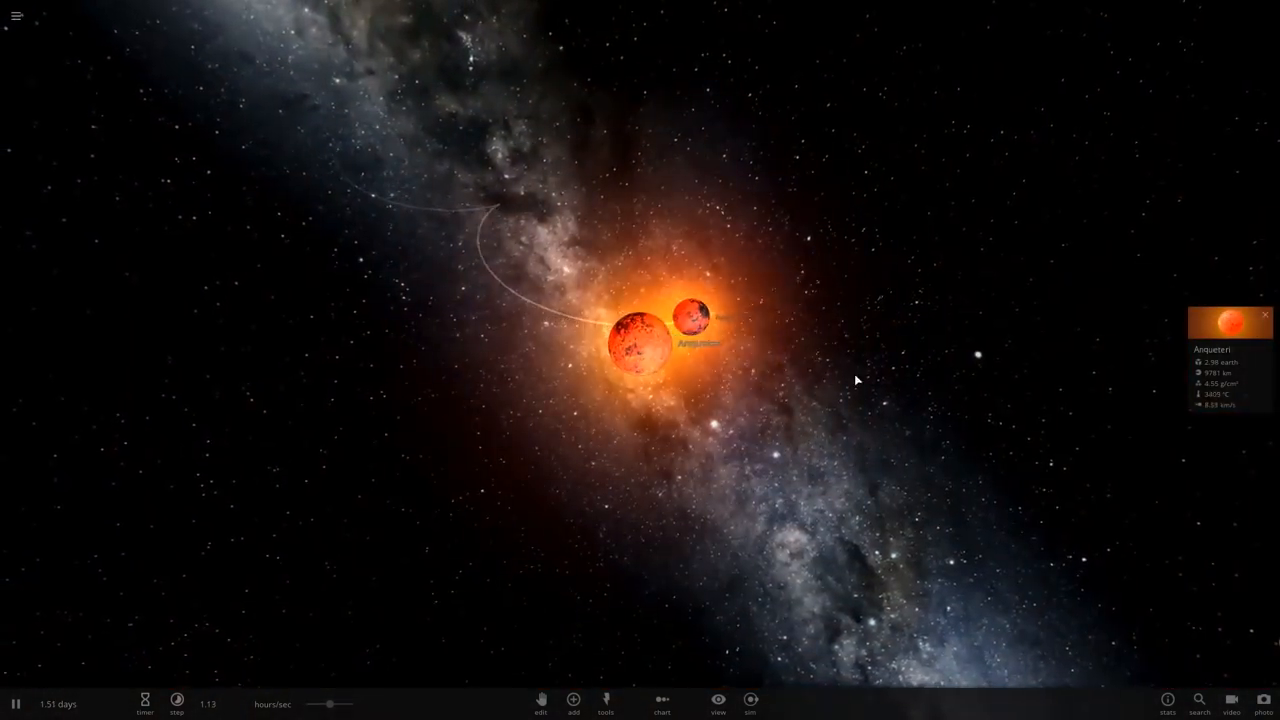
{"action": "left_click", "coordinate": [1232, 322]}
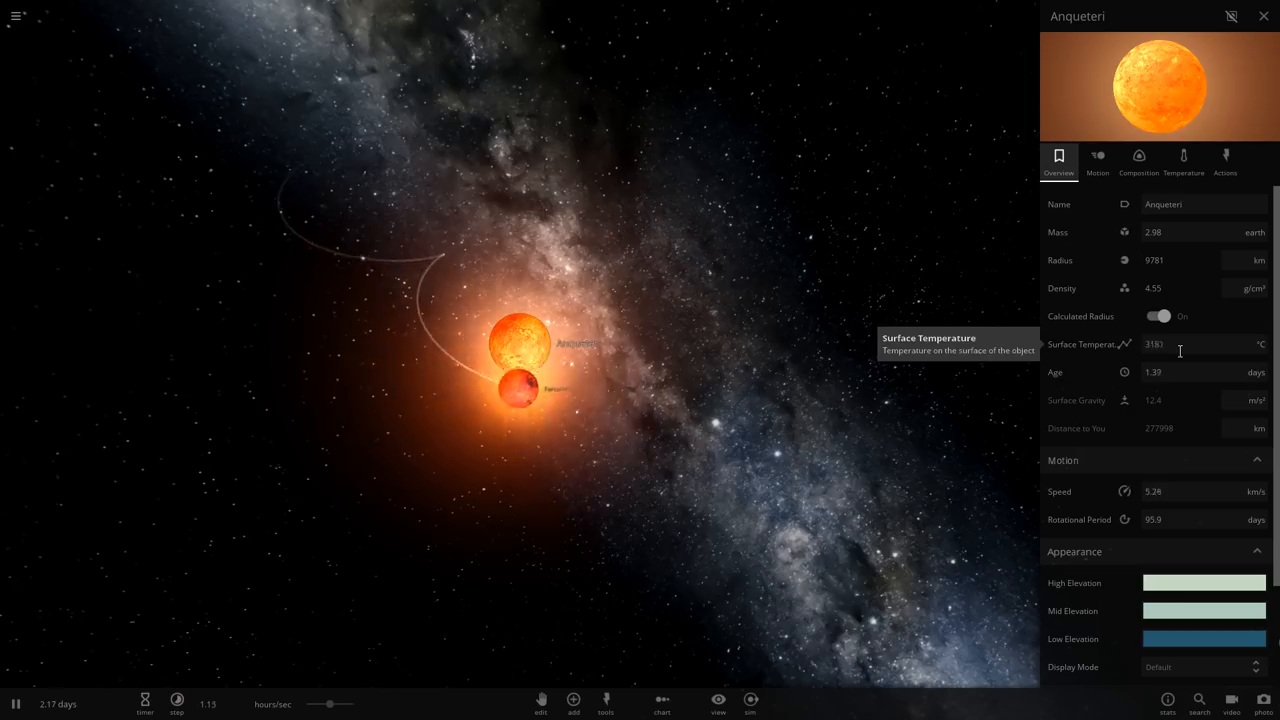
{"action": "left_click", "coordinate": [1264, 16]}
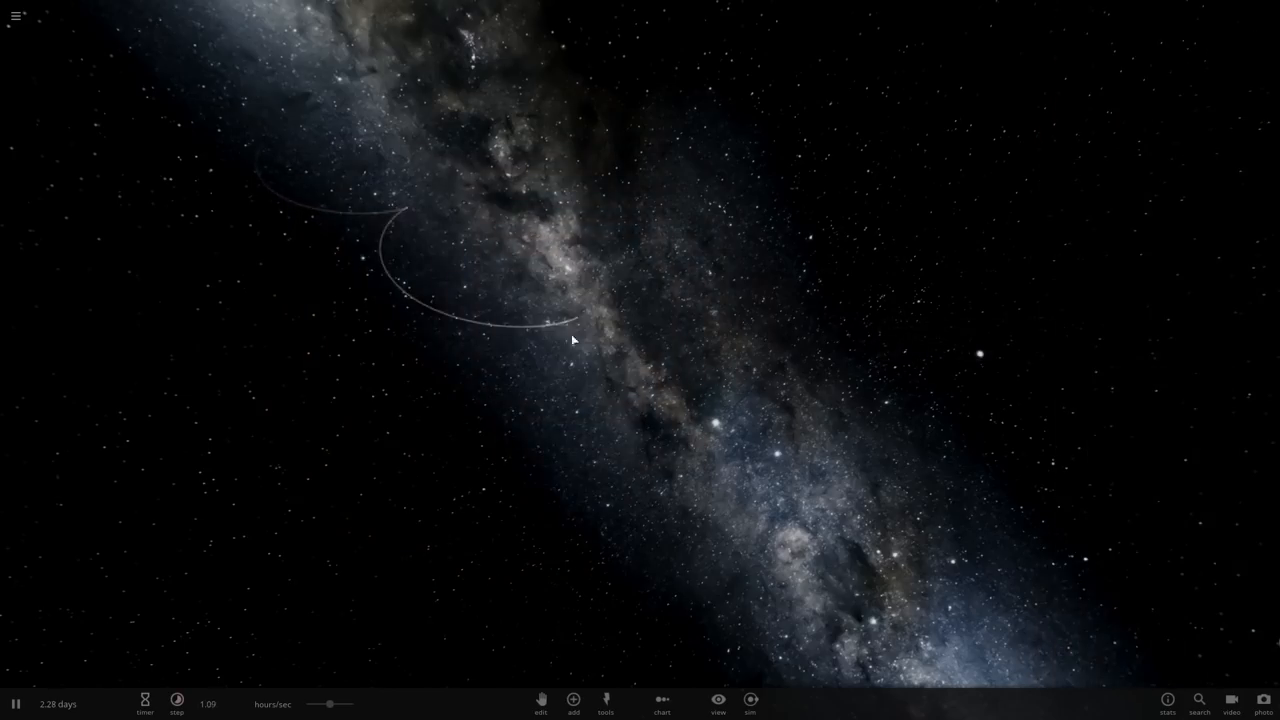
Place a fresh pair of rocky planets and select Sord to show its properties.
{"action": "left_click", "coordinate": [572, 700]}
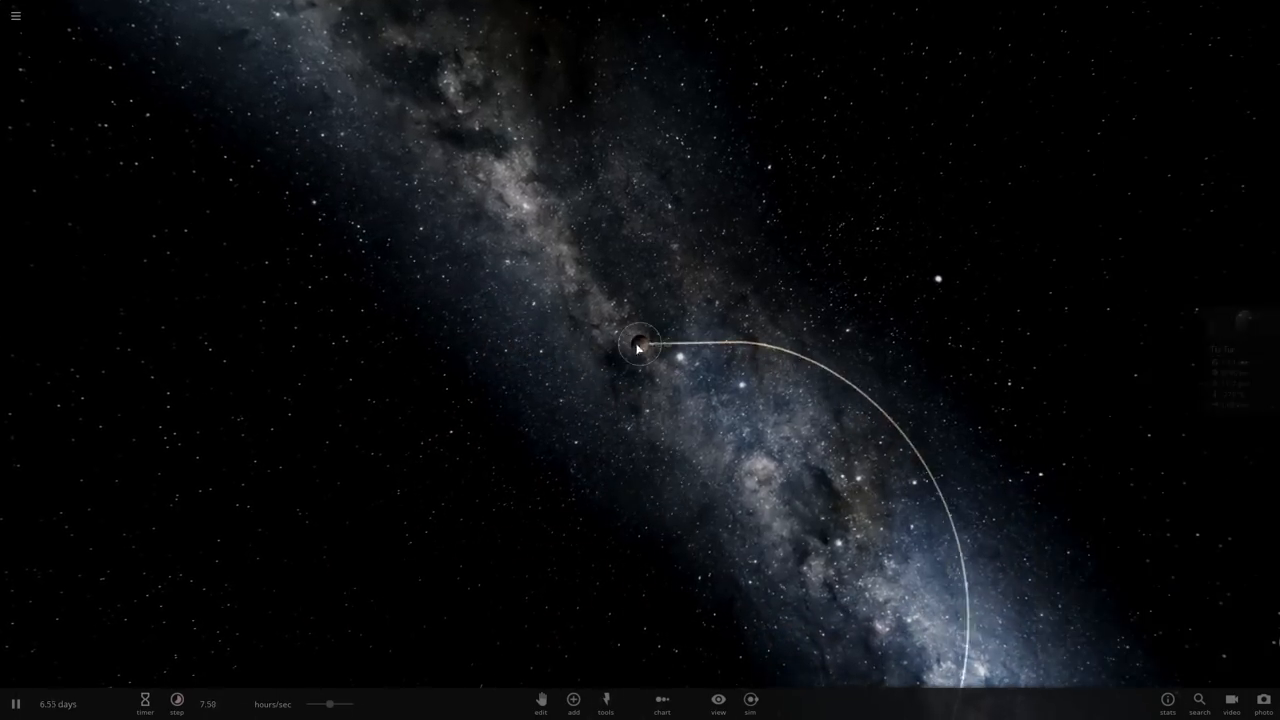
{"action": "left_click", "coordinate": [572, 704]}
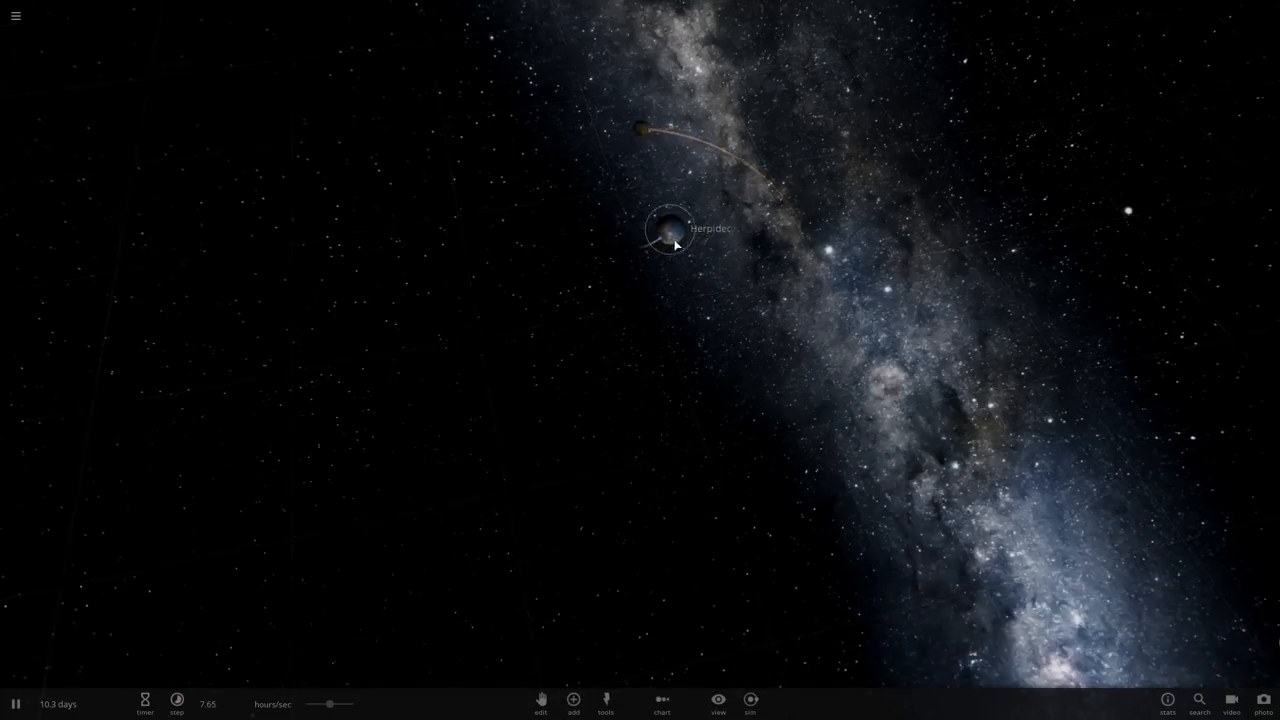
{"action": "left_click", "coordinate": [668, 230]}
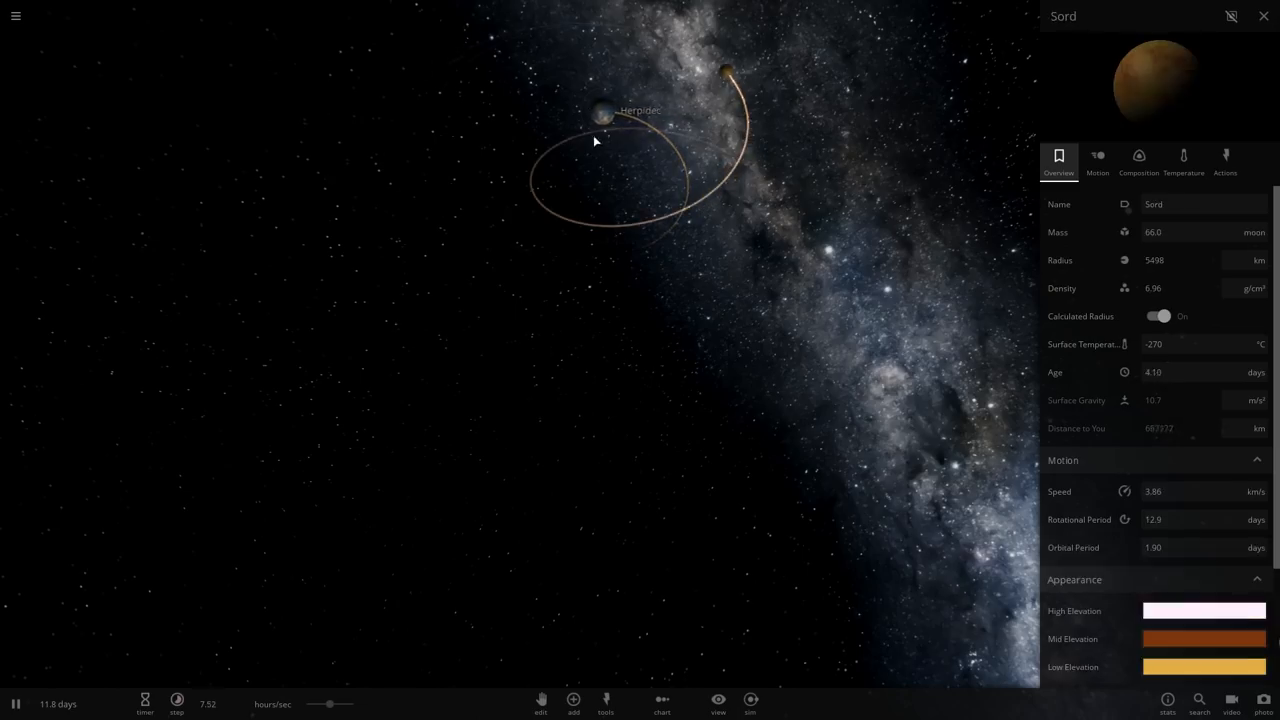
Place more random planets, view Tianuvti's and Lucid's details, then clear the panel.
{"action": "left_click", "coordinate": [572, 704]}
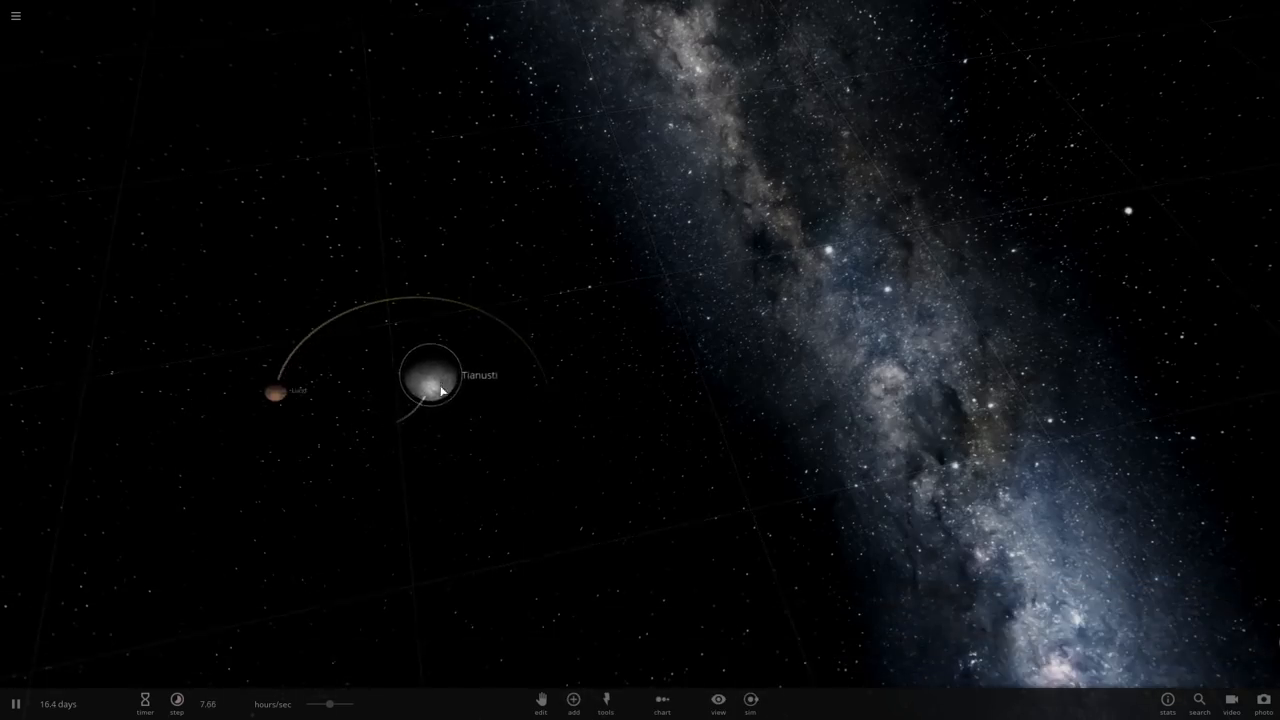
{"action": "left_click", "coordinate": [430, 376]}
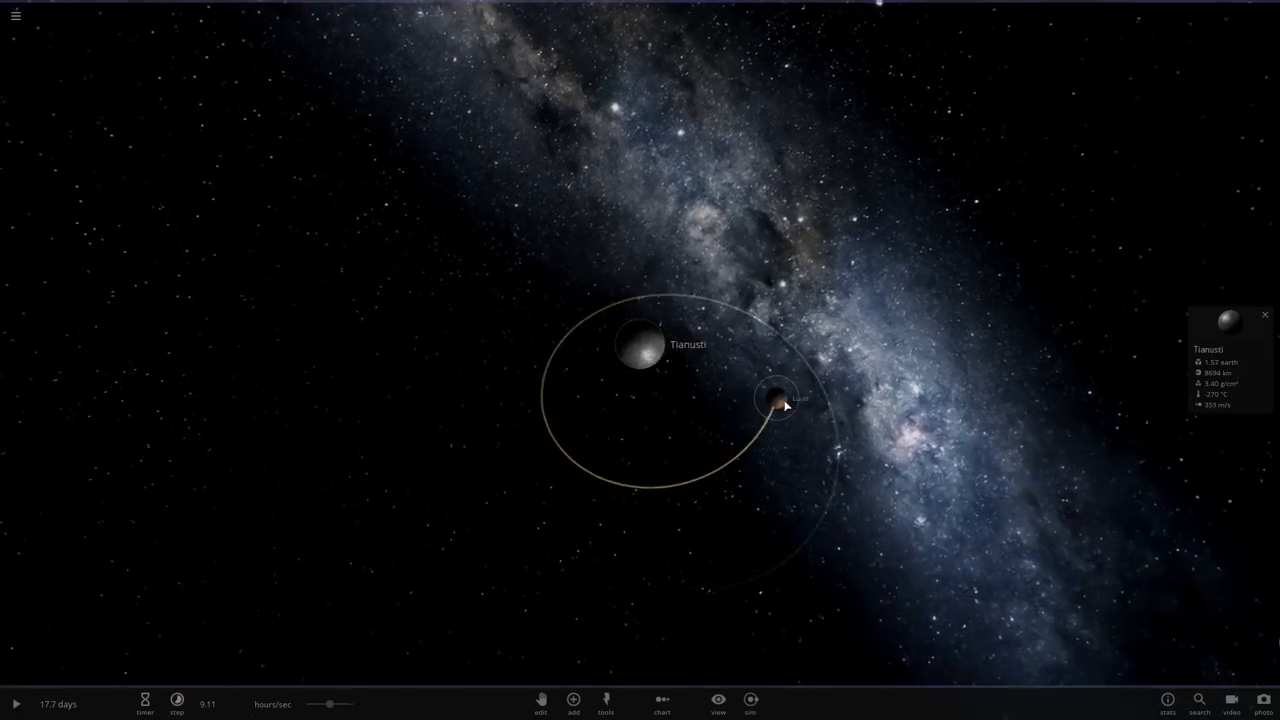
{"action": "left_click", "coordinate": [780, 404]}
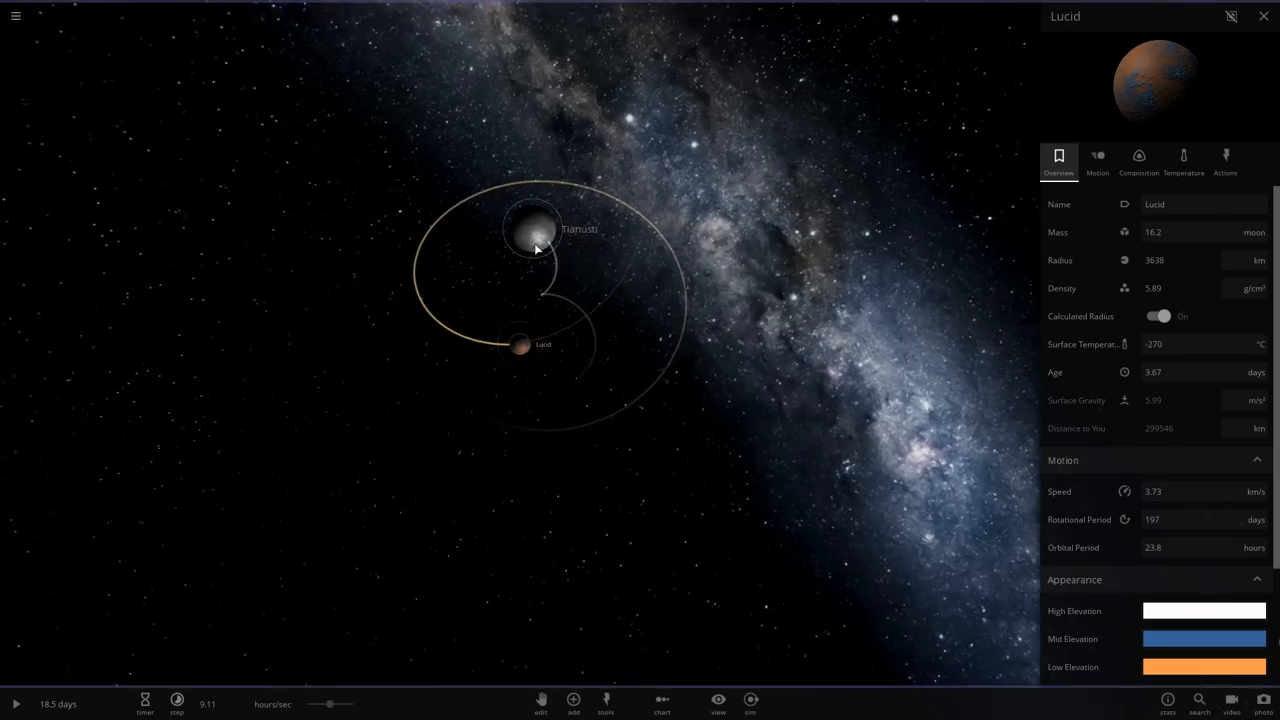
{"action": "left_click", "coordinate": [572, 704]}
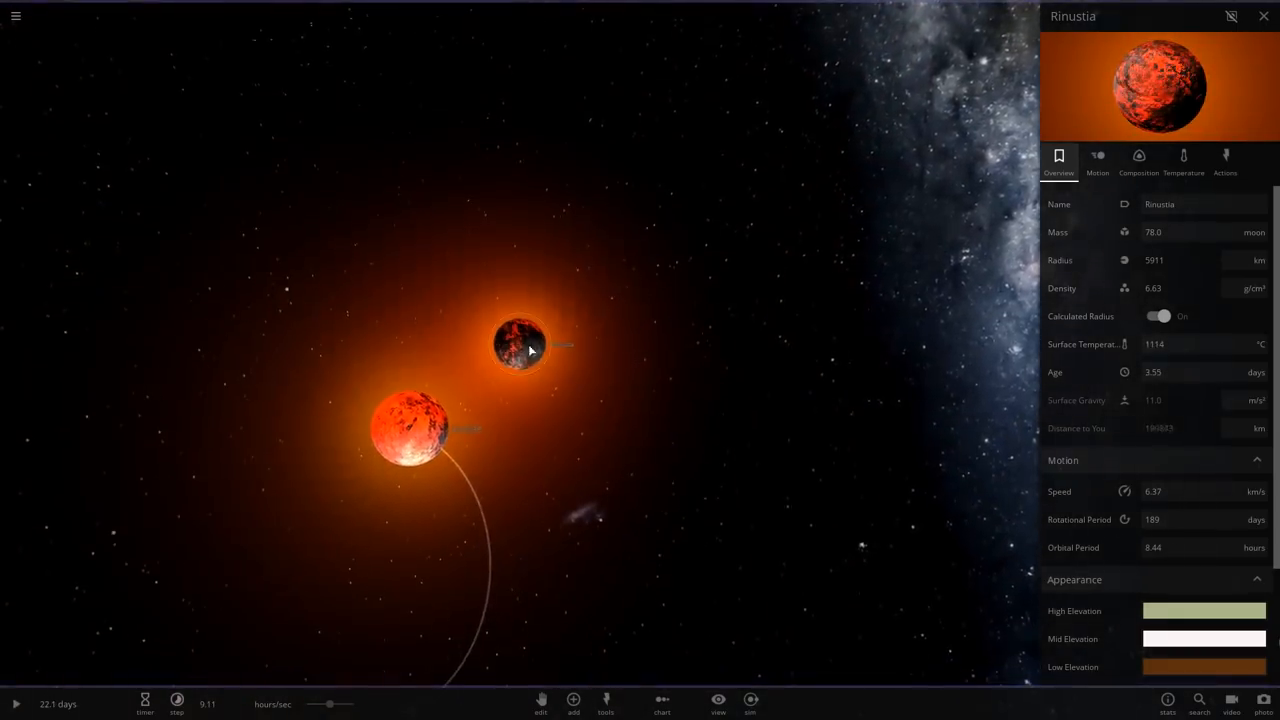
{"action": "left_click", "coordinate": [1264, 16]}
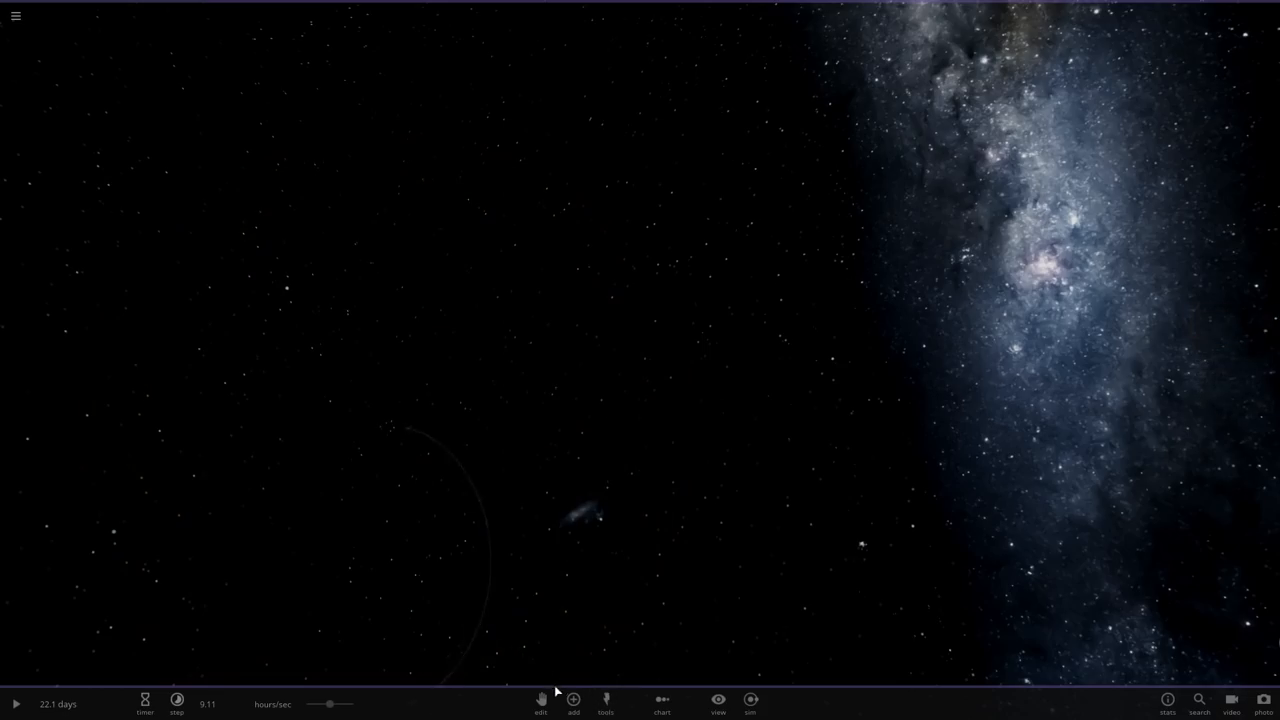
Place a new planet Terquitl and show its Actions list in the properties panel.
{"action": "left_click", "coordinate": [572, 704]}
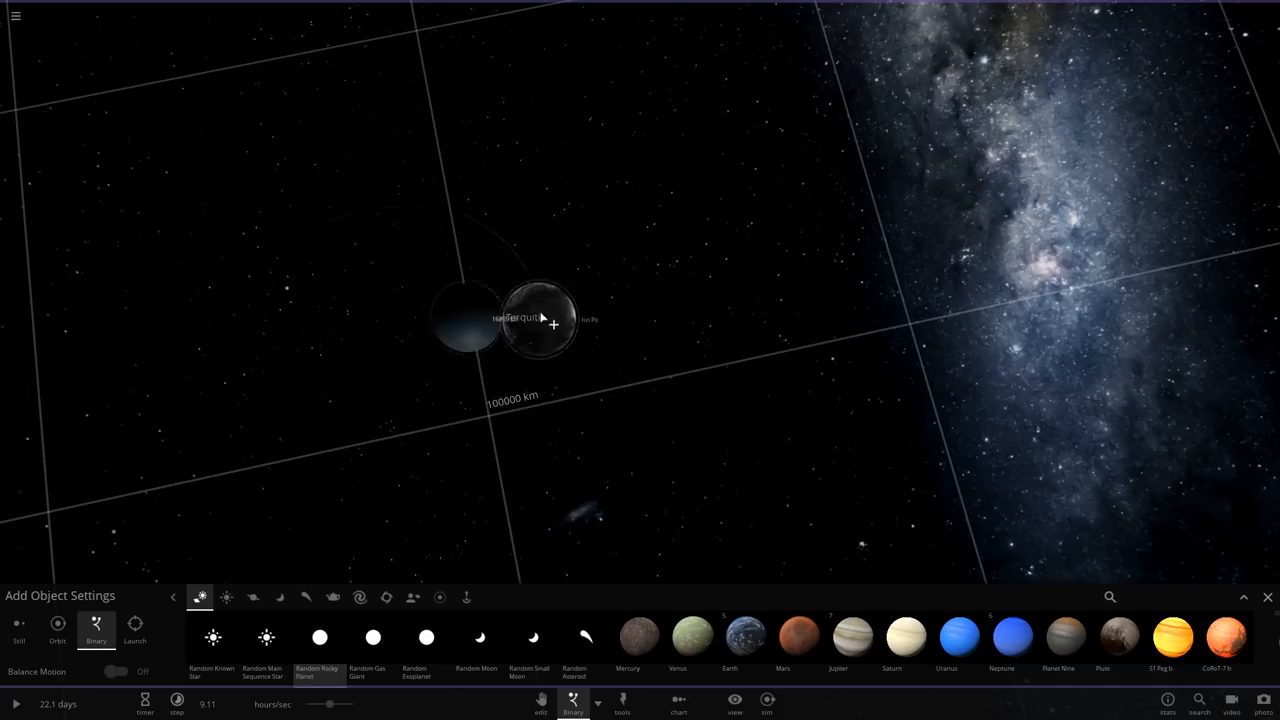
{"action": "left_click", "coordinate": [1268, 596]}
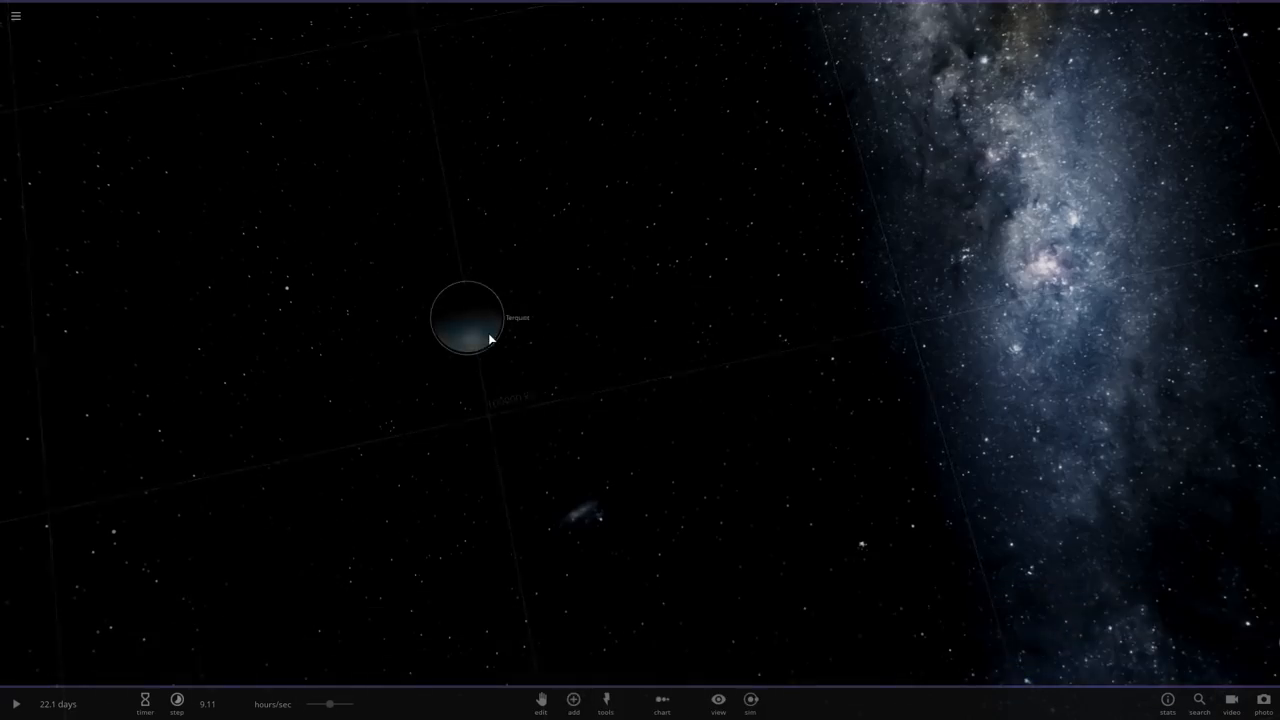
{"action": "left_click", "coordinate": [468, 318]}
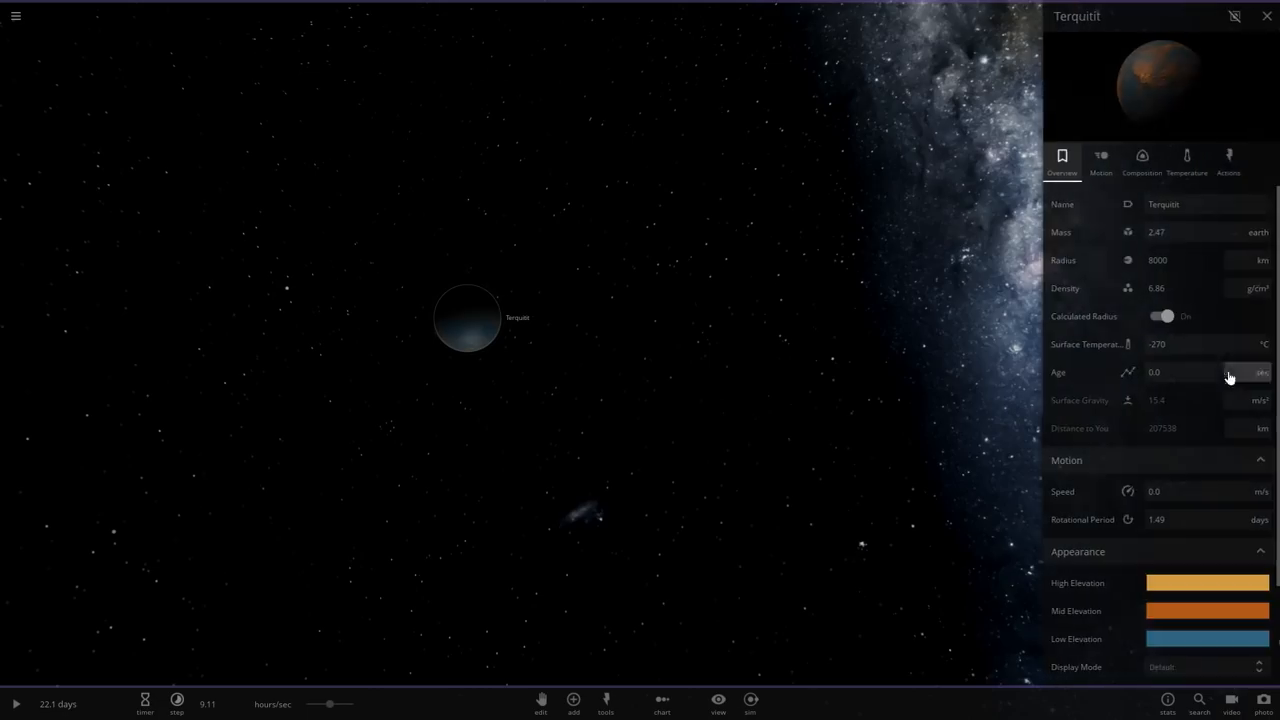
{"action": "left_click", "coordinate": [1228, 160]}
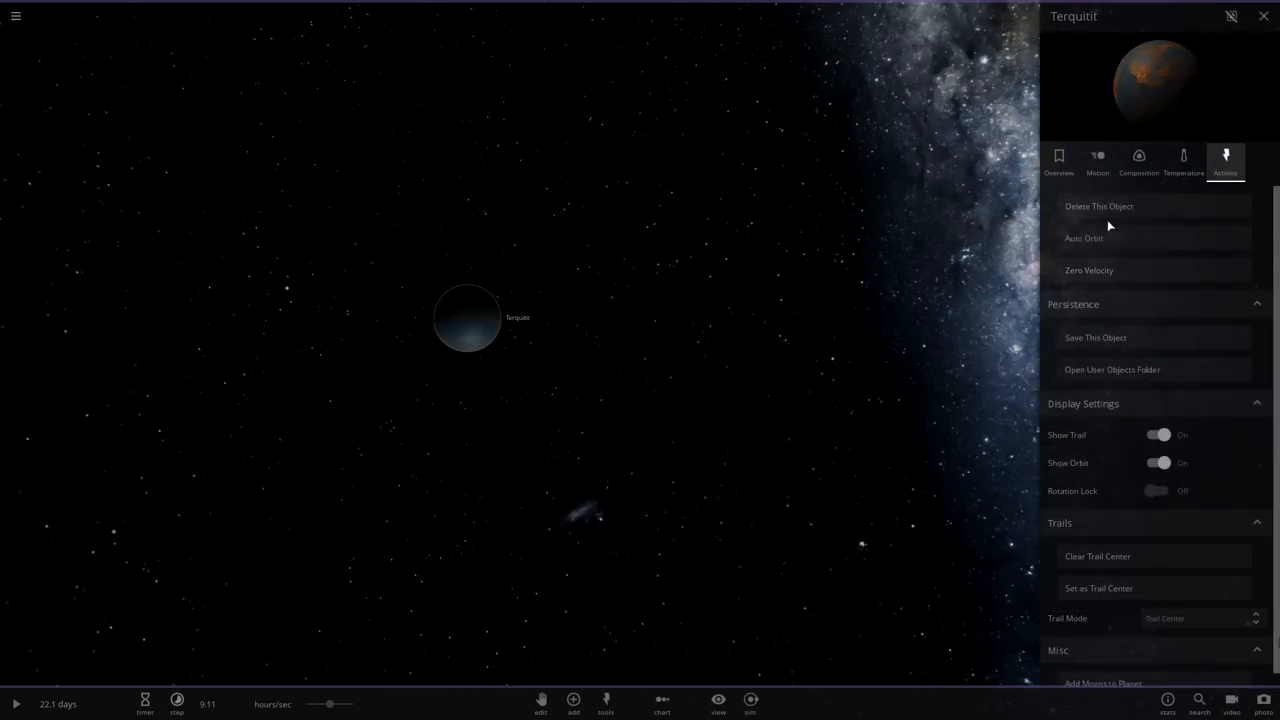
{"action": "mouse_move", "coordinate": [762, 432]}
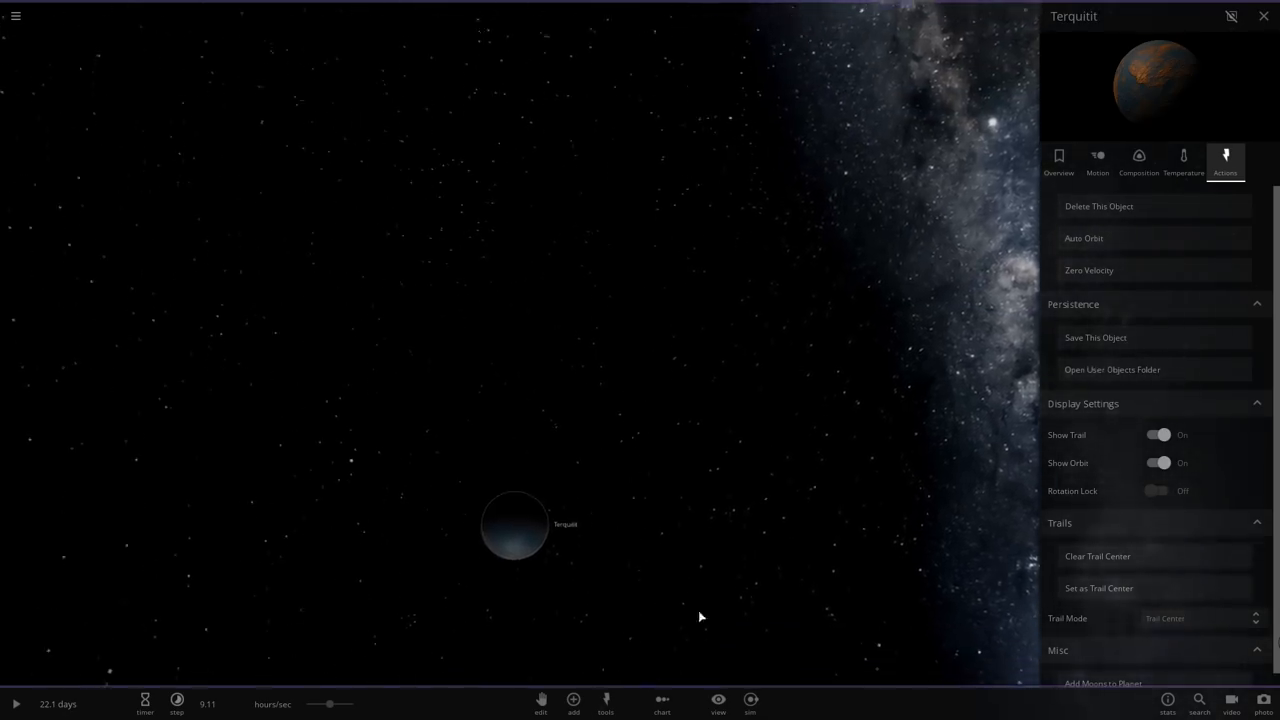
Save Terquitl as a reusable object, place a copy from the saved collection and check its Overview.
{"action": "left_click", "coordinate": [572, 700]}
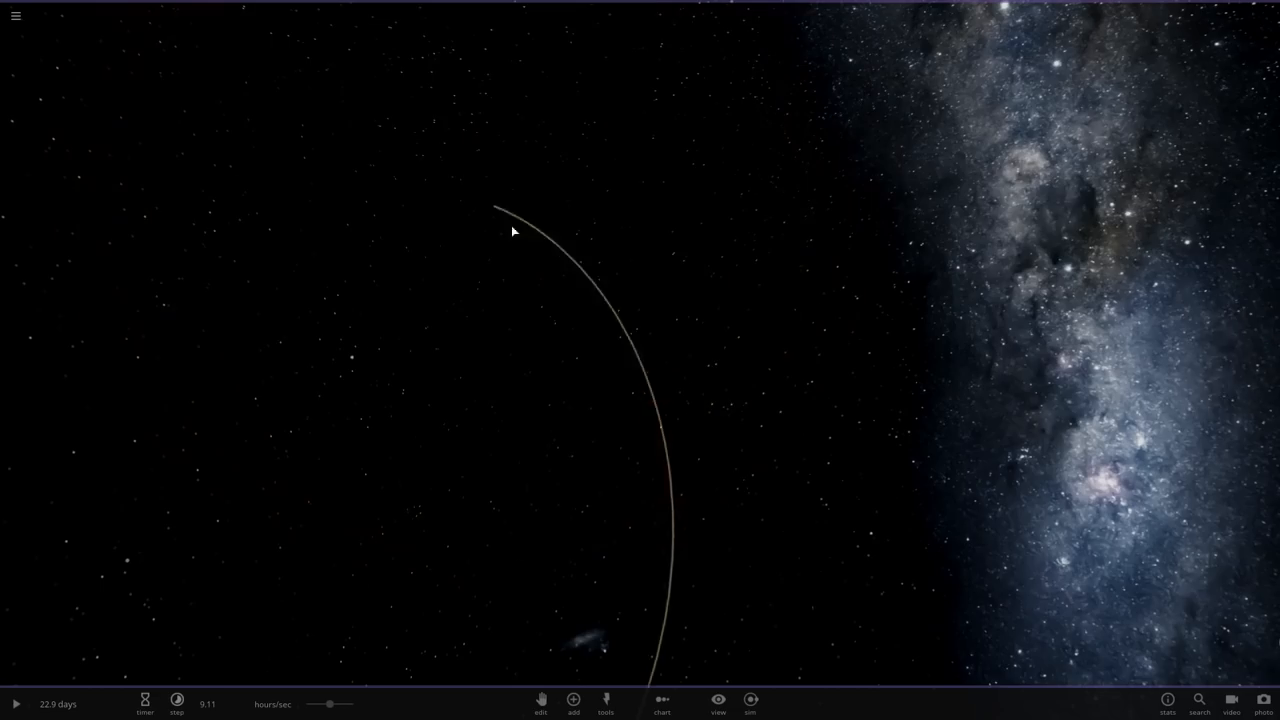
{"action": "left_click", "coordinate": [572, 704]}
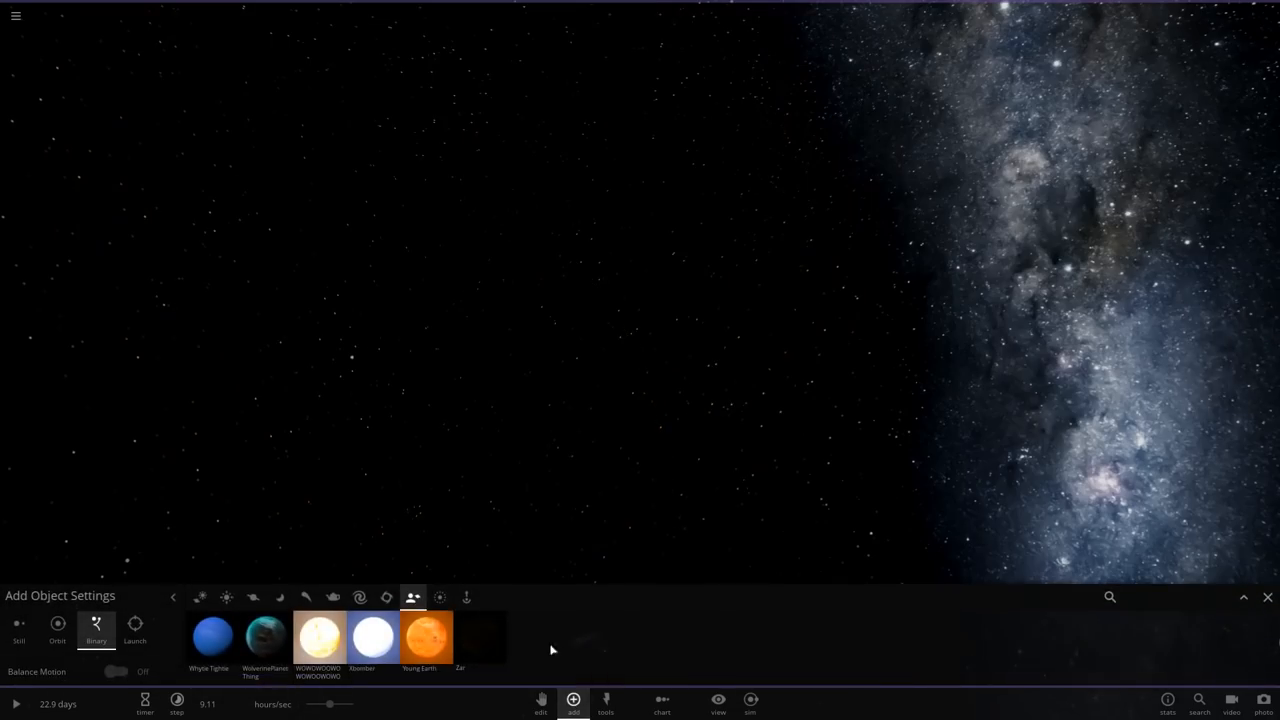
{"action": "scroll", "scroll_direction": "right", "scroll_amount": 3}
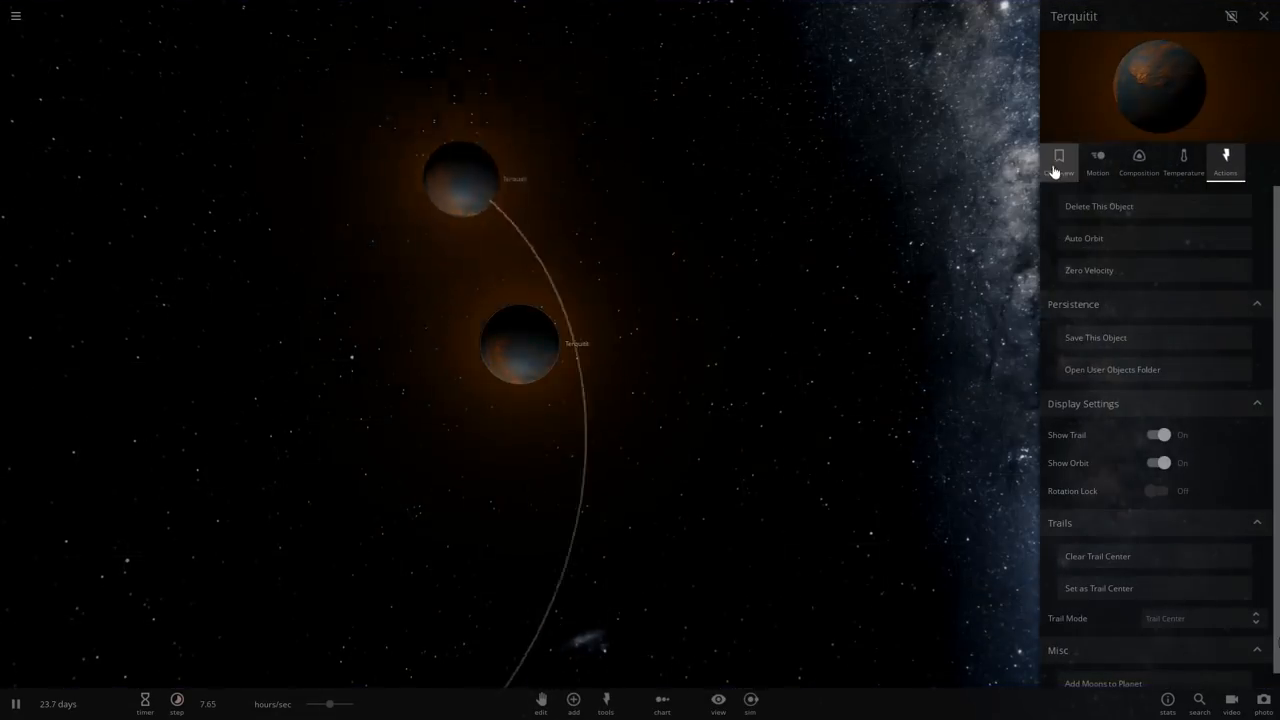
{"action": "left_click", "coordinate": [1058, 160]}
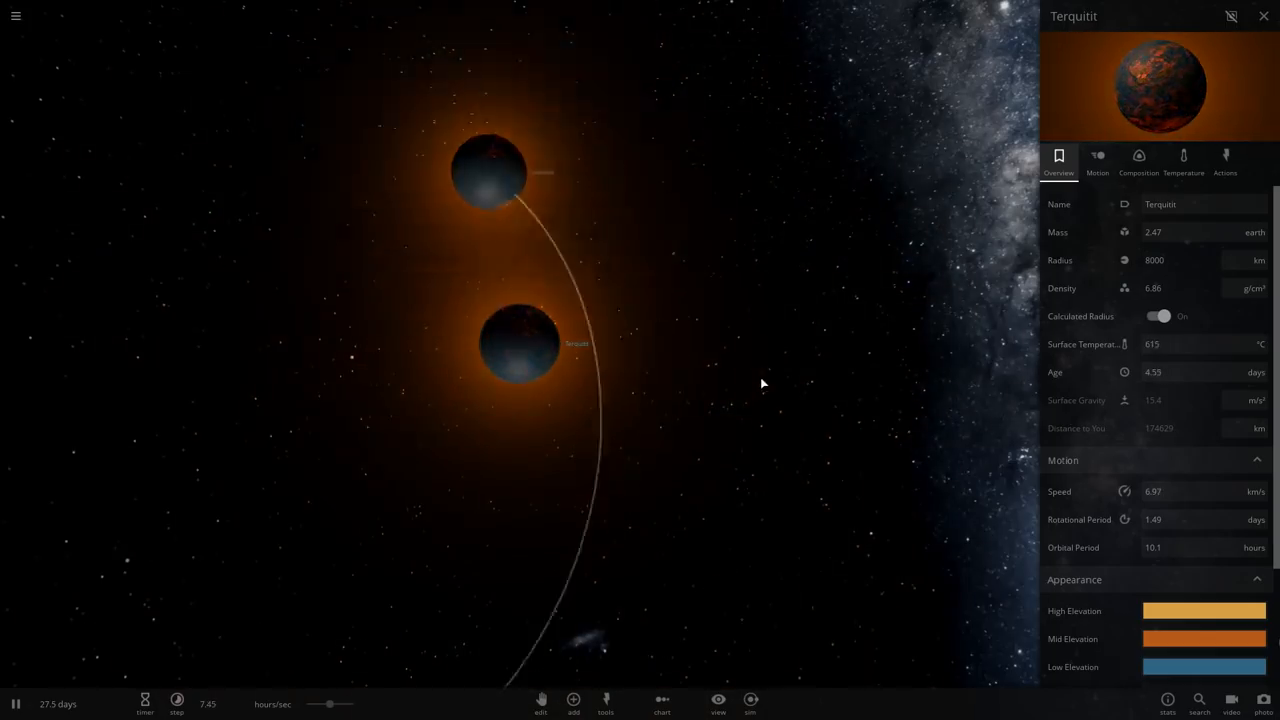
{"action": "left_click", "coordinate": [1264, 16]}
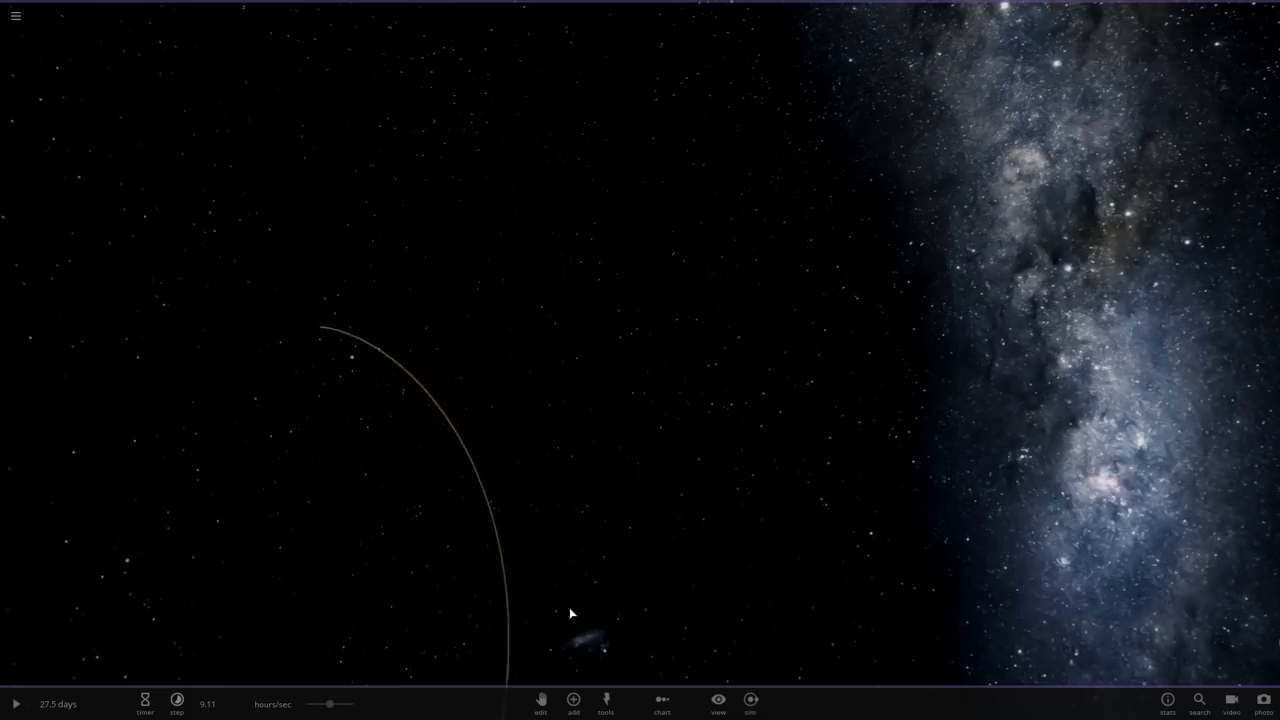
Place saved Terquitl copies in Binary mode so two identical planets orbit each other.
{"action": "left_click", "coordinate": [572, 704]}
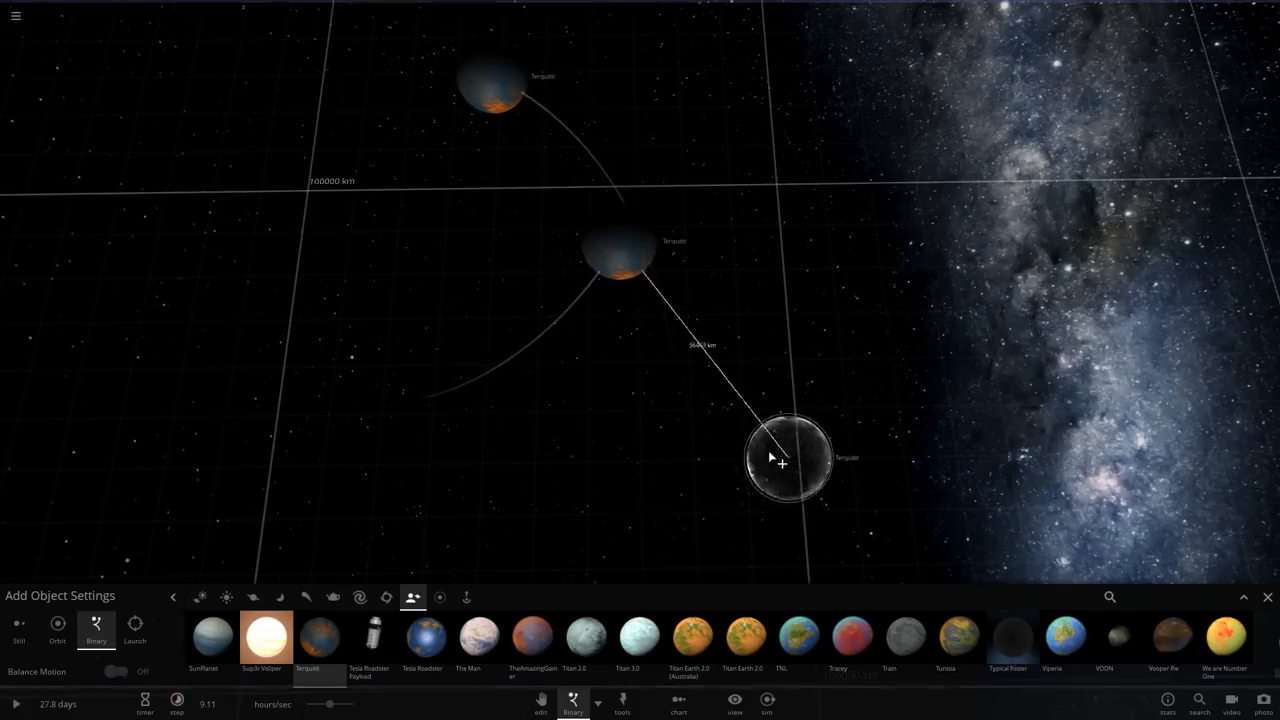
{"action": "left_click", "coordinate": [788, 460]}
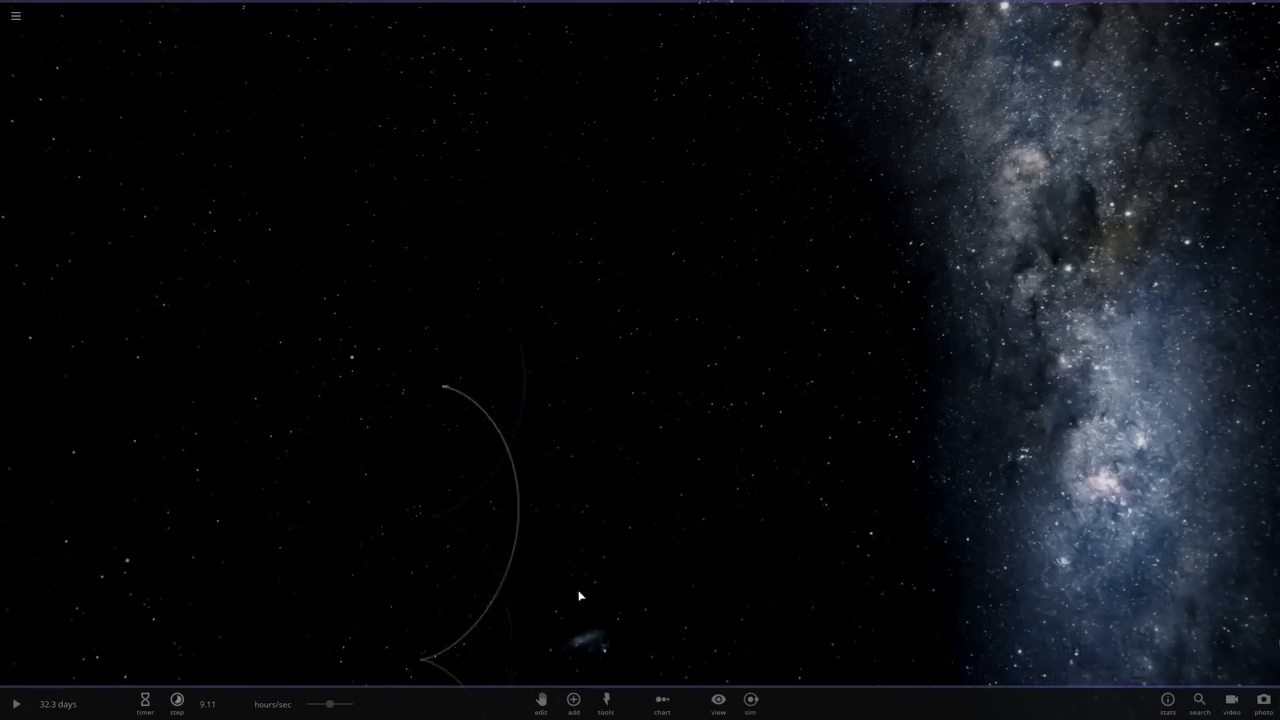
{"action": "left_click", "coordinate": [572, 704]}
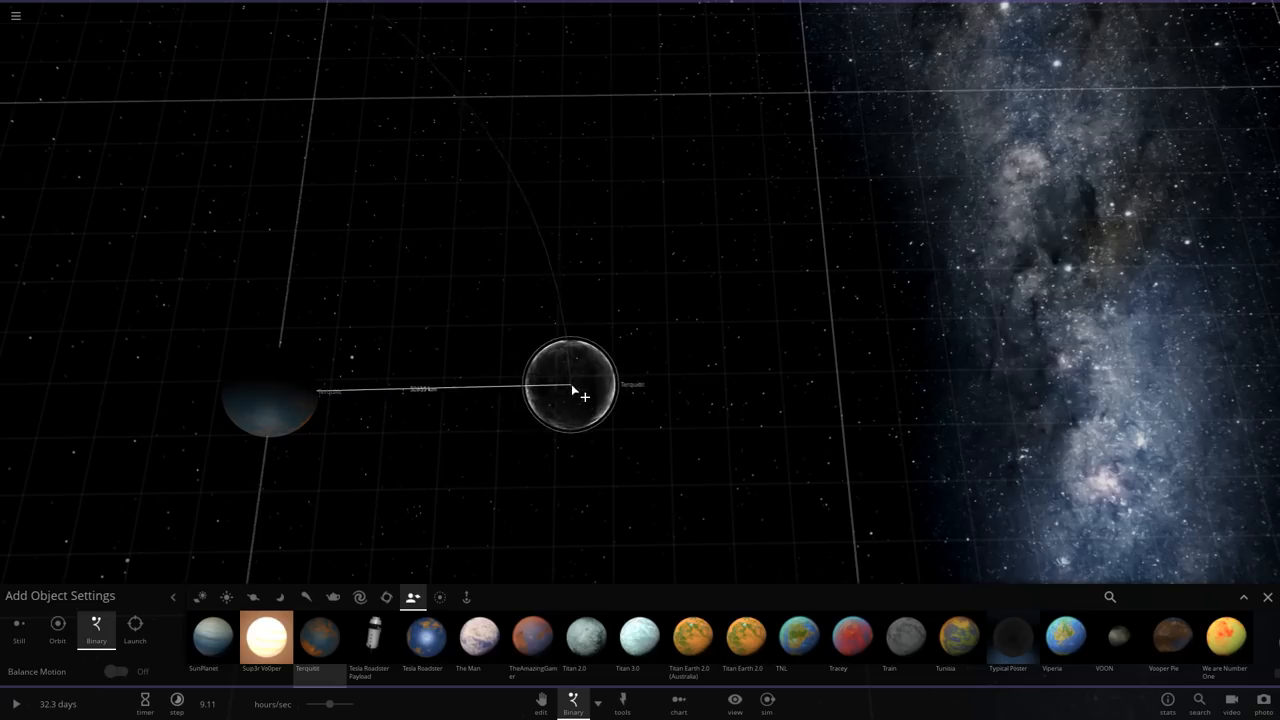
{"action": "left_click_drag", "start_coordinate": [572, 388], "coordinate": [584, 392]}
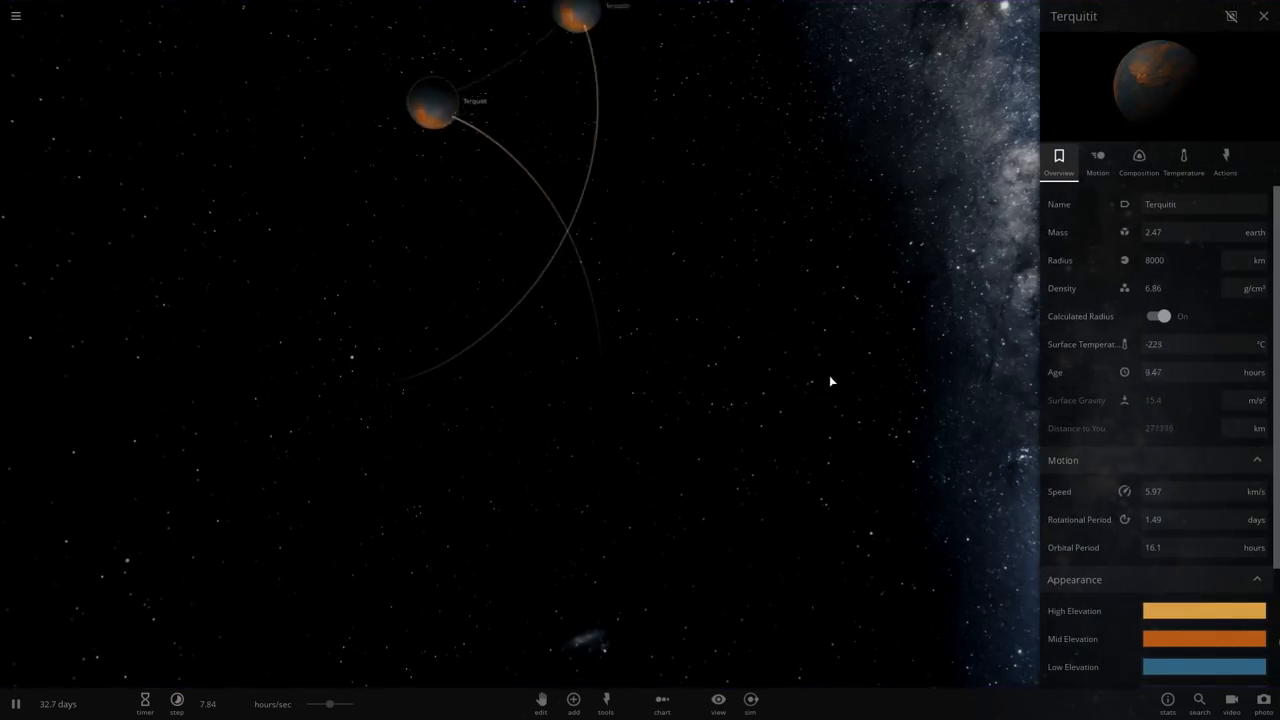
Let the simulation run so the Terquitl pair travels along its shared orbit.
{"action": "left_click", "coordinate": [1264, 16]}
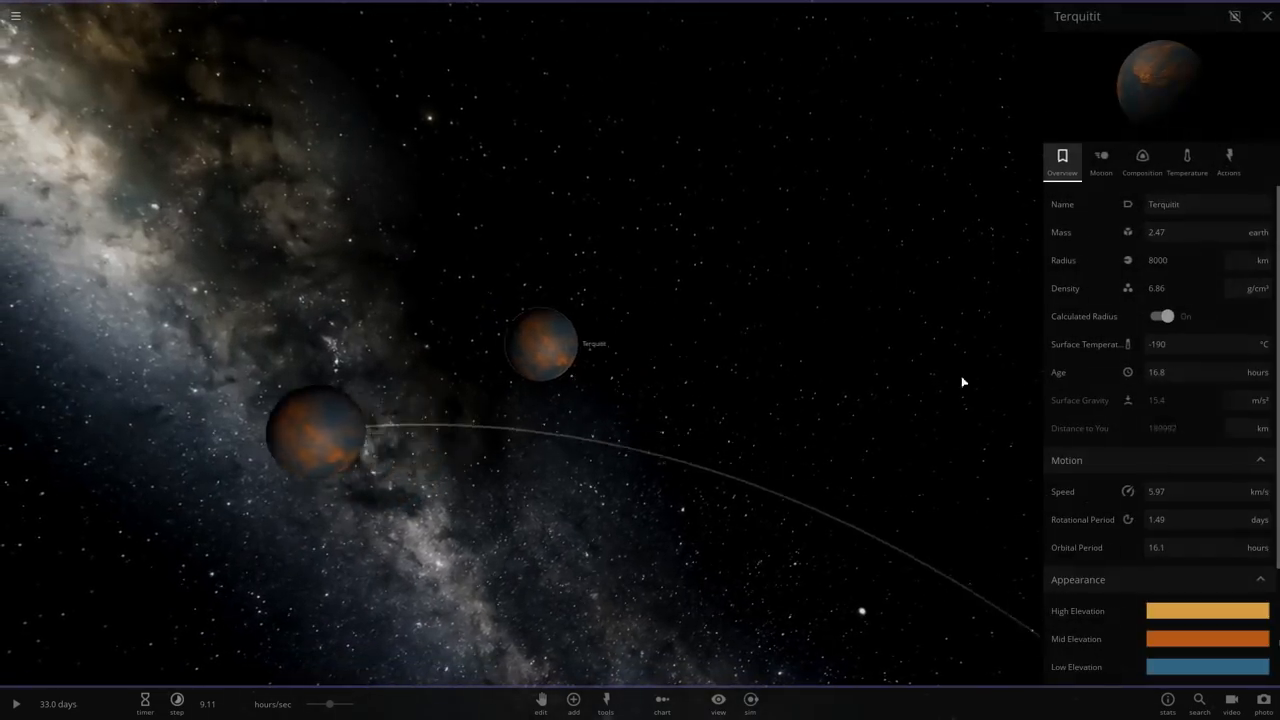
{"action": "left_click", "coordinate": [16, 704]}
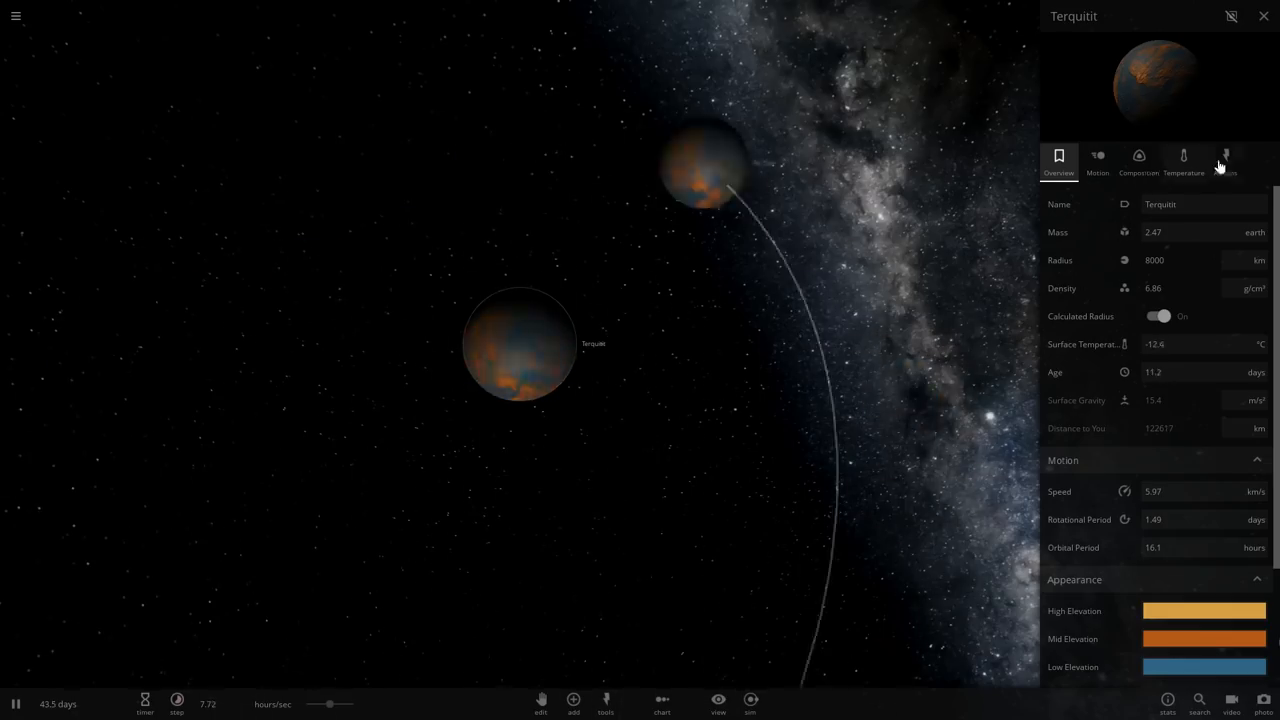
Set surface pressure units and raise each planet's Surface Temperature to around −10 °C.
{"action": "left_click", "coordinate": [1184, 160]}
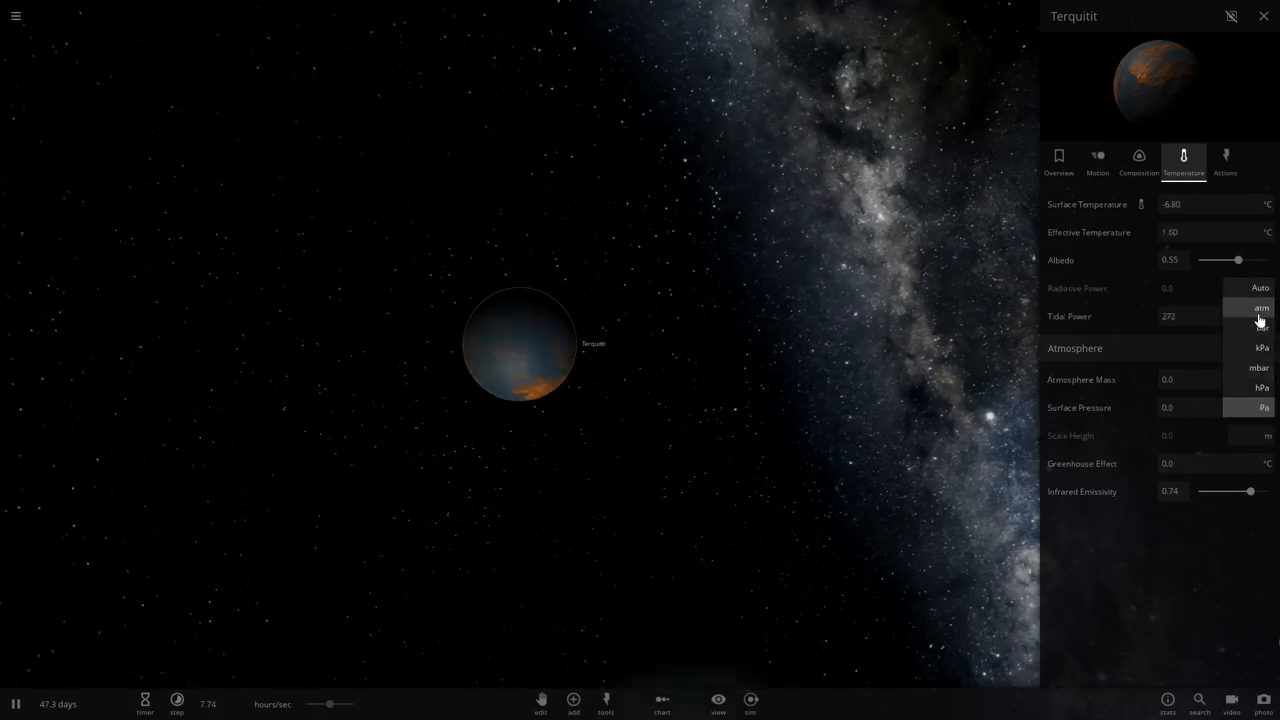
{"action": "left_click", "coordinate": [1260, 308]}
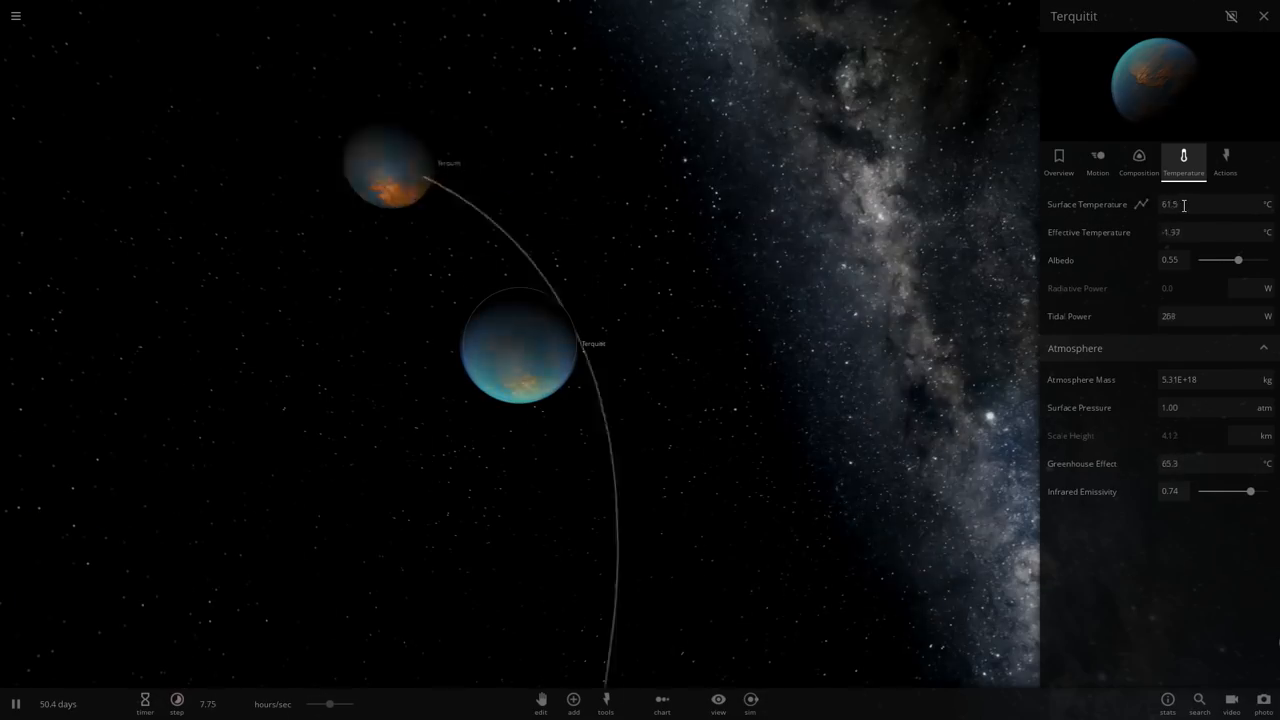
{"action": "mouse_move", "coordinate": [1184, 204]}
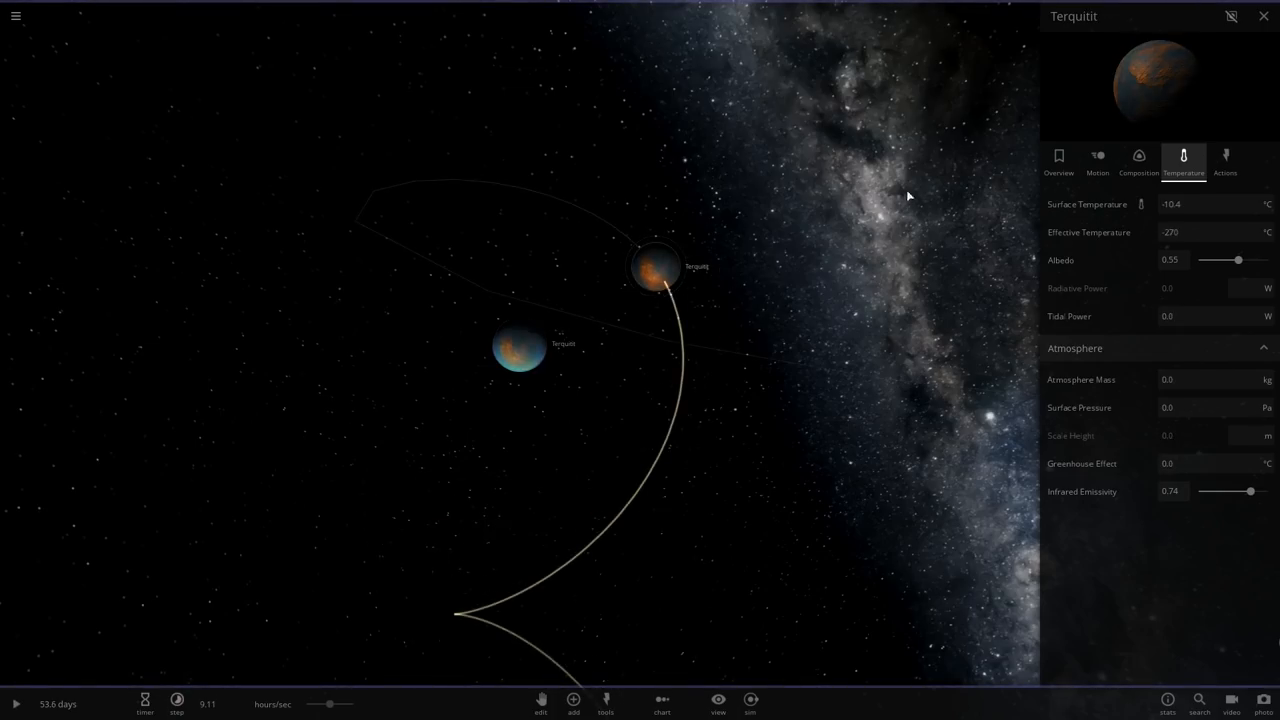
{"action": "mouse_move", "coordinate": [1202, 280]}
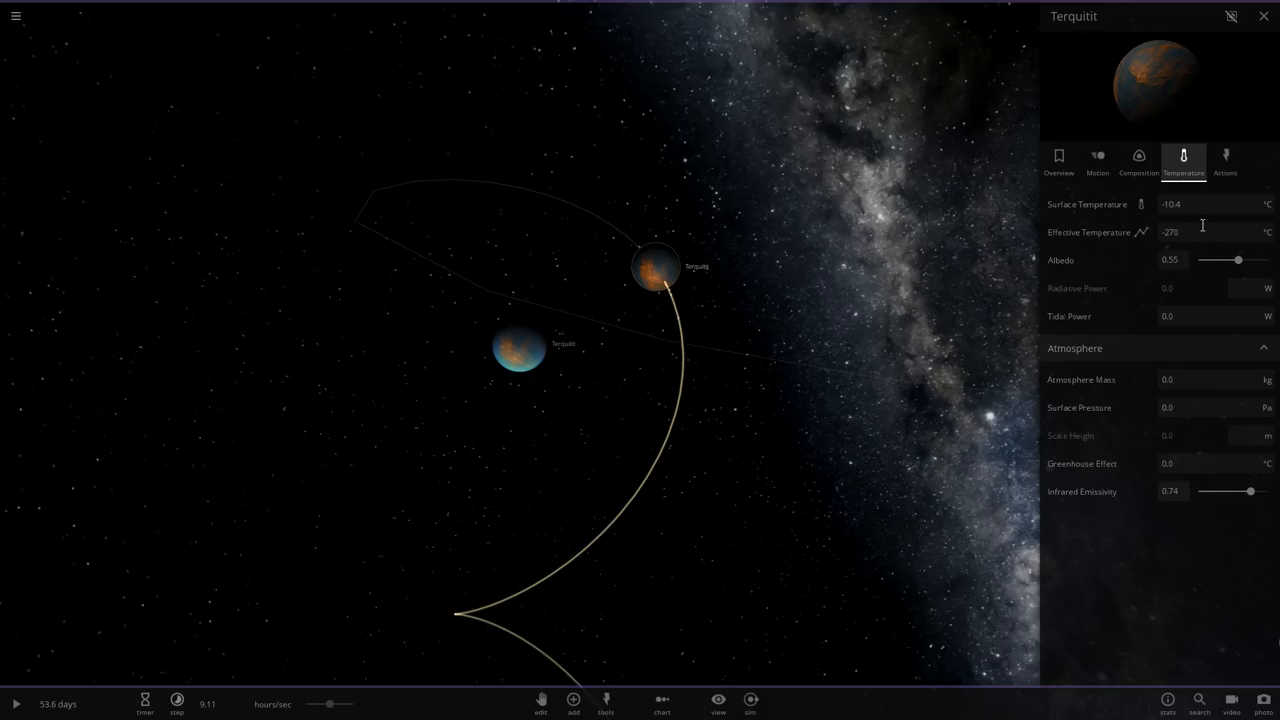
{"action": "left_click", "coordinate": [1184, 204]}
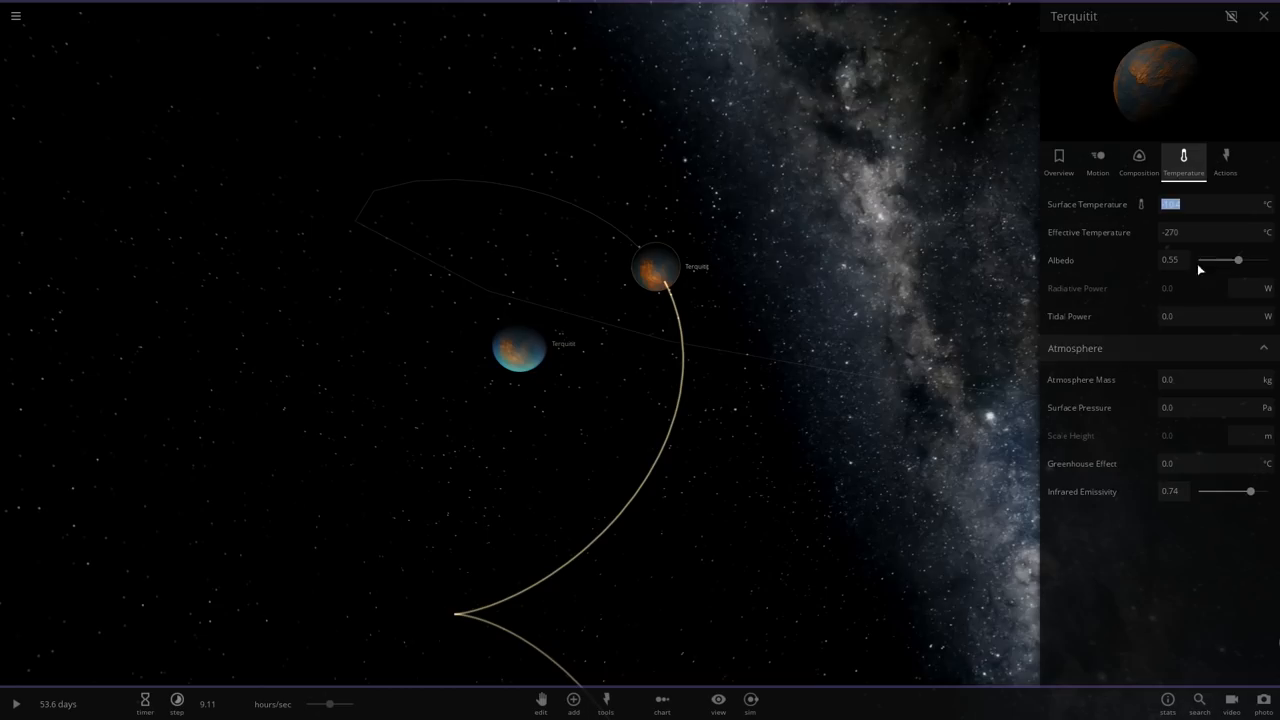
{"action": "mouse_move", "coordinate": [1240, 232]}
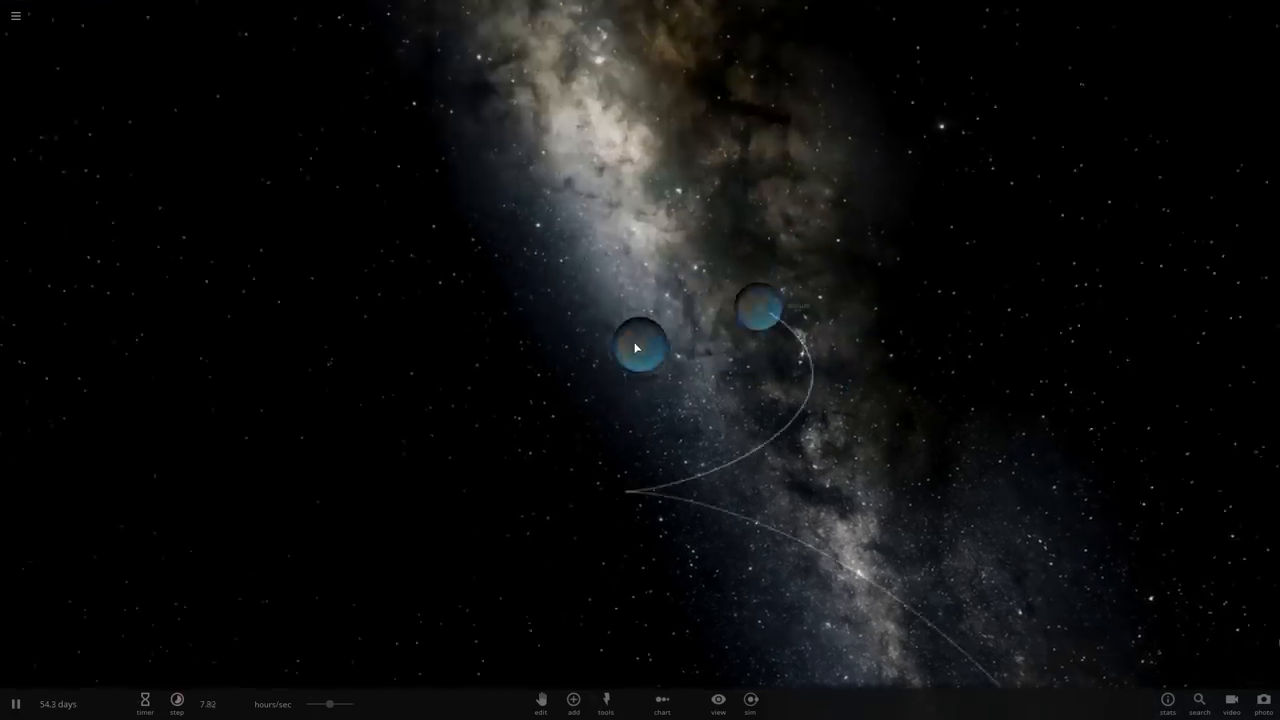
Reopen the warmed planet's details showing its 63.1 °C surface temperature.
{"action": "left_click", "coordinate": [638, 348]}
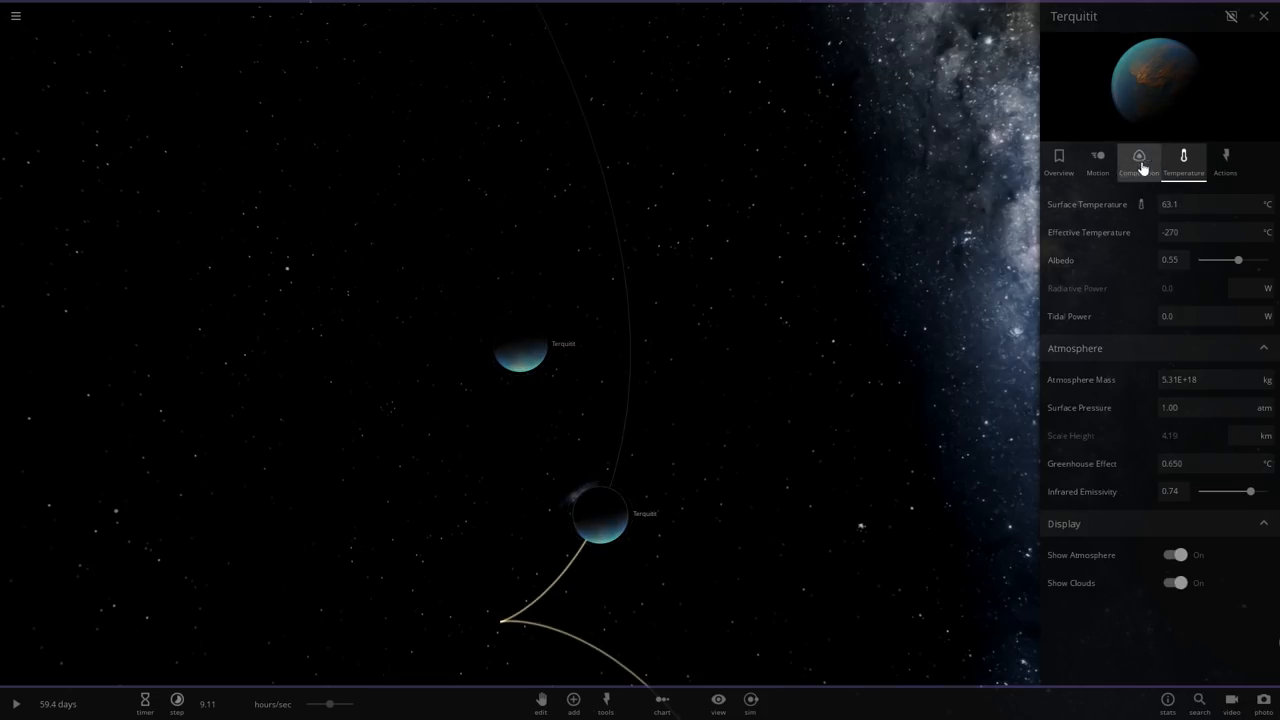
Start saving Terquitil as a custom object from Actions, then cancel the save.
{"action": "left_click", "coordinate": [1224, 160]}
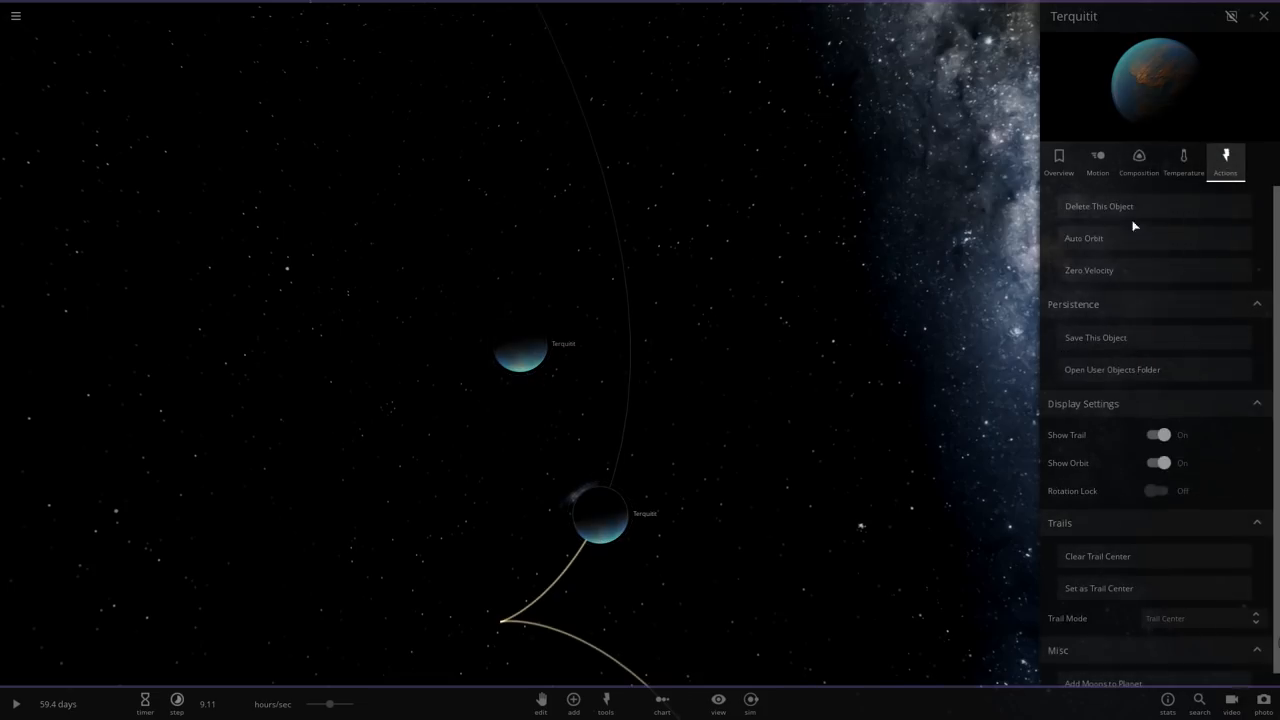
{"action": "left_click", "coordinate": [1096, 336]}
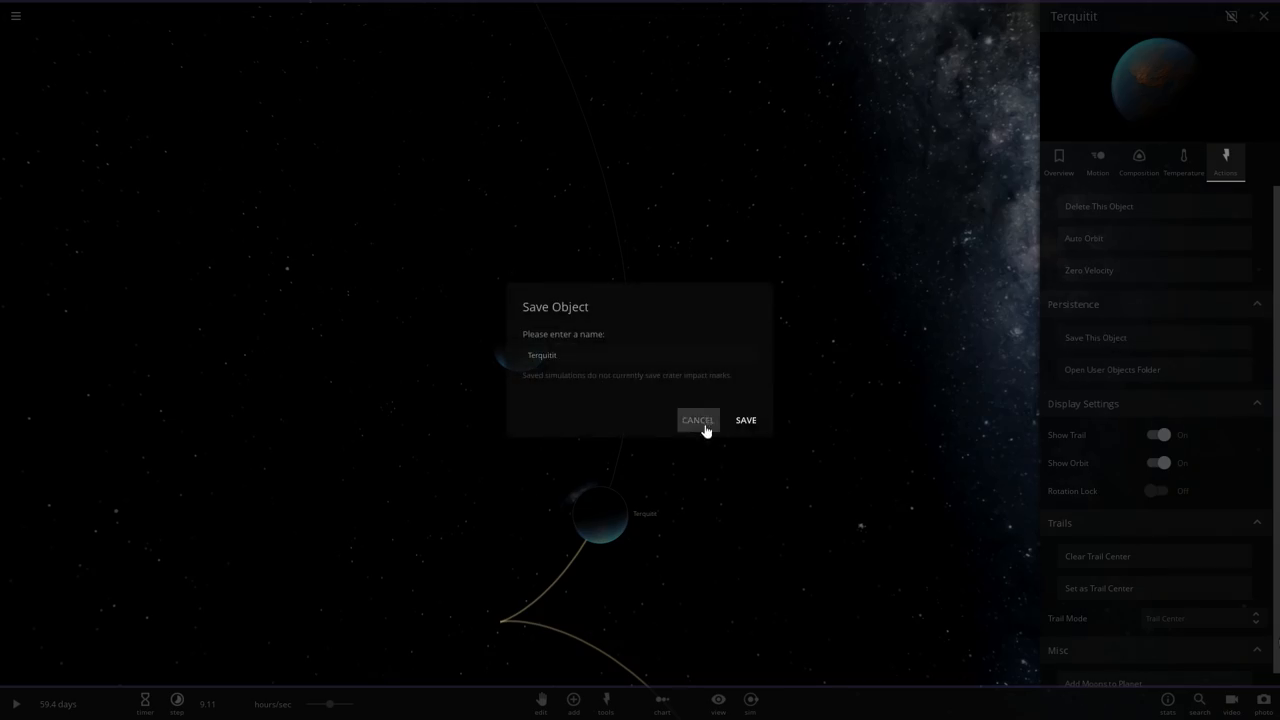
{"action": "left_click", "coordinate": [696, 420]}
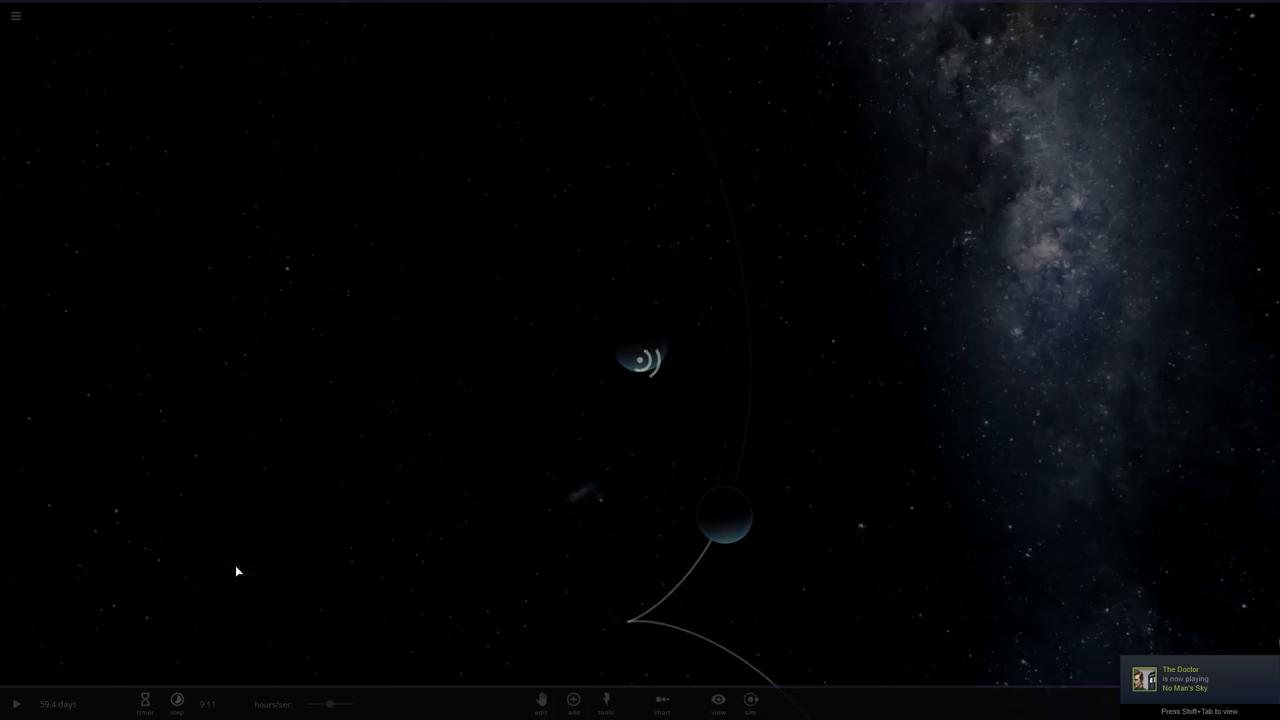
{"action": "left_click", "coordinate": [572, 700]}
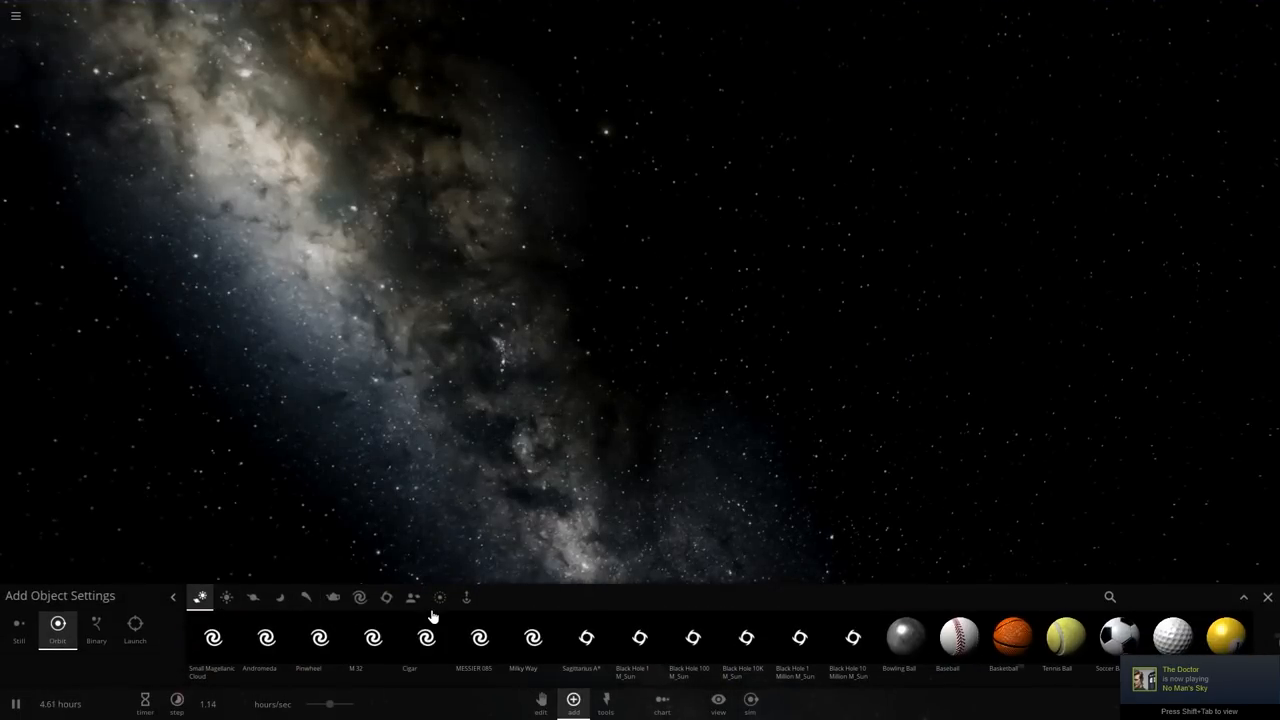
{"action": "left_click", "coordinate": [412, 596]}
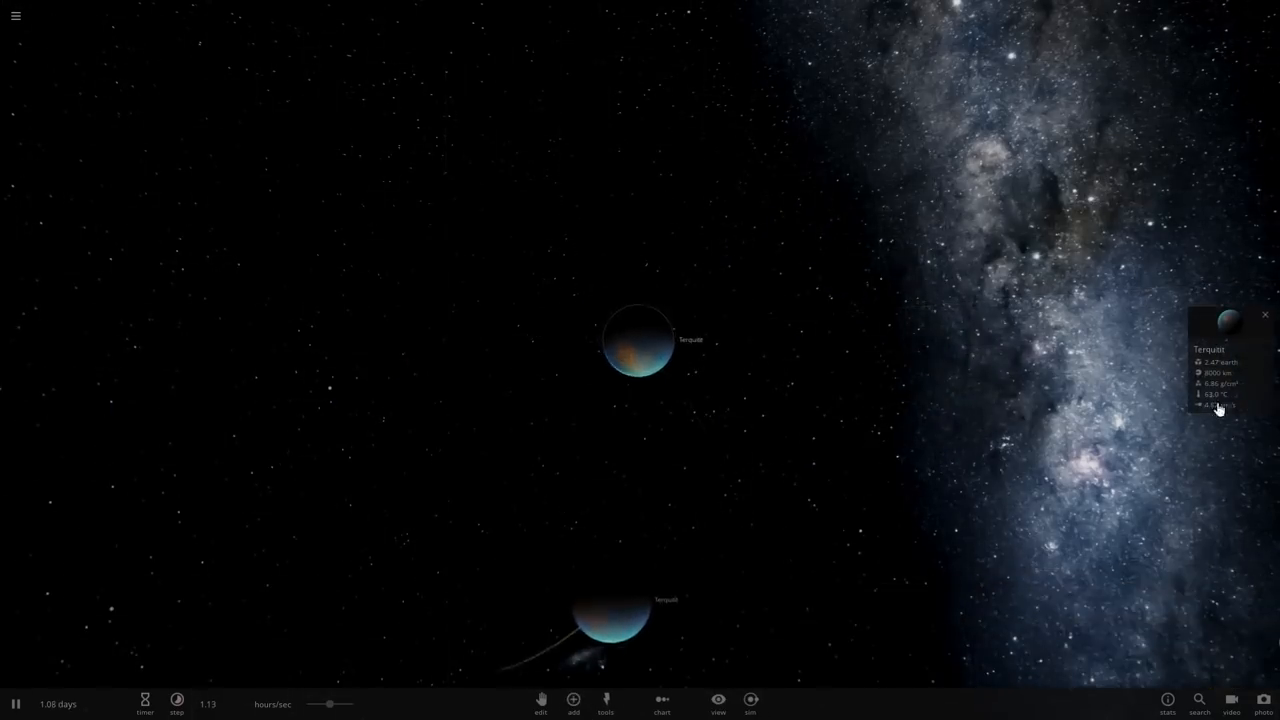
Raise the simulation timestep twice so the twins orbit faster, then select the other planet.
{"action": "left_click", "coordinate": [1218, 404]}
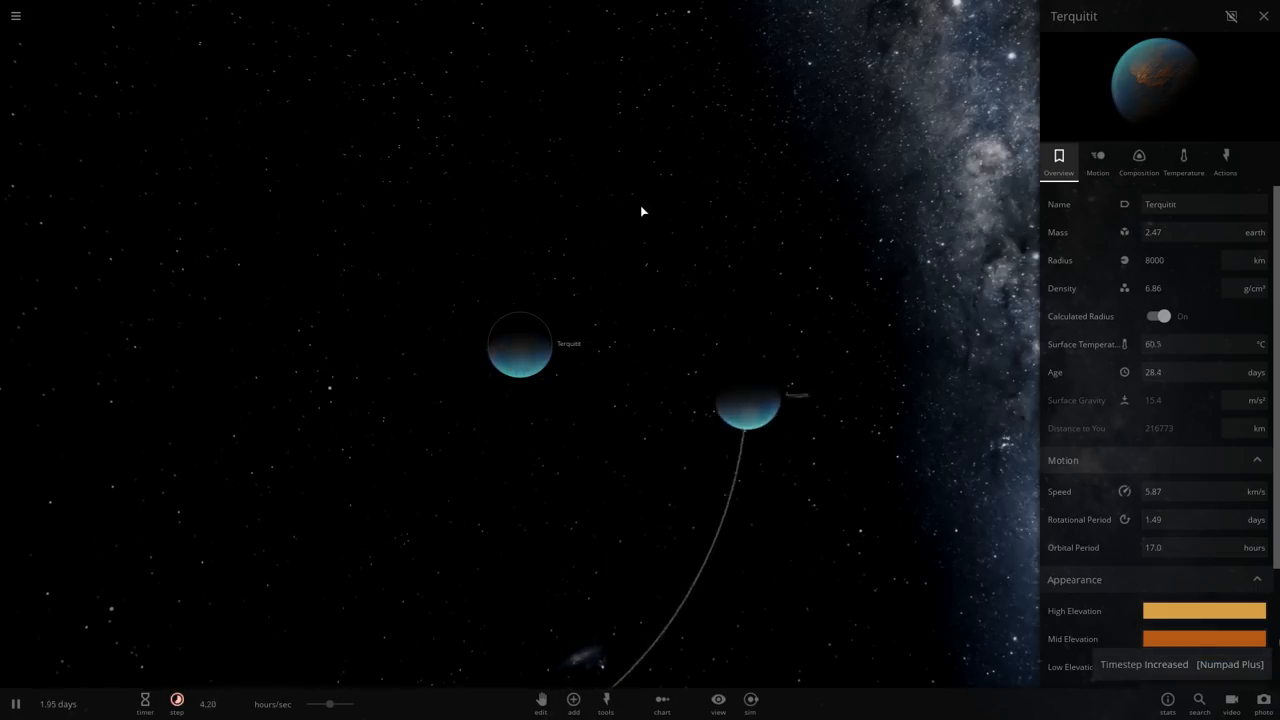
{"action": "key", "text": "KP_Add"}
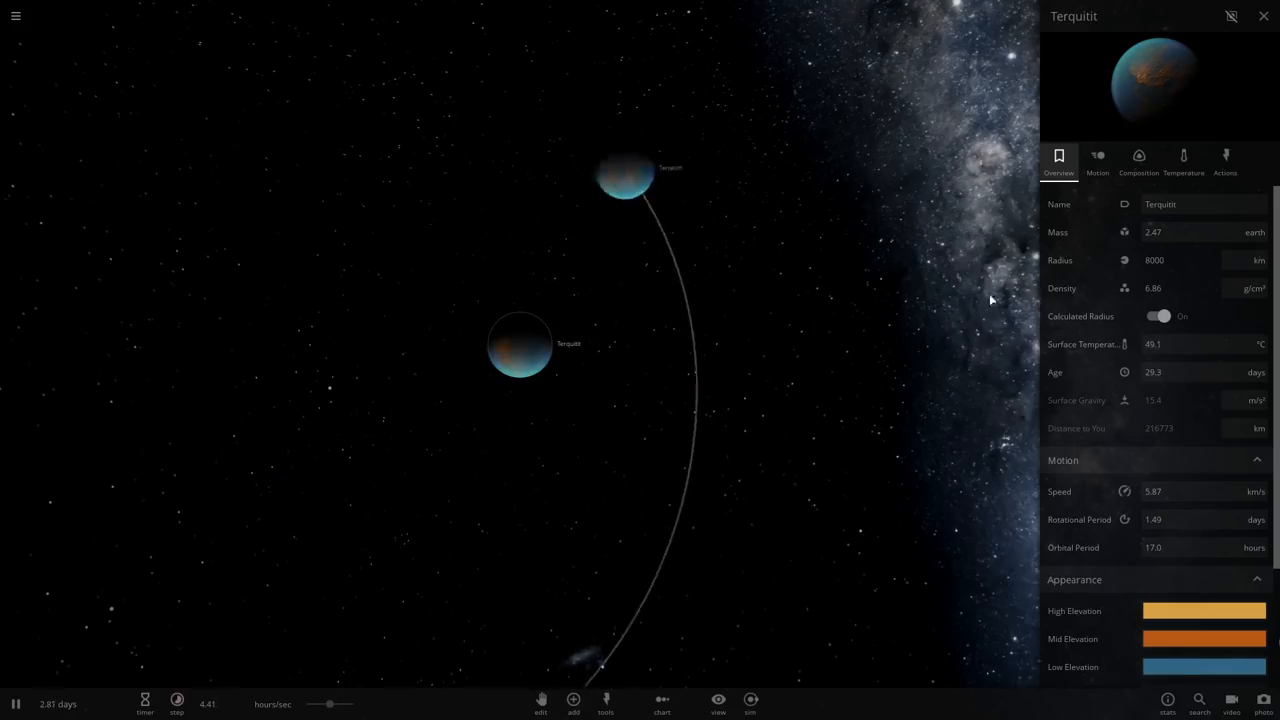
{"action": "key", "text": "numpad_add"}
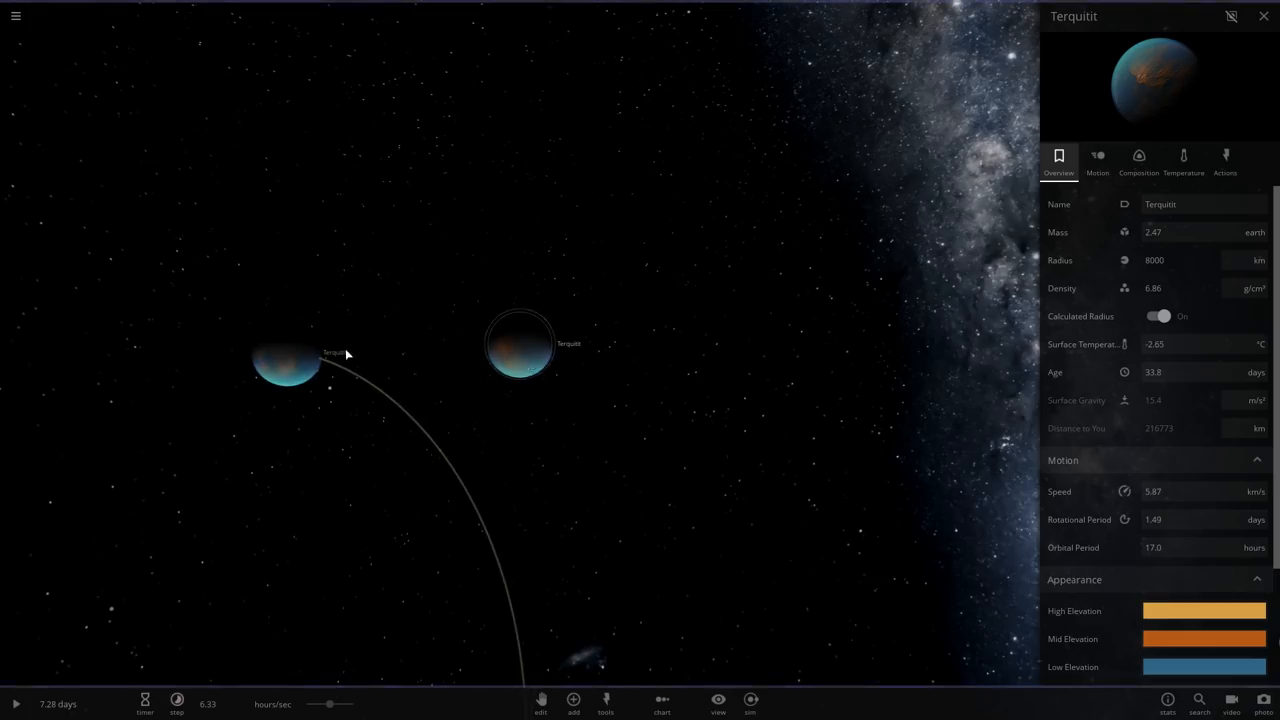
{"action": "left_click", "coordinate": [572, 700]}
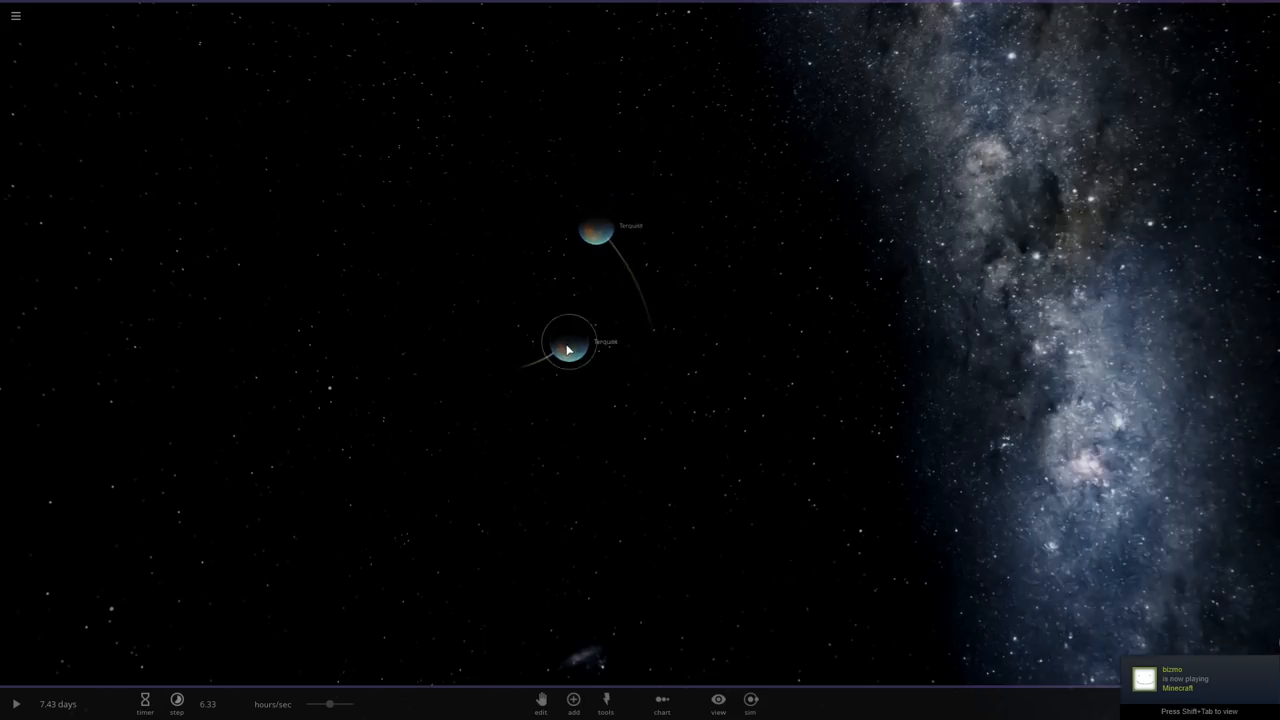
{"action": "left_click", "coordinate": [568, 342]}
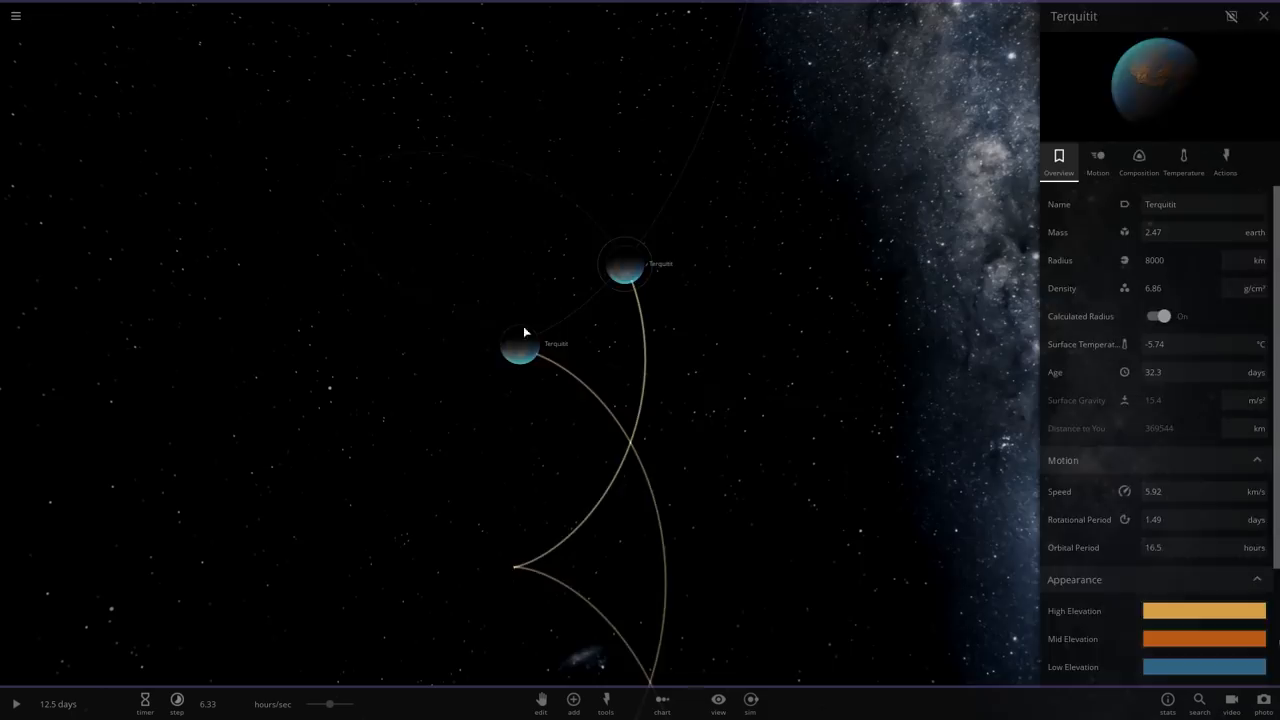
{"action": "left_click", "coordinate": [1264, 16]}
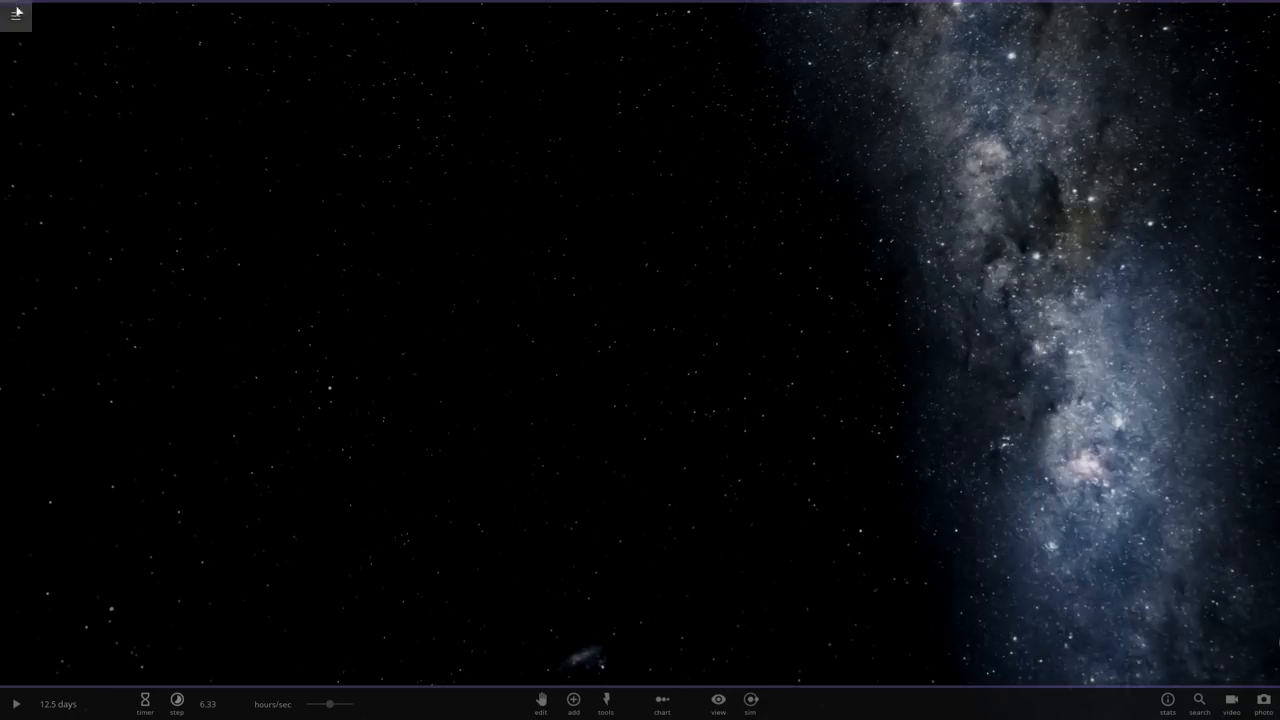
Place a new binary-partner planet beside the blue planet and select it.
{"action": "left_click", "coordinate": [16, 16]}
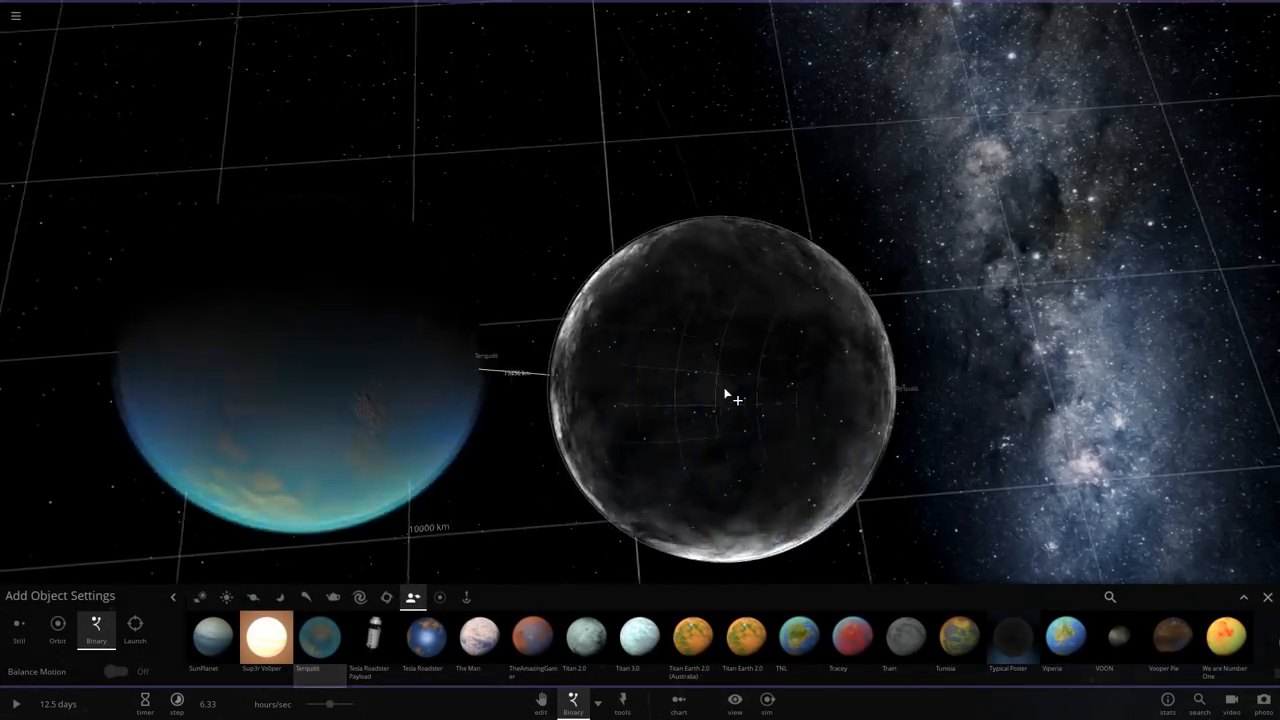
{"action": "left_click_drag", "start_coordinate": [736, 398], "coordinate": [644, 320]}
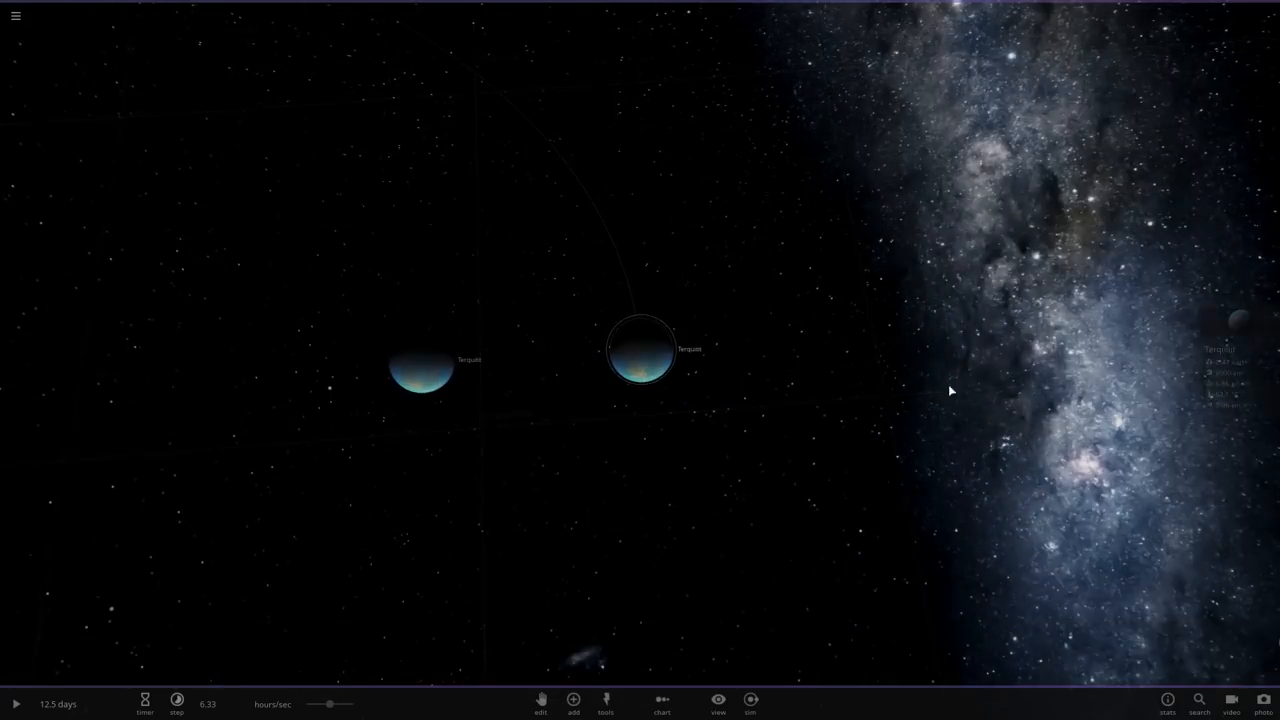
{"action": "left_click", "coordinate": [640, 350]}
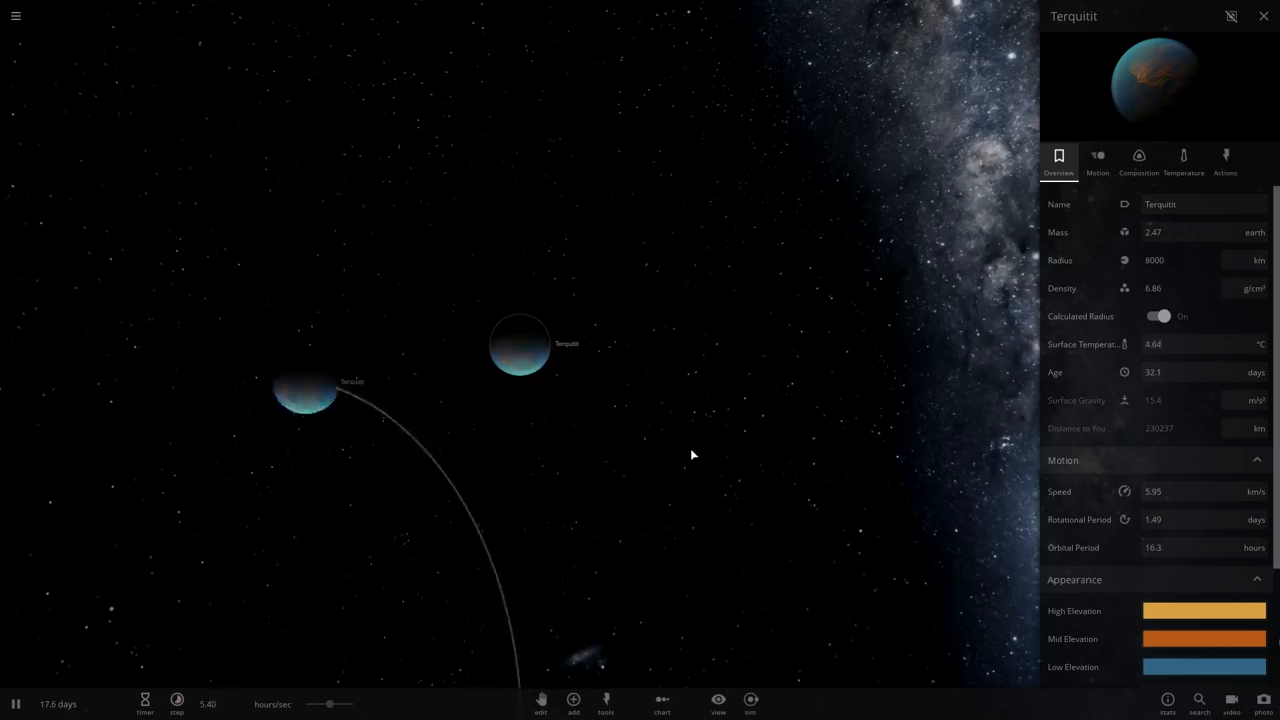
{"action": "left_click", "coordinate": [1264, 16]}
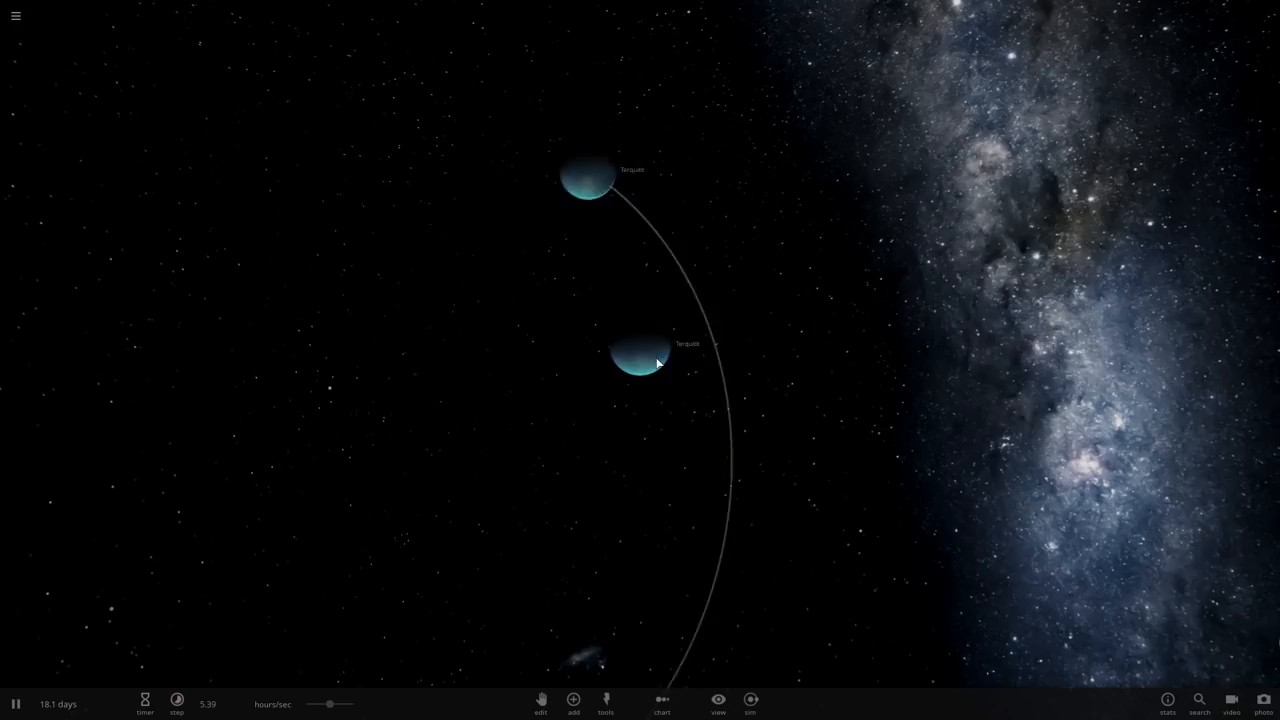
{"action": "left_click", "coordinate": [638, 360]}
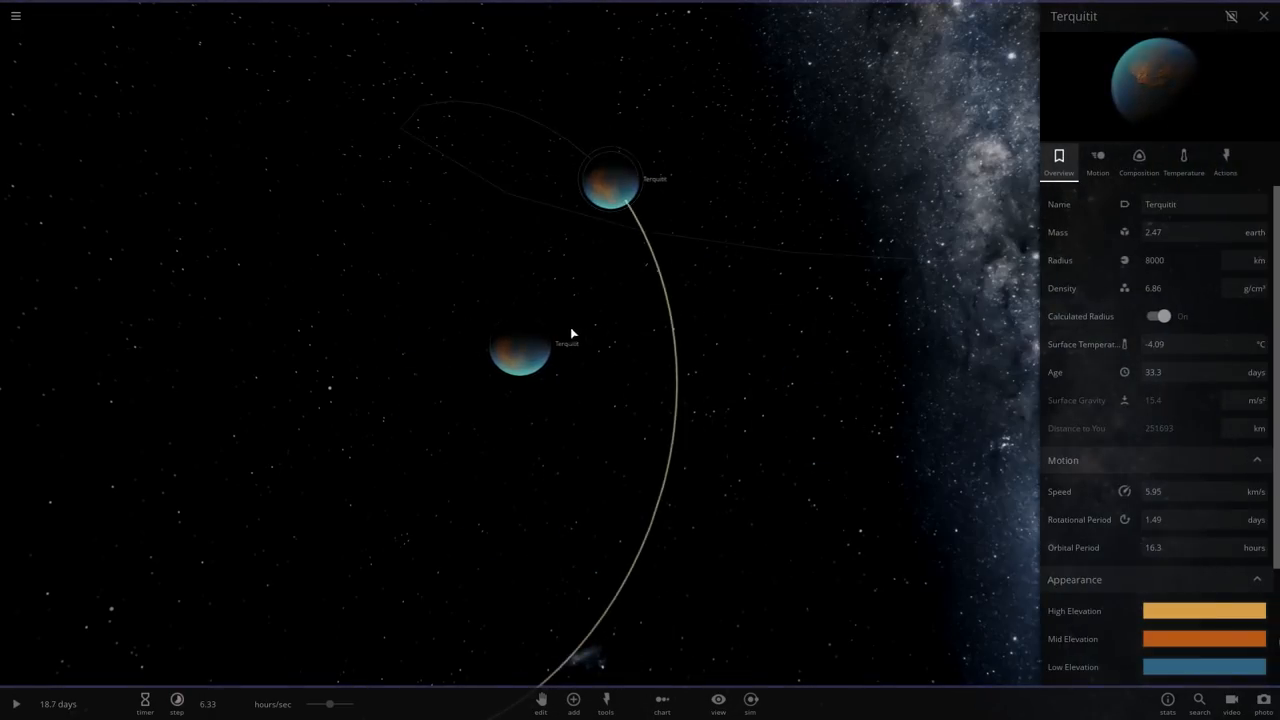
{"action": "left_click", "coordinate": [572, 704]}
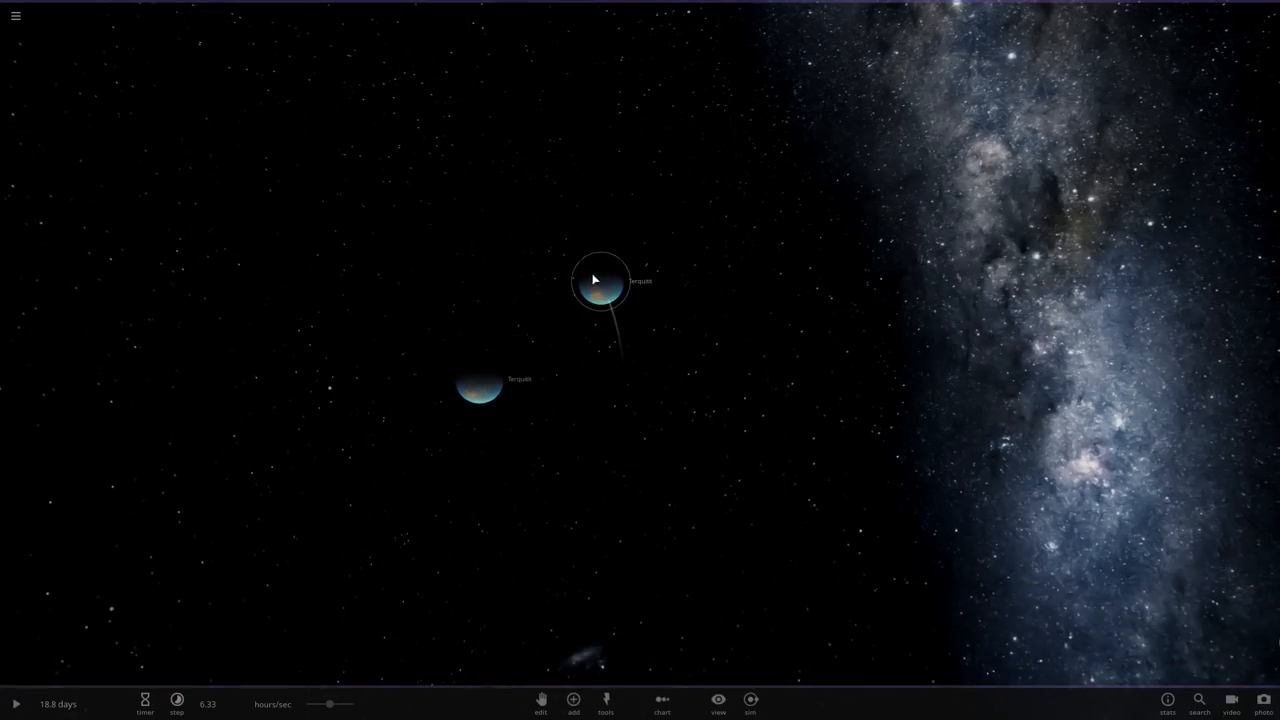
{"action": "left_click", "coordinate": [600, 284]}
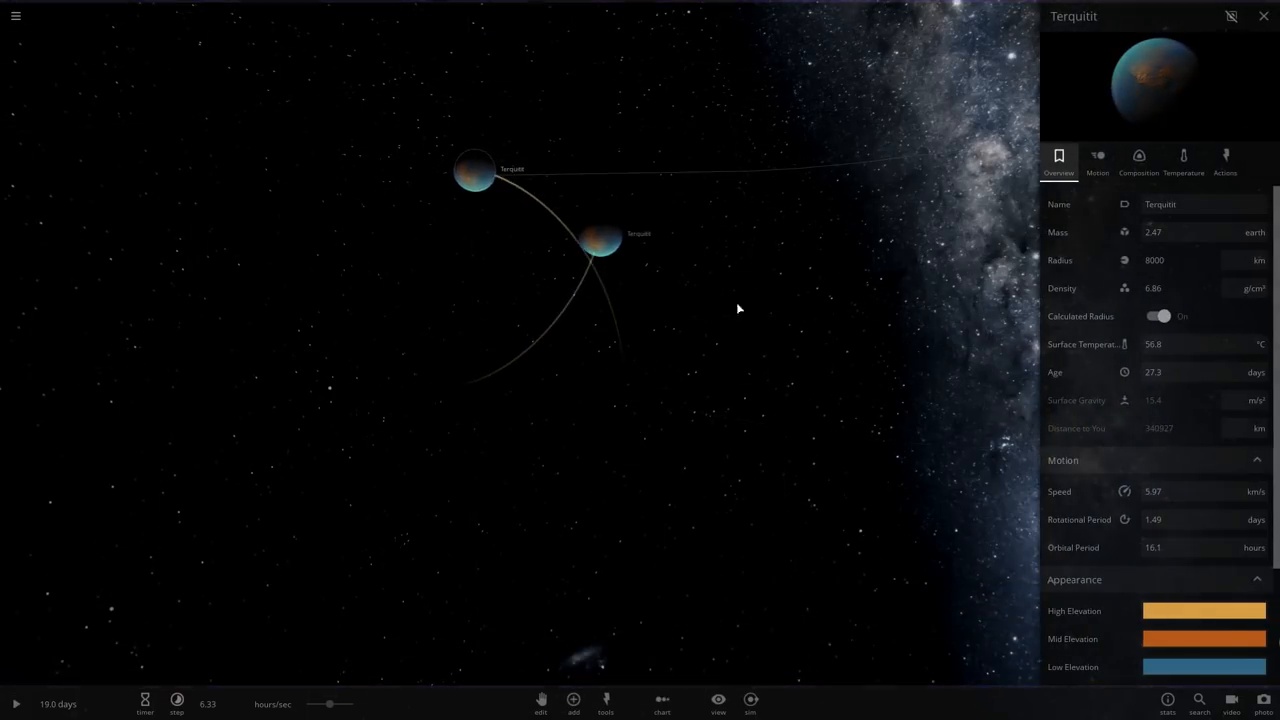
{"action": "left_click", "coordinate": [16, 704]}
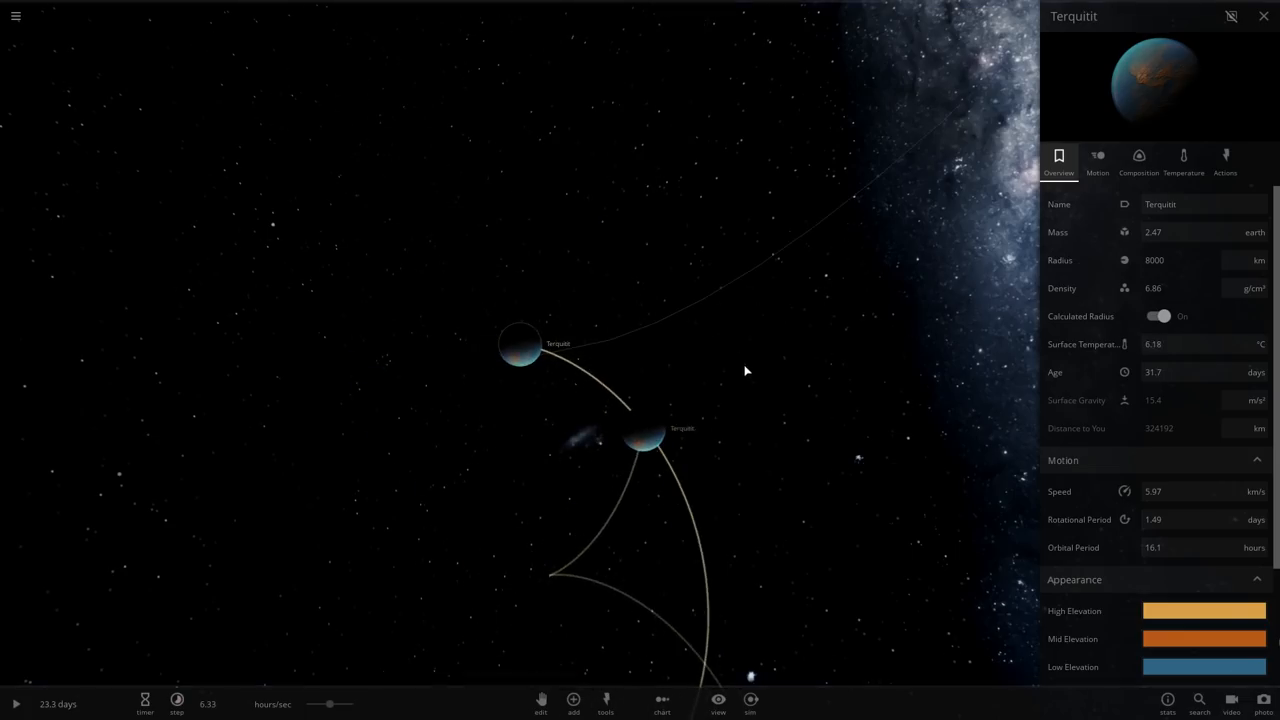
{"action": "left_click", "coordinate": [1264, 16]}
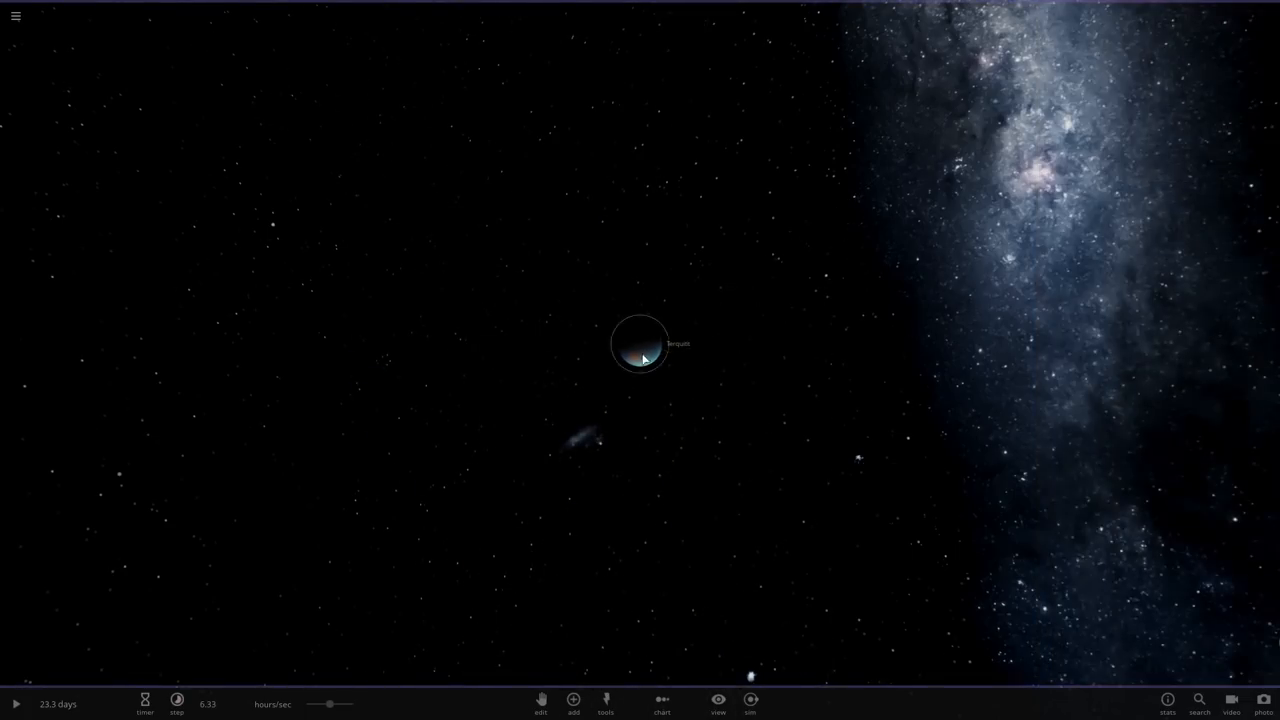
Reopen Terquitil's overview and focus the view on the orbiting twin planets.
{"action": "left_click", "coordinate": [572, 704]}
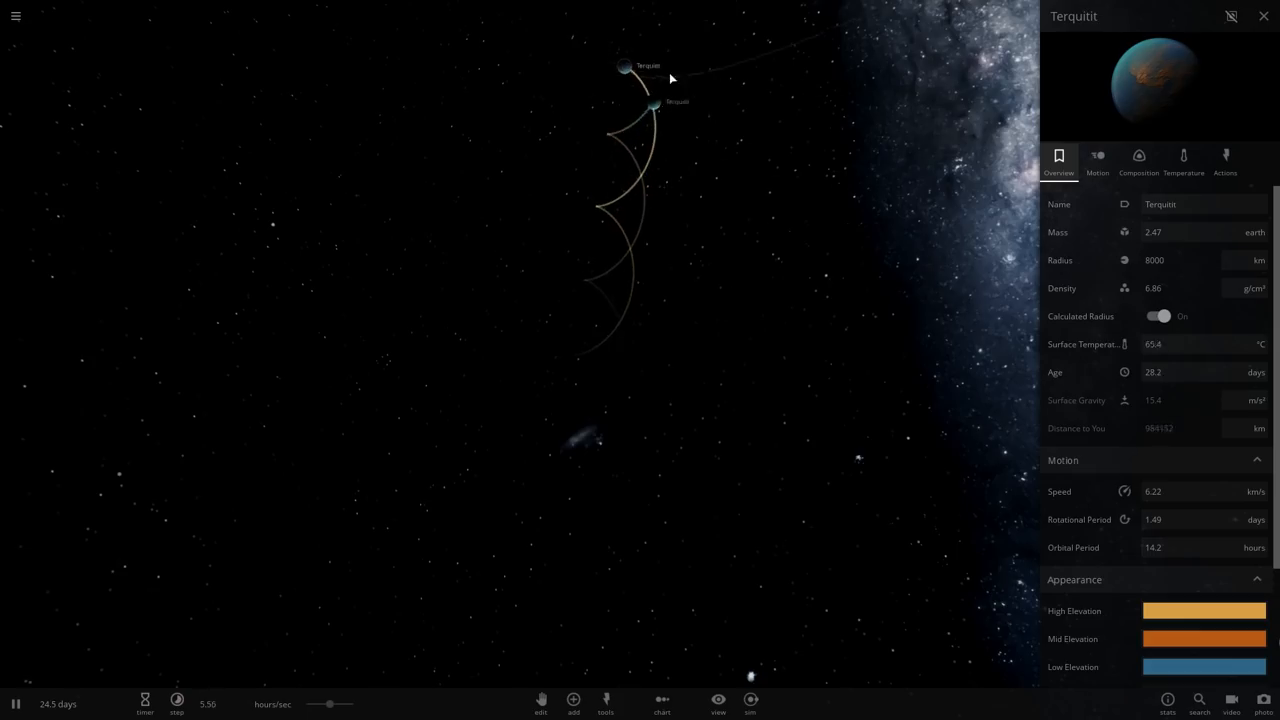
{"action": "left_click", "coordinate": [16, 704]}
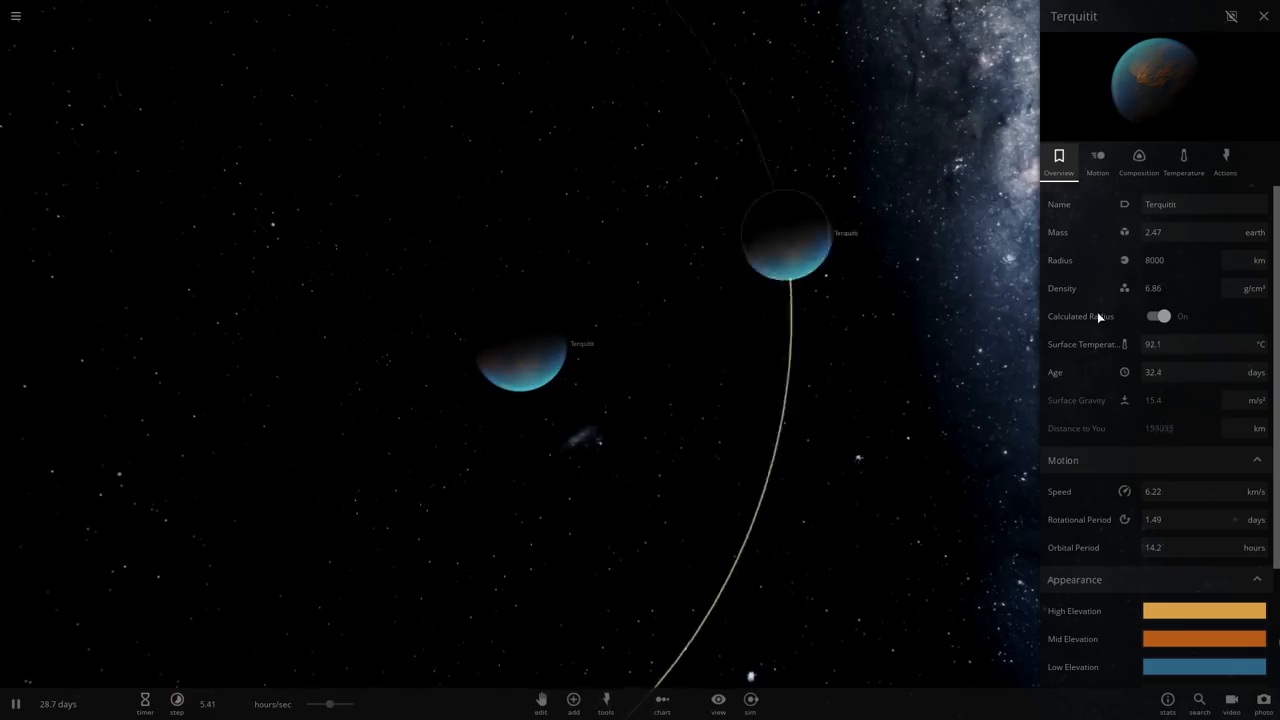
Lower Terquitil's albedo on the Temperature panel, then restore it to 0.55.
{"action": "left_click", "coordinate": [1184, 160]}
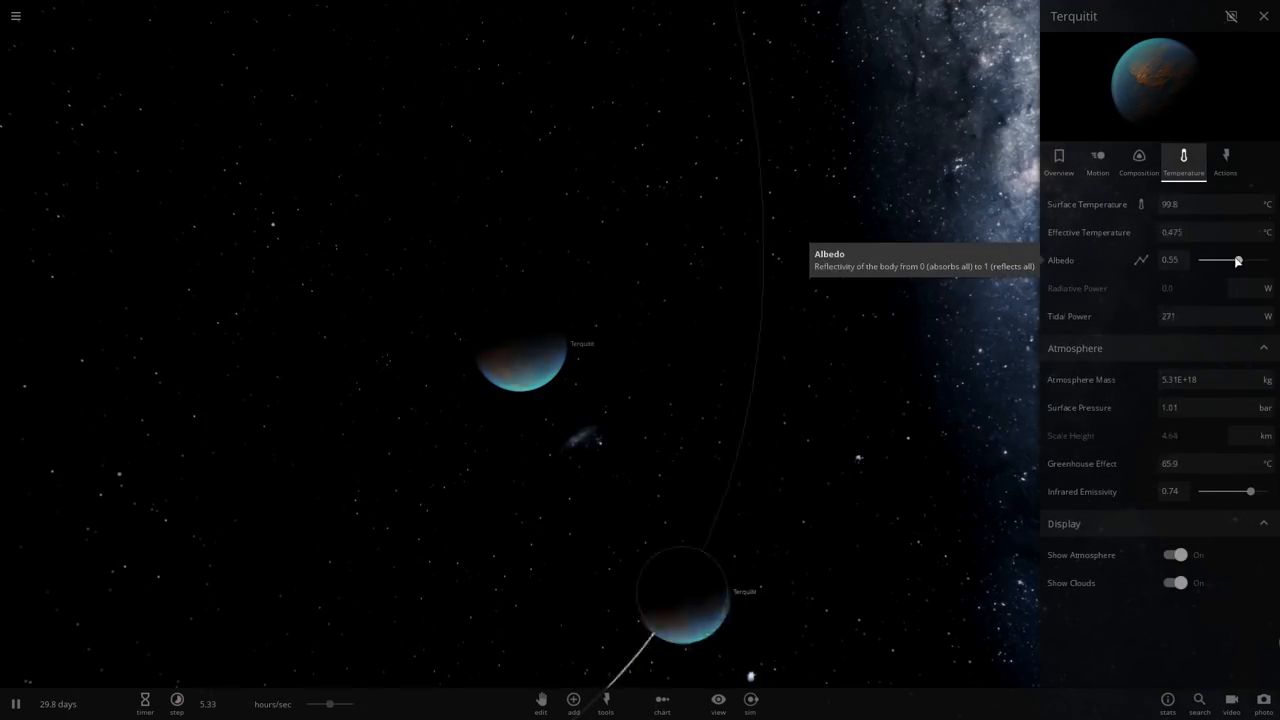
{"action": "left_click_drag", "start_coordinate": [1238, 260], "coordinate": [1232, 260]}
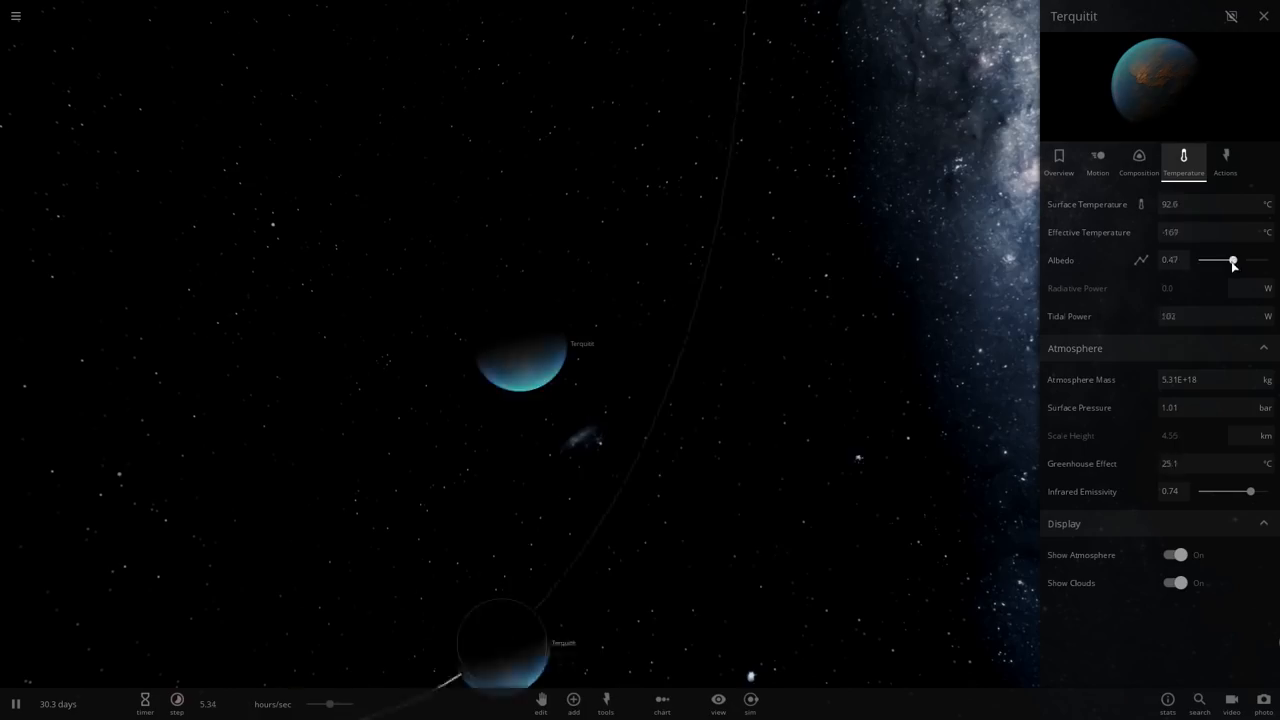
{"action": "left_click_drag", "start_coordinate": [1232, 260], "coordinate": [1202, 260]}
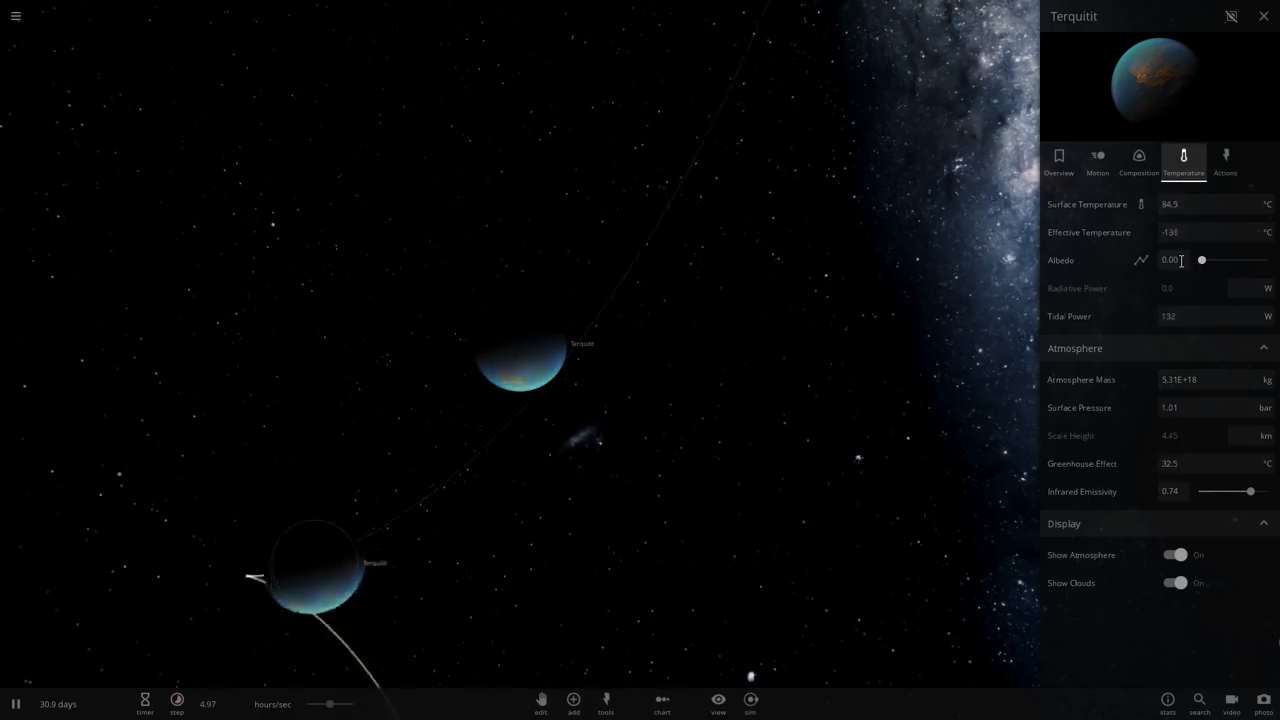
{"action": "left_click_drag", "start_coordinate": [1200, 260], "coordinate": [1268, 260]}
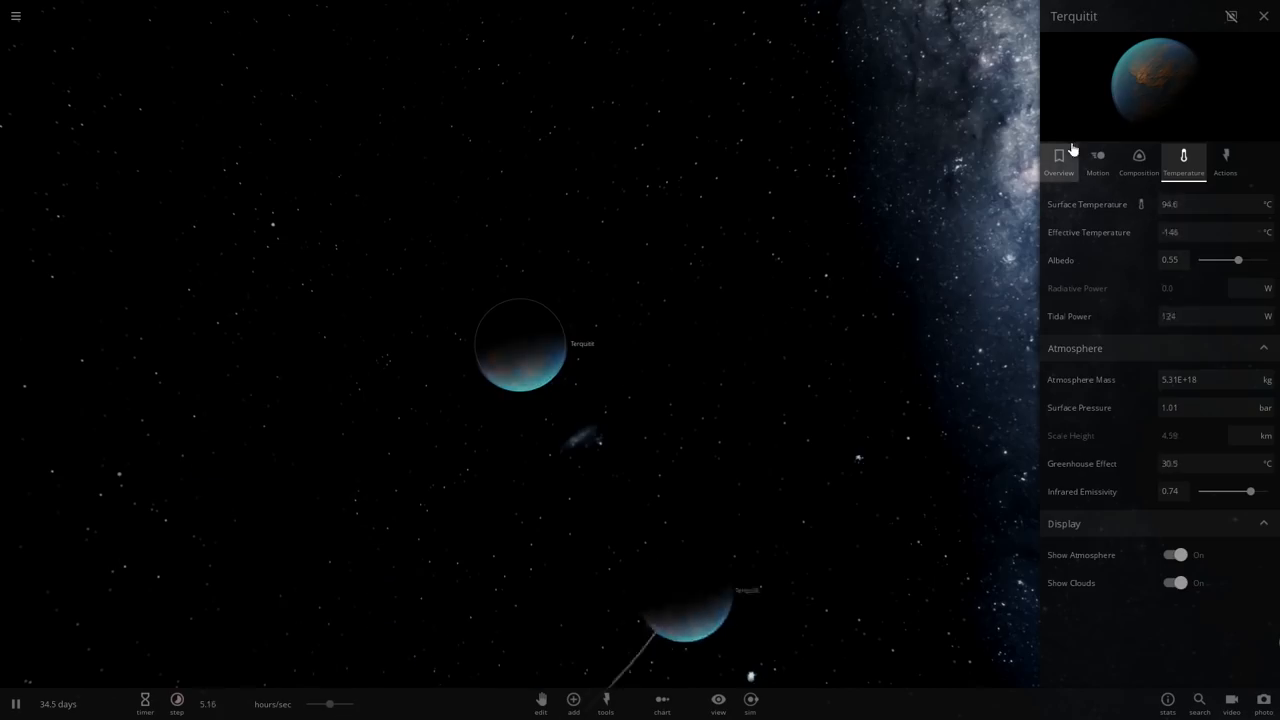
Return to the overview, select the upper planet and close its properties.
{"action": "left_click", "coordinate": [1058, 160]}
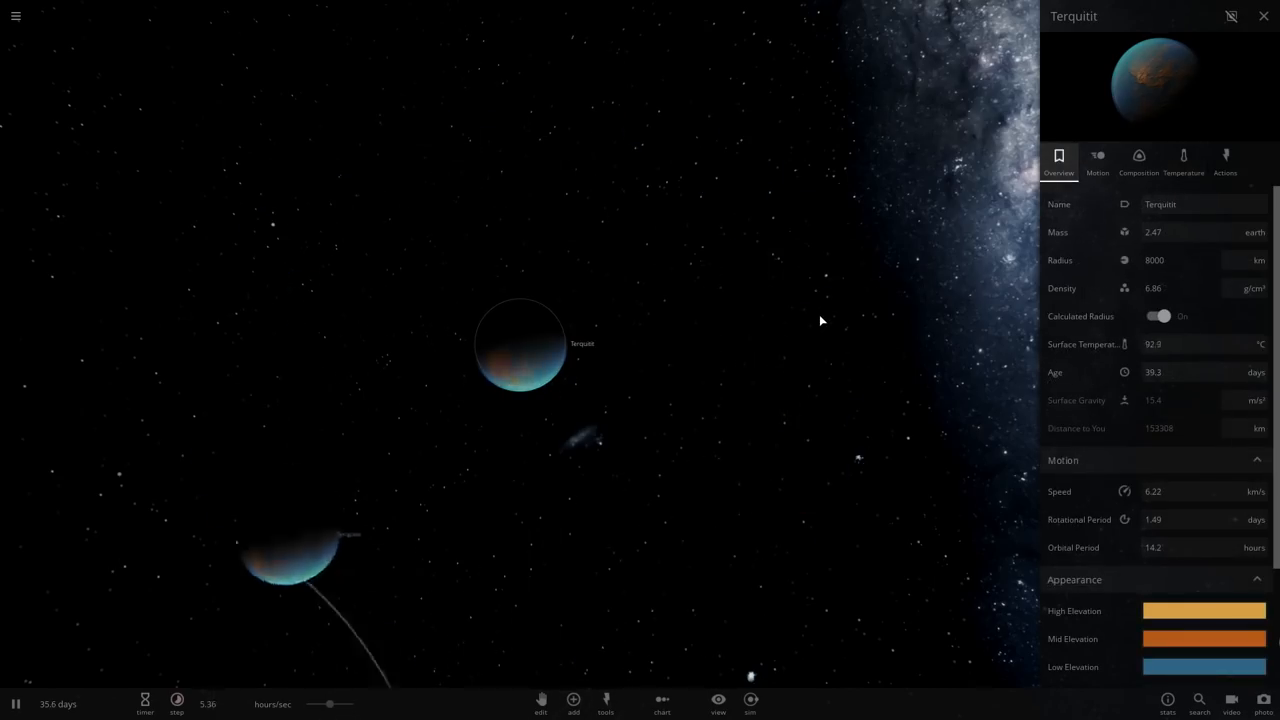
{"action": "left_click", "coordinate": [16, 704]}
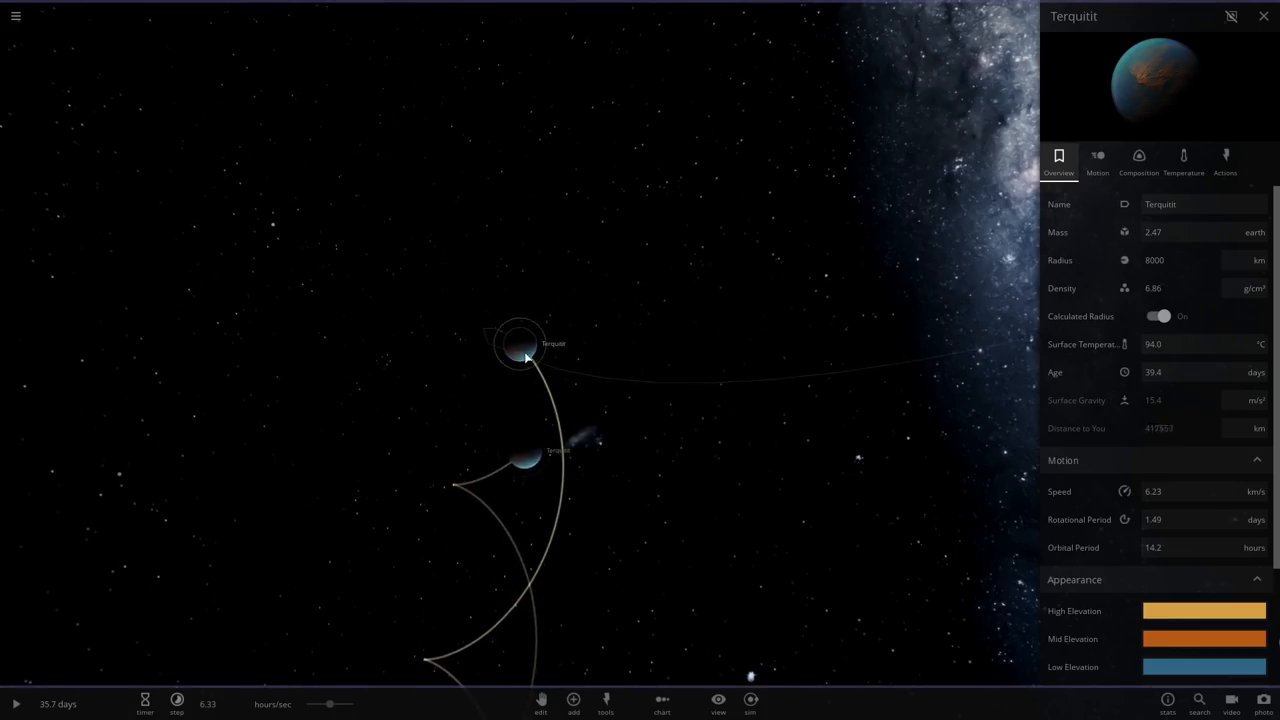
{"action": "left_click", "coordinate": [1264, 16]}
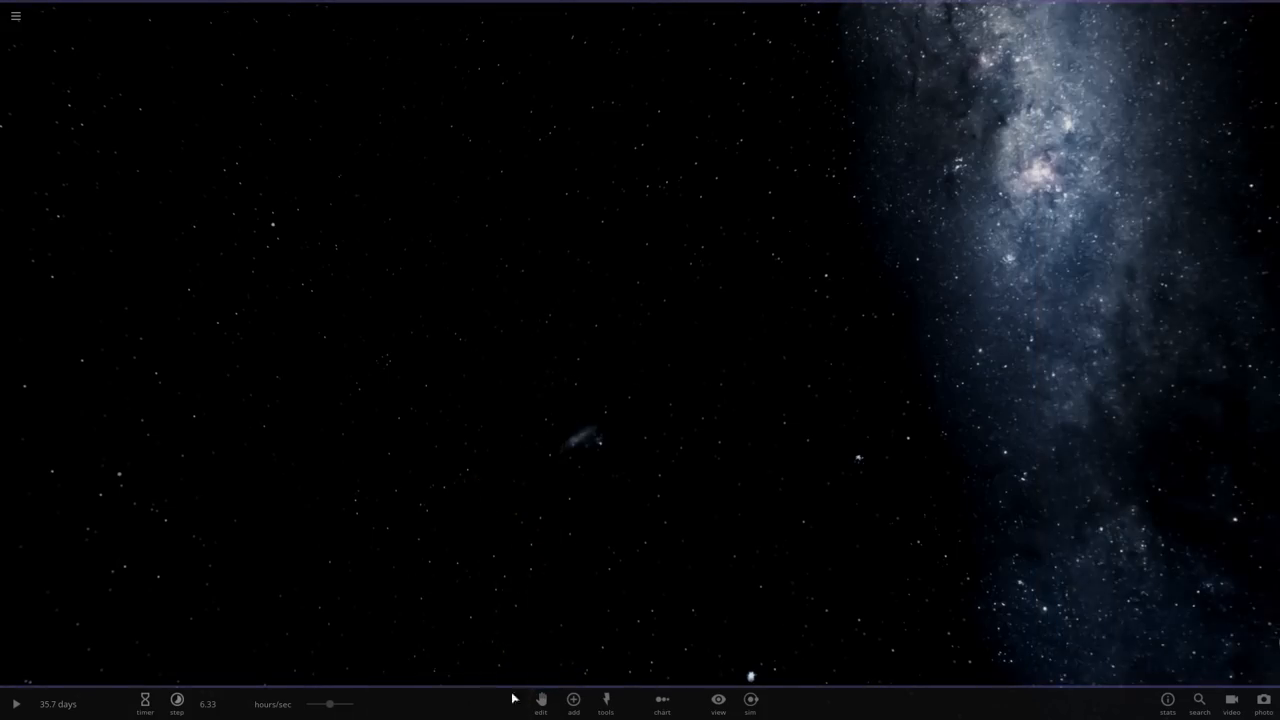
Bring up the add-object catalogue with a planet ready to place beside the existing one.
{"action": "left_click", "coordinate": [572, 700]}
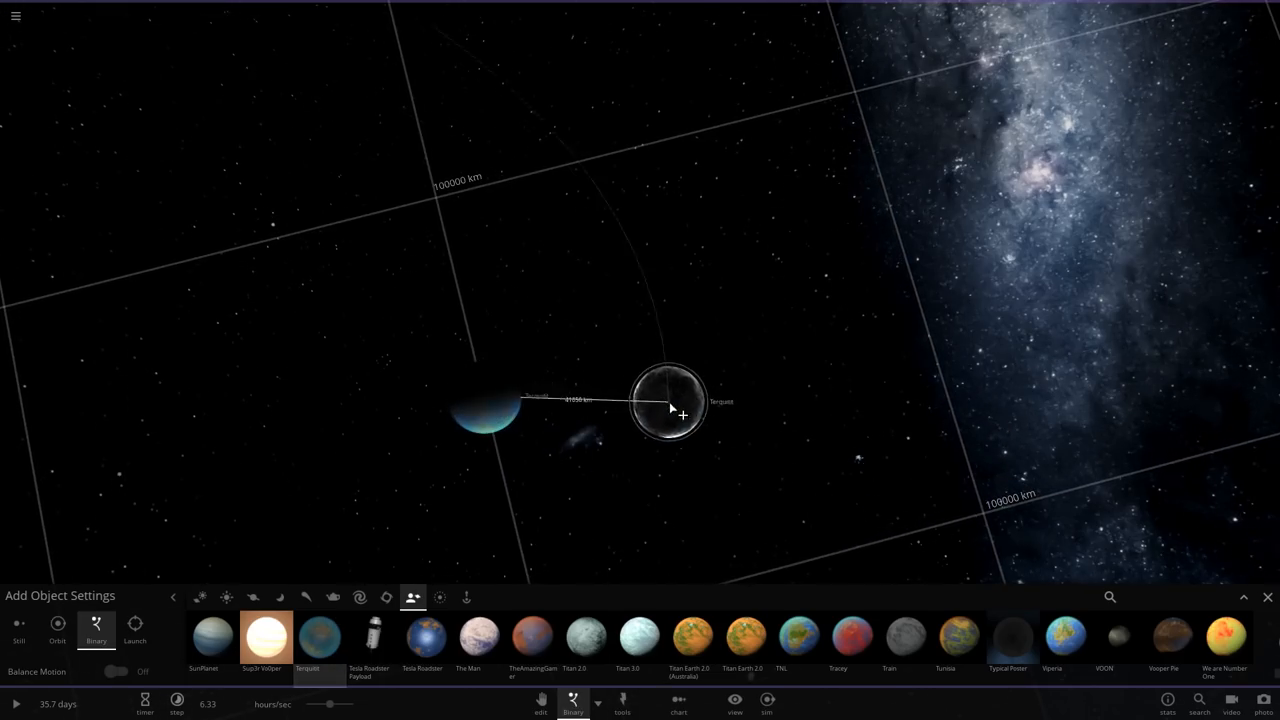
{"action": "left_click_drag", "start_coordinate": [670, 404], "coordinate": [718, 418]}
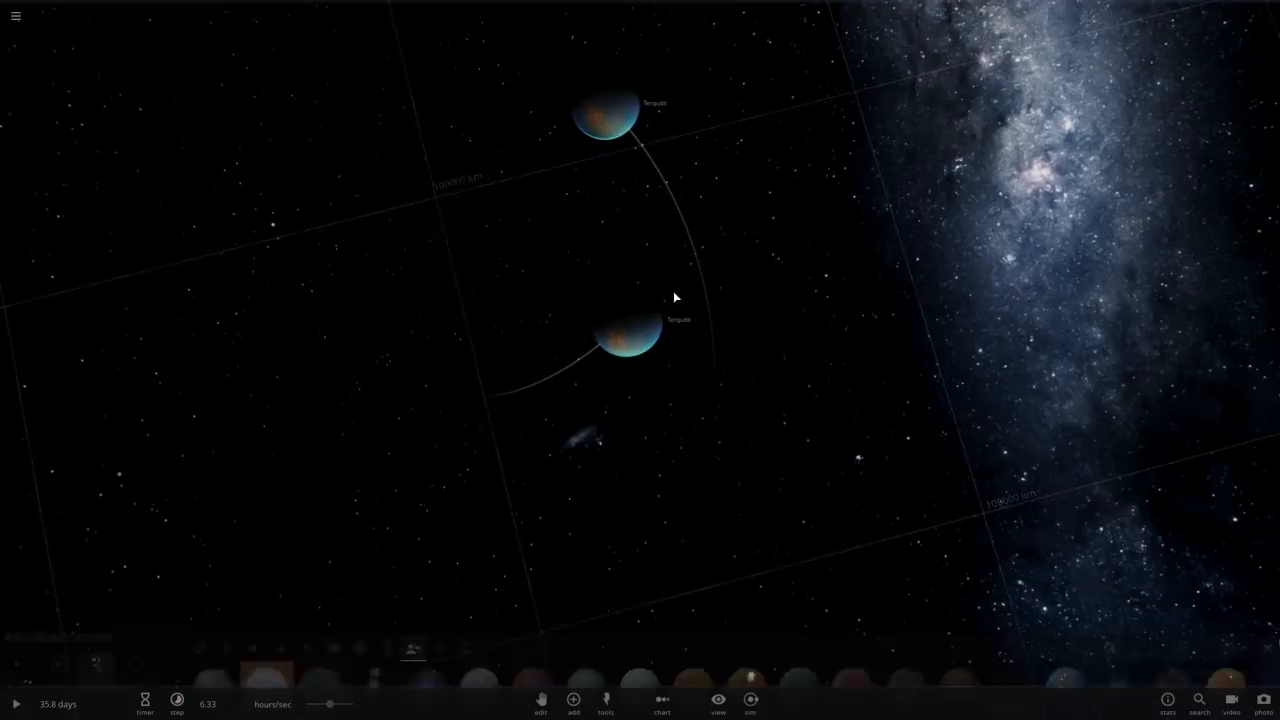
{"action": "left_click", "coordinate": [628, 340]}
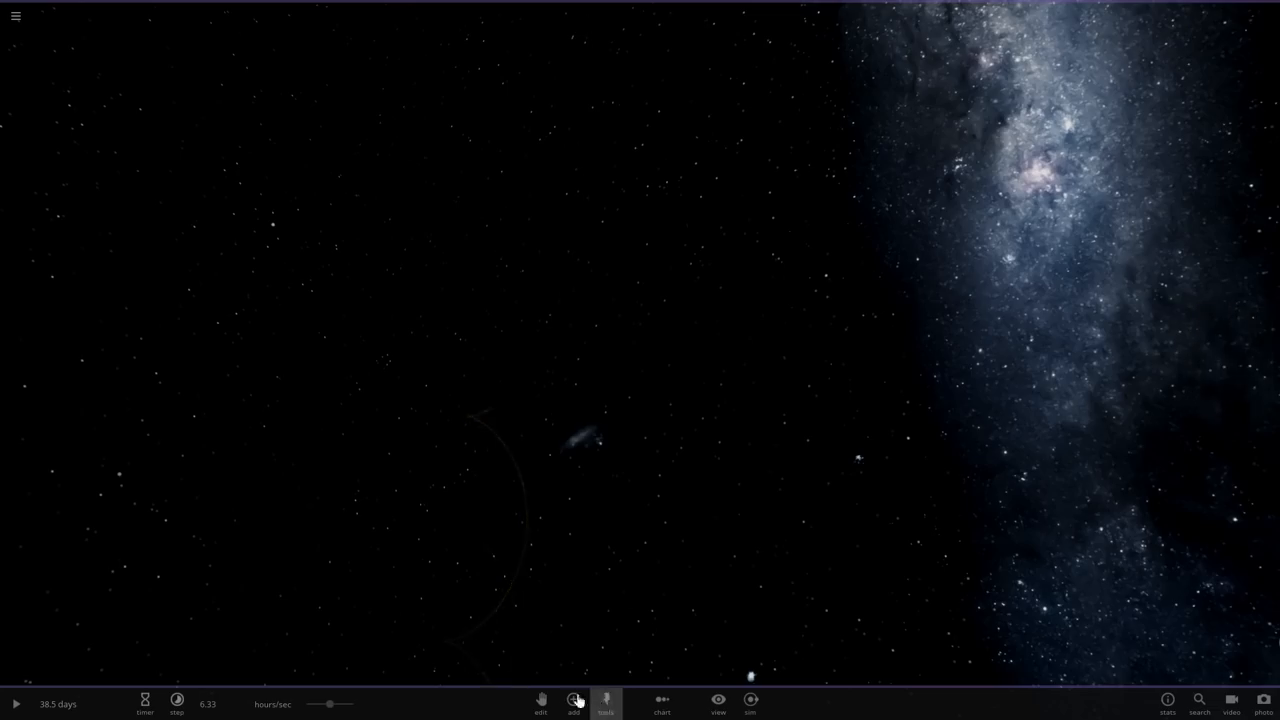
{"action": "left_click", "coordinate": [572, 700]}
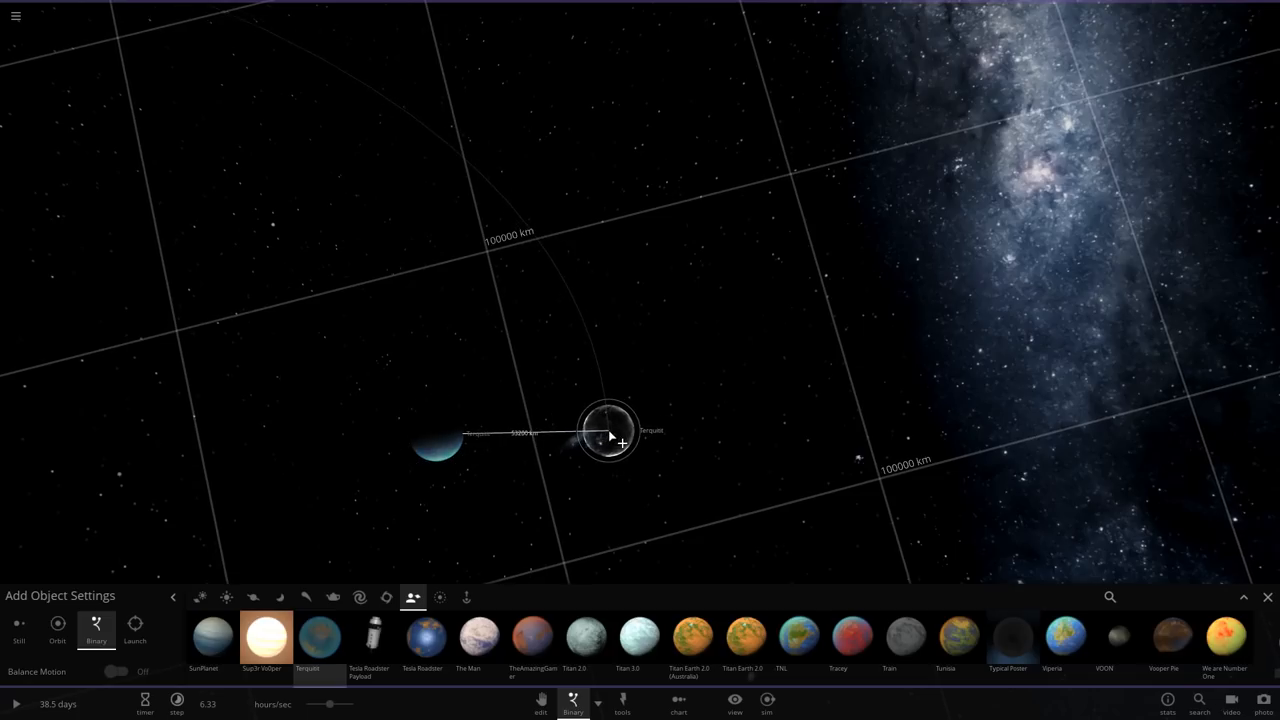
Place the second blue planet next to Terquitil to form the binary pair.
{"action": "left_click_drag", "start_coordinate": [610, 438], "coordinate": [876, 304]}
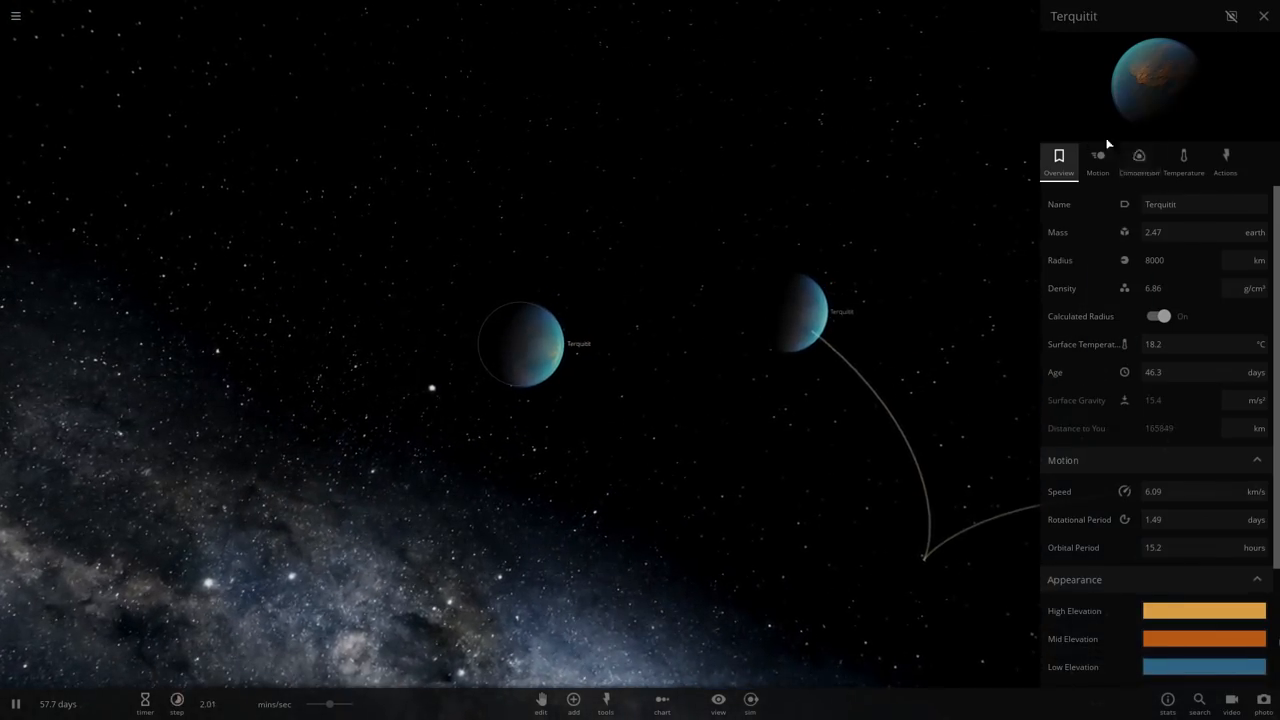
Cut Terquitil's water to a trace so orange landmasses show, then return to the overview.
{"action": "left_click", "coordinate": [1138, 156]}
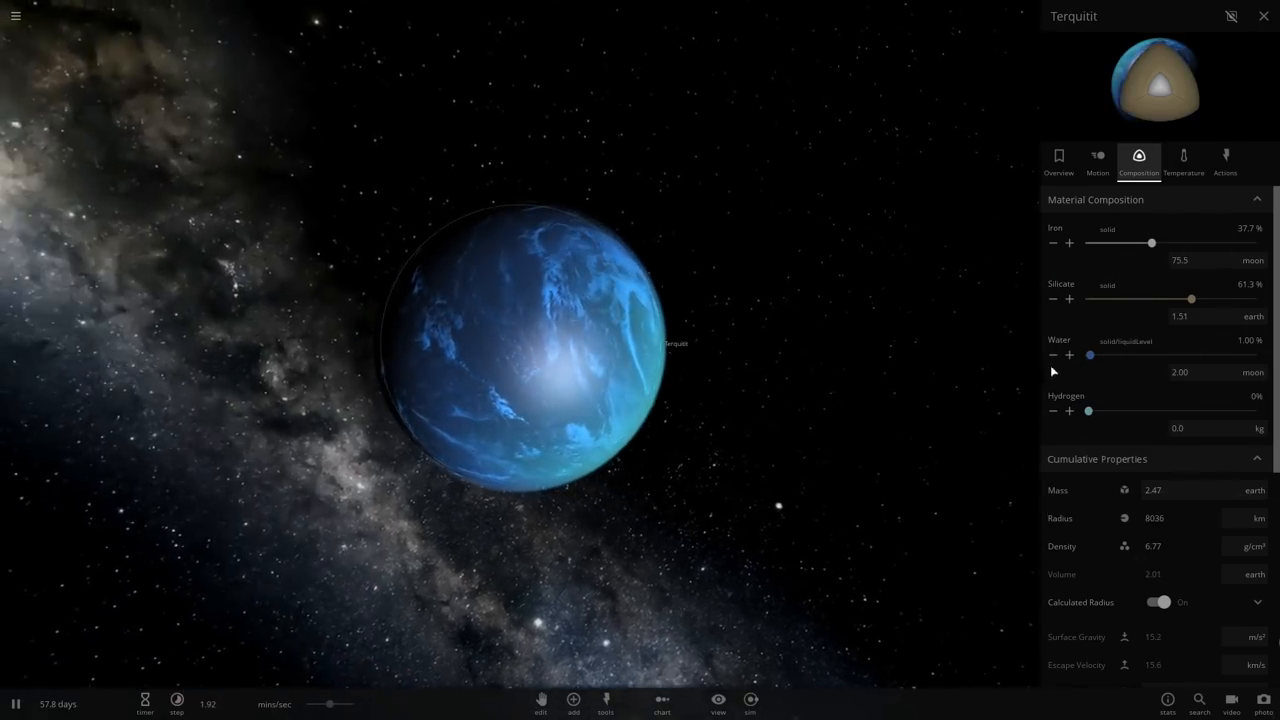
{"action": "left_click", "coordinate": [1052, 356]}
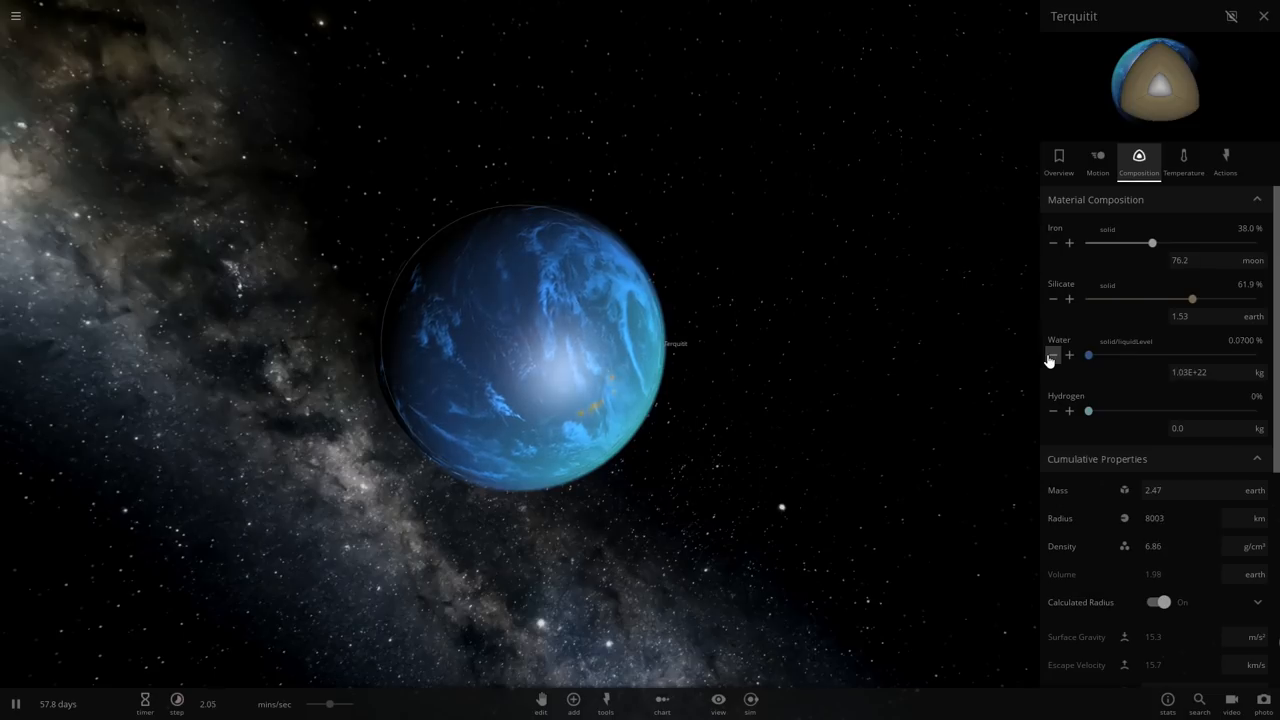
{"action": "left_click", "coordinate": [1052, 356]}
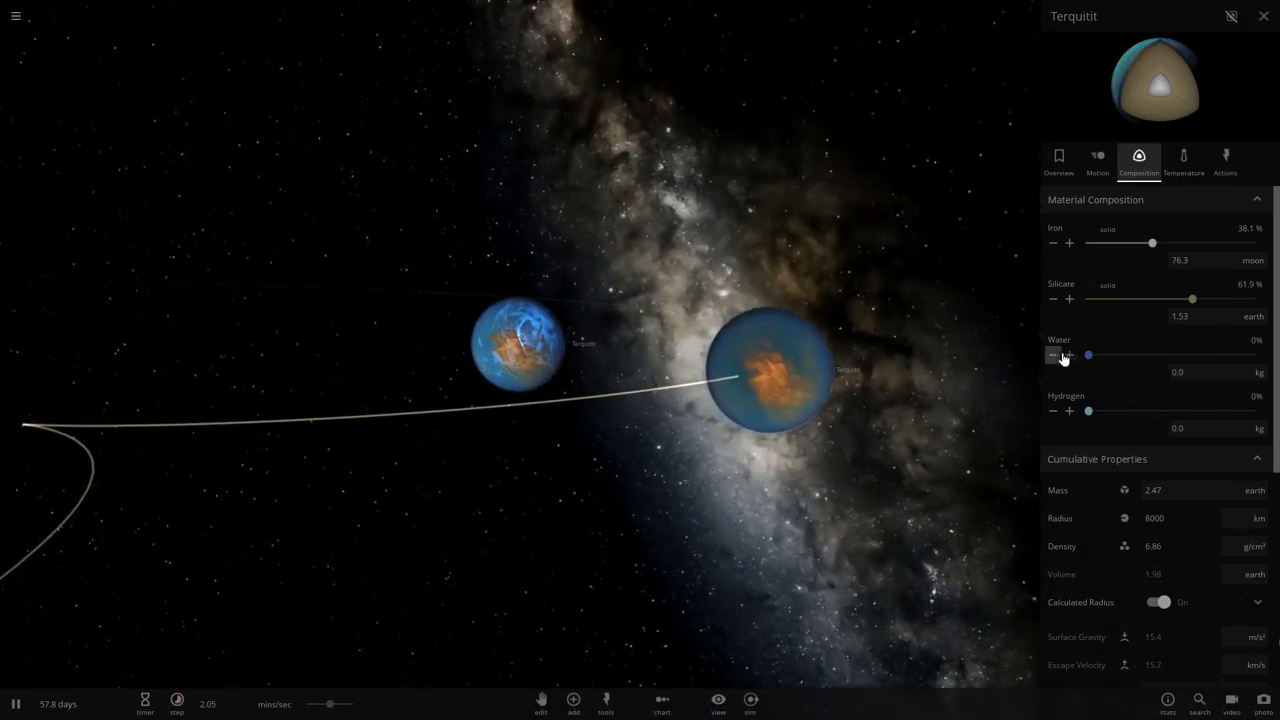
{"action": "left_click", "coordinate": [1068, 356]}
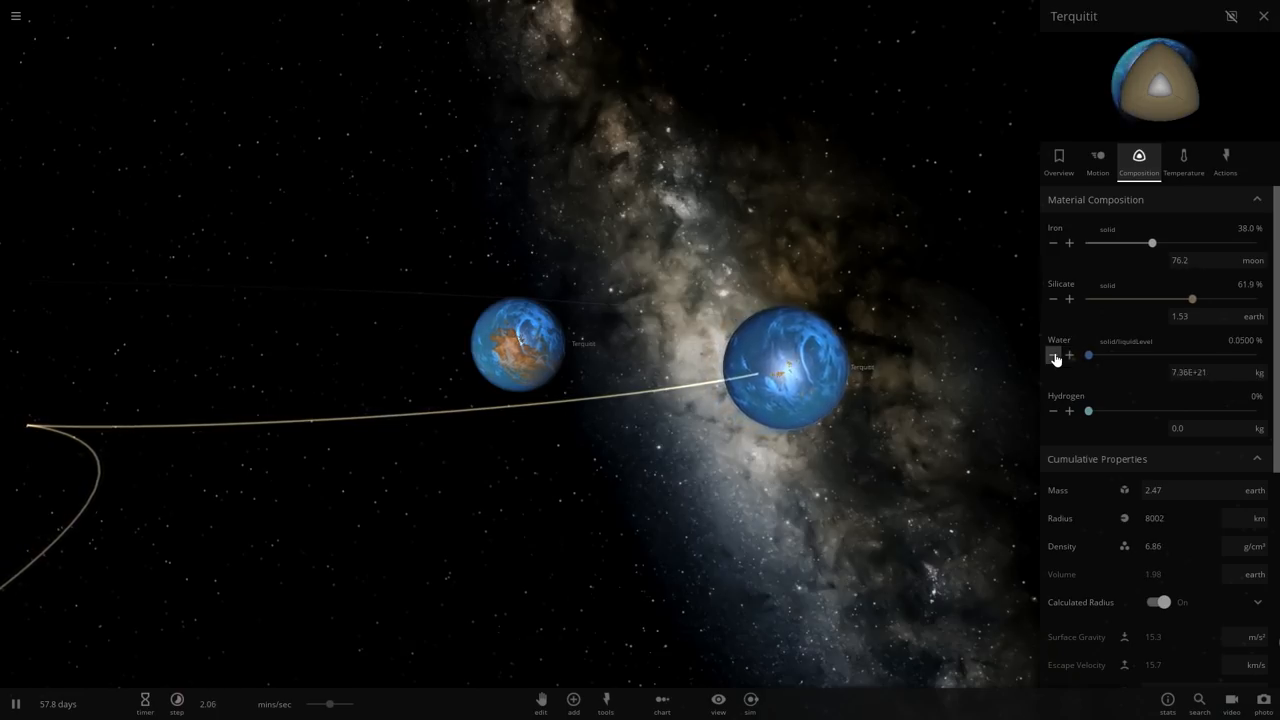
{"action": "left_click", "coordinate": [1052, 356]}
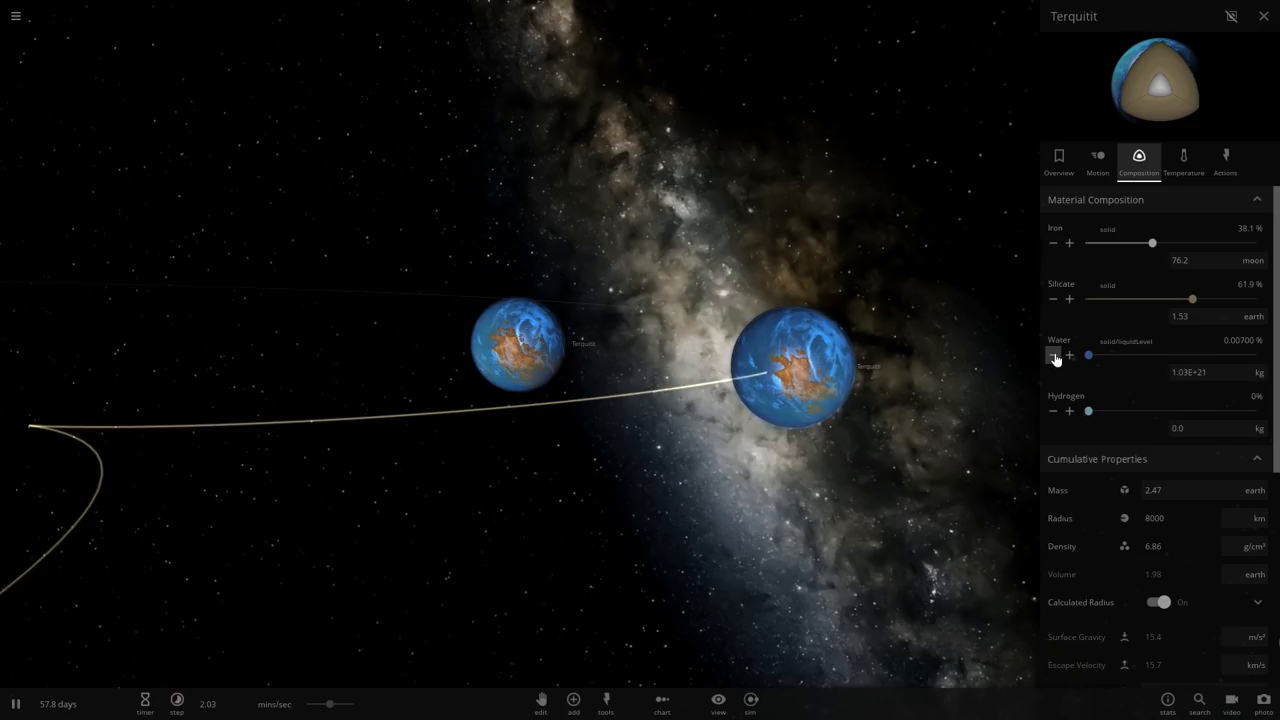
{"action": "left_click", "coordinate": [1052, 356]}
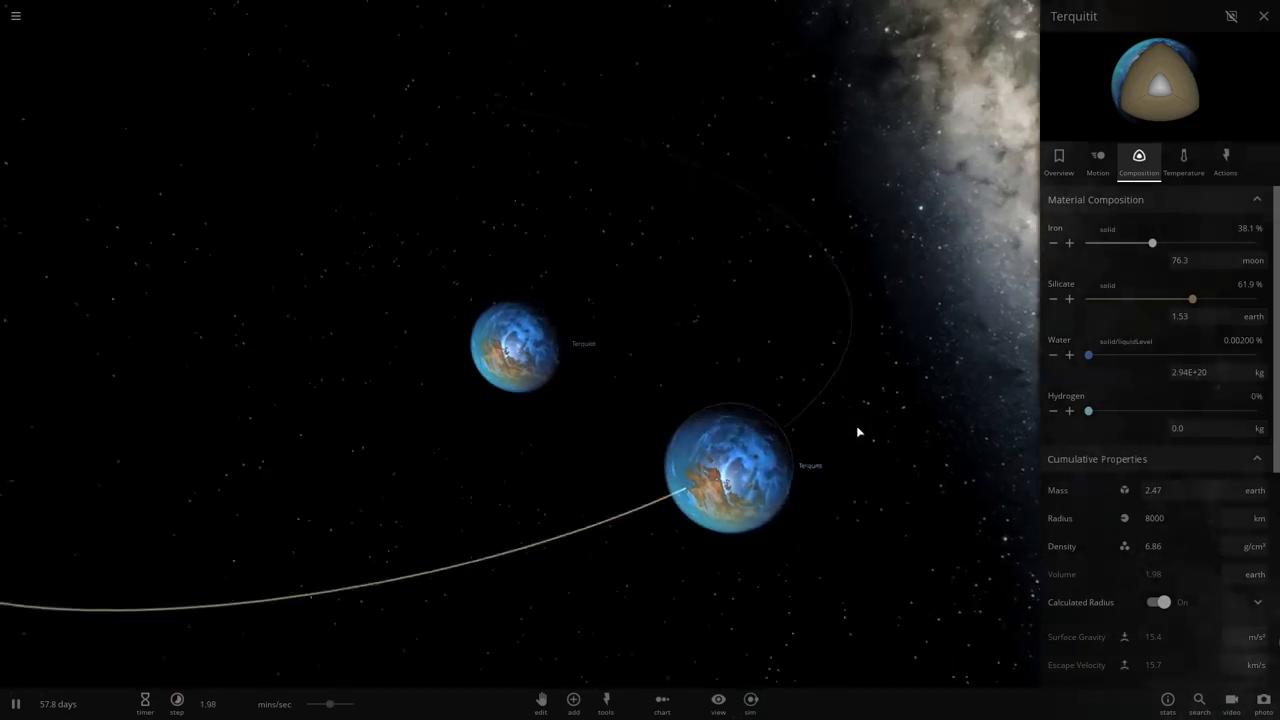
{"action": "left_click", "coordinate": [1058, 160]}
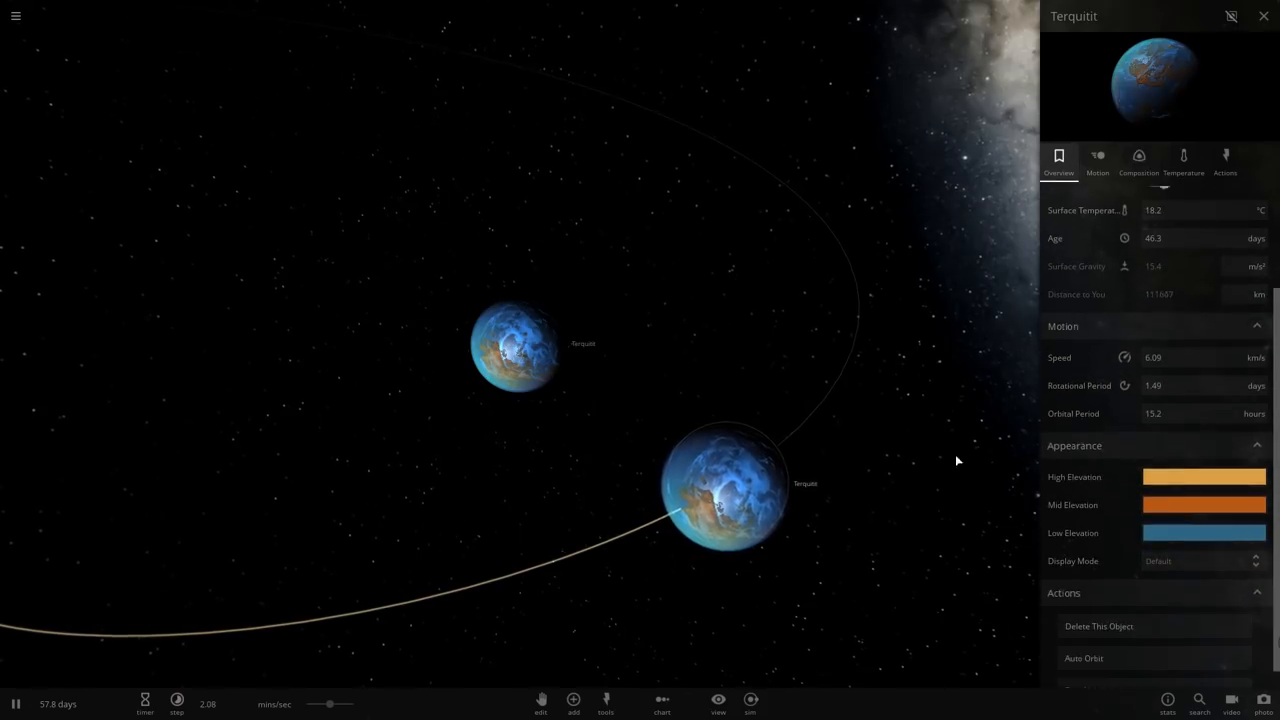
Recolour the low-elevation terrain and make the mid-elevation terrain purple.
{"action": "scroll", "scroll_direction": "up", "scroll_amount": 3}
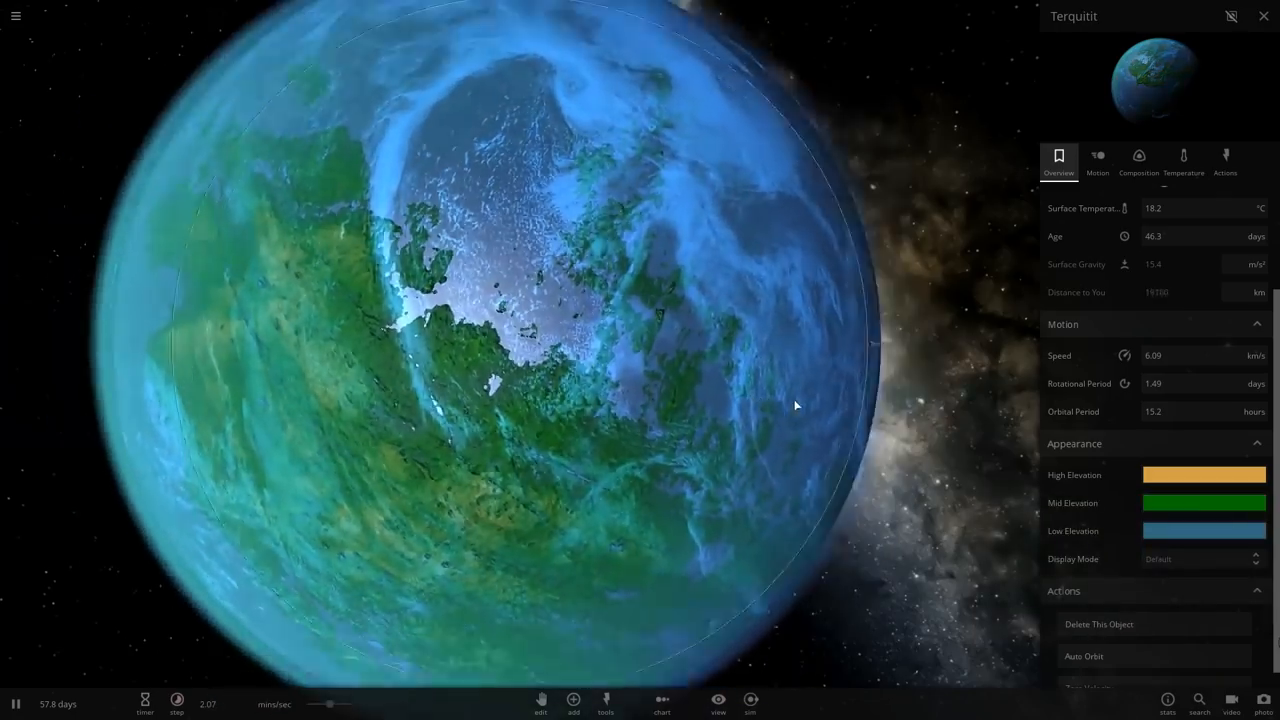
{"action": "left_click", "coordinate": [1204, 530]}
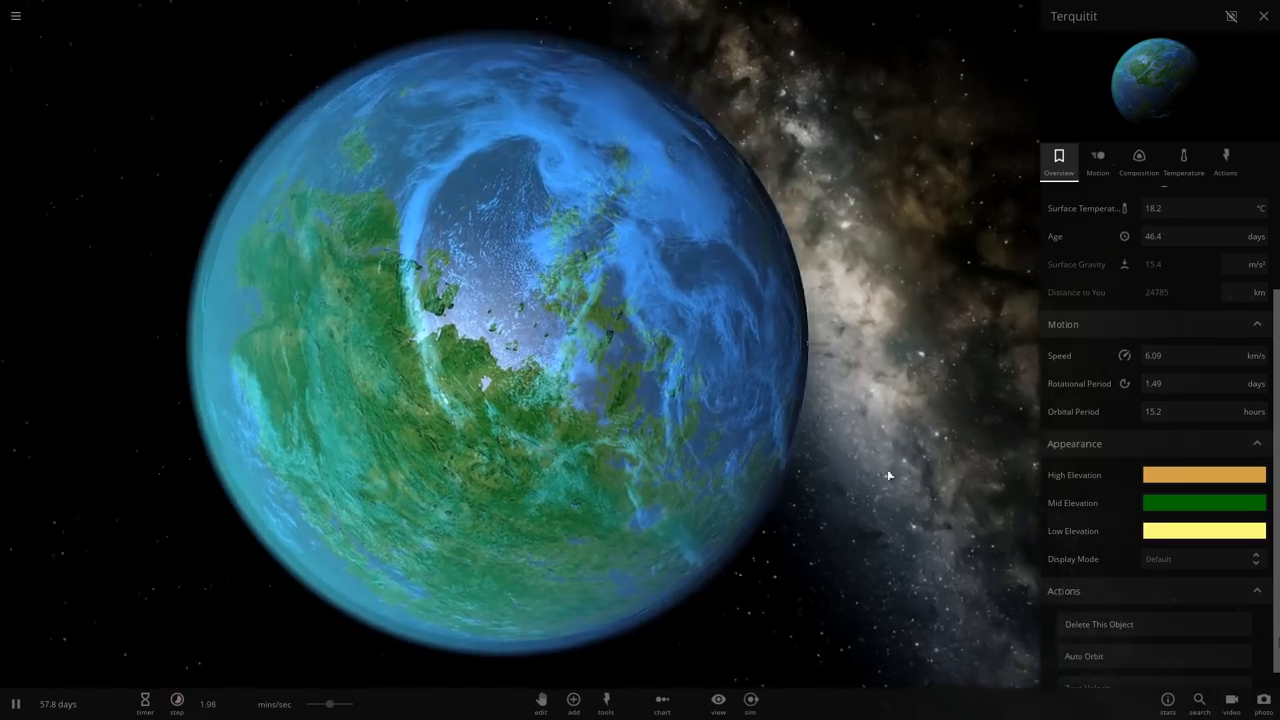
{"action": "left_click", "coordinate": [1204, 474]}
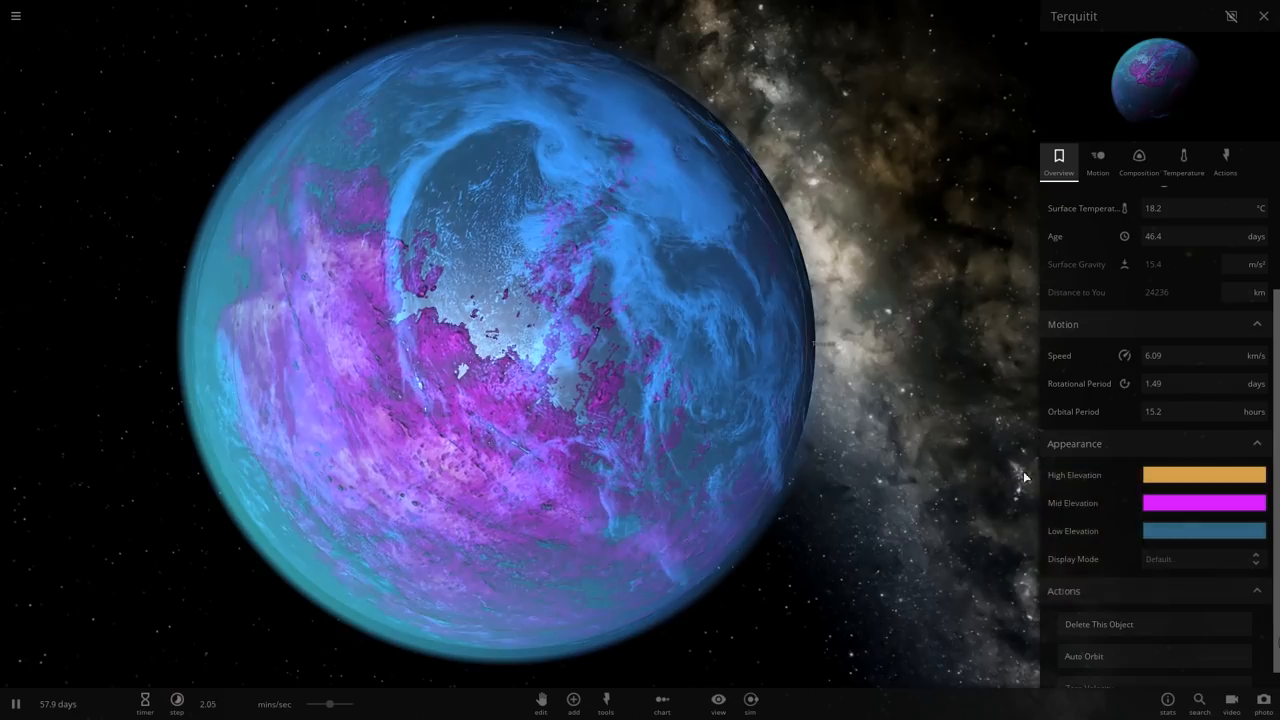
Start picking a paler, tan-leaning colour for the high-elevation terrain.
{"action": "left_click", "coordinate": [1204, 476]}
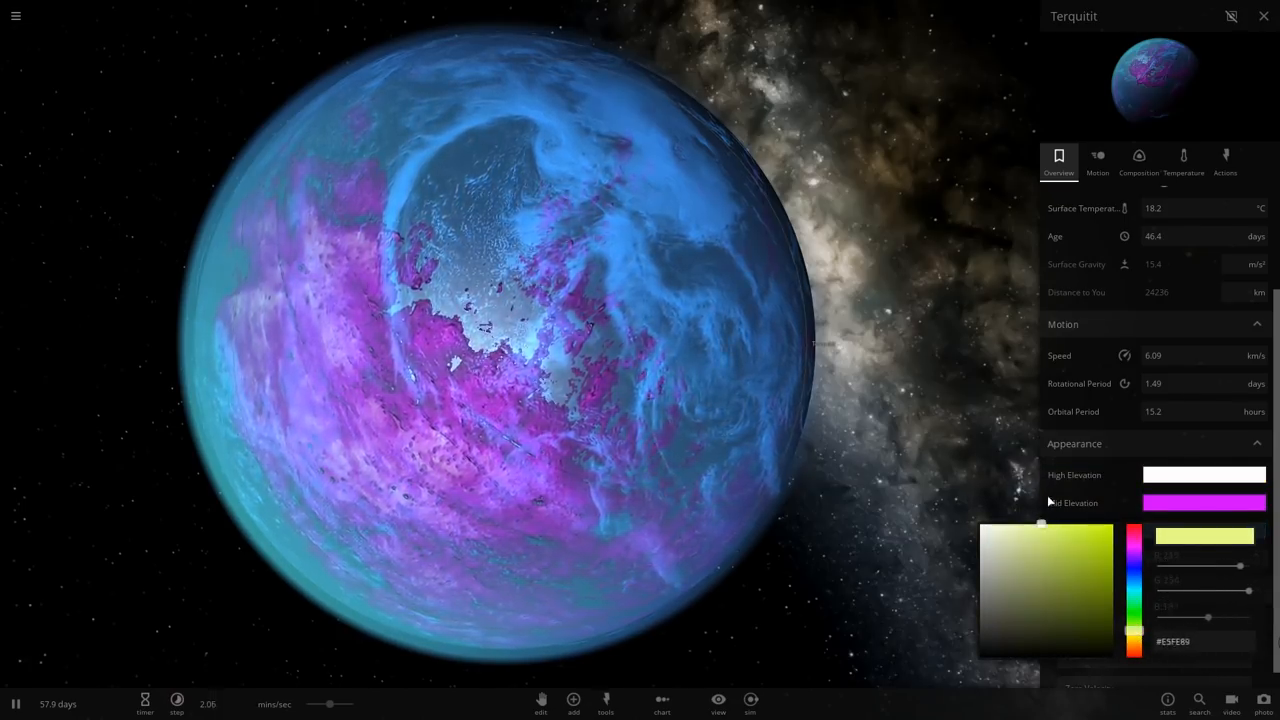
{"action": "left_click", "coordinate": [1020, 558]}
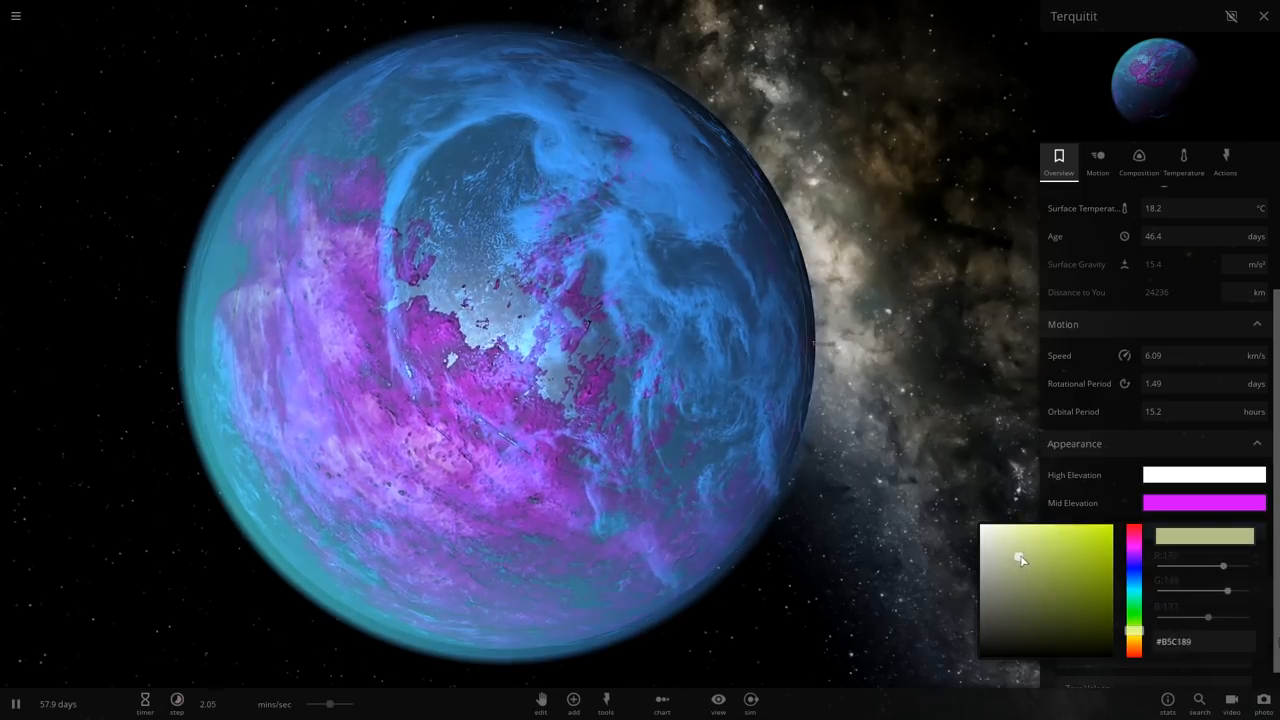
{"action": "left_click_drag", "start_coordinate": [1020, 558], "coordinate": [1080, 578]}
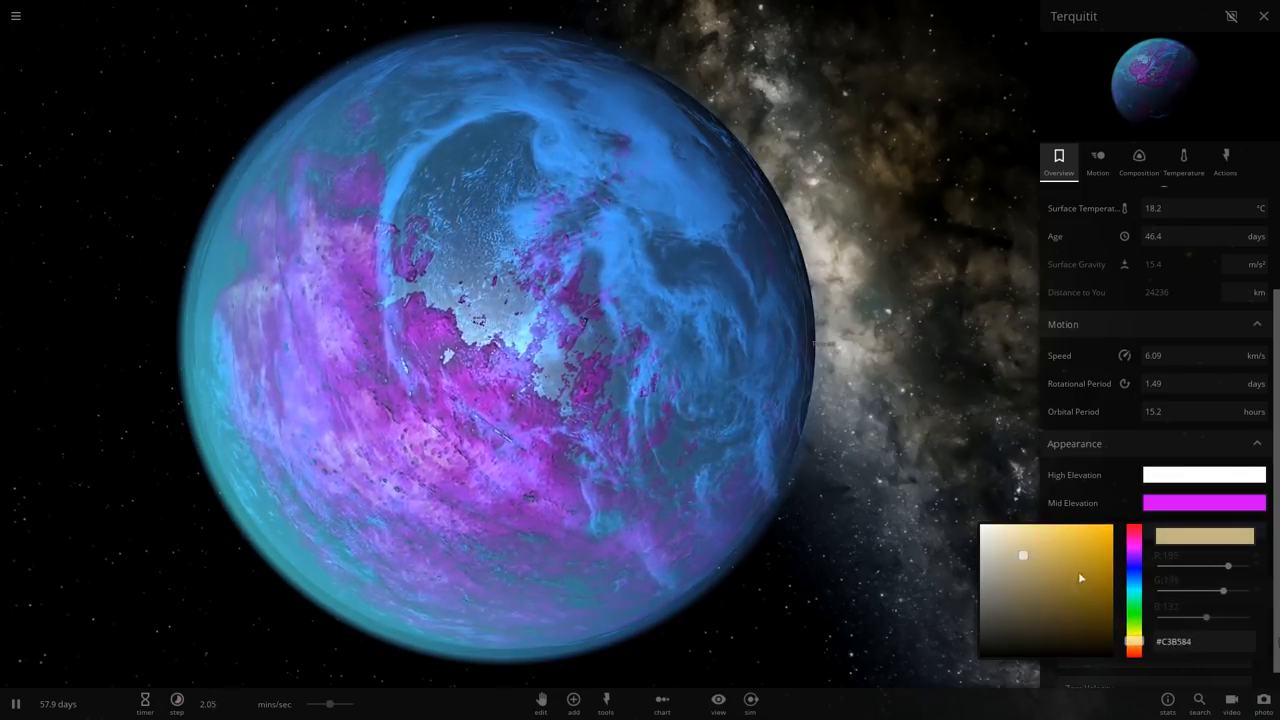